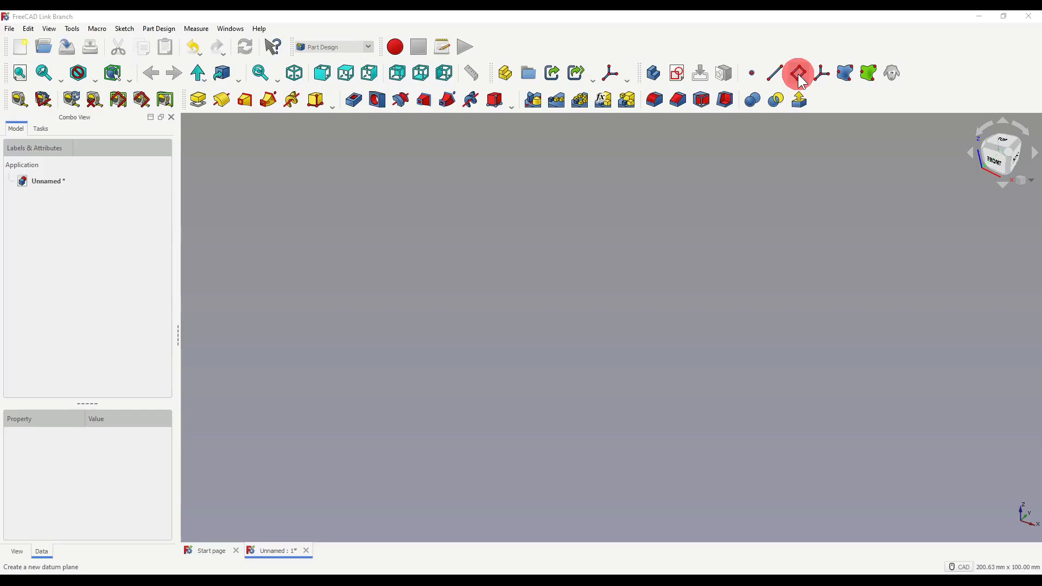
pyautogui.moveTo(799, 73)
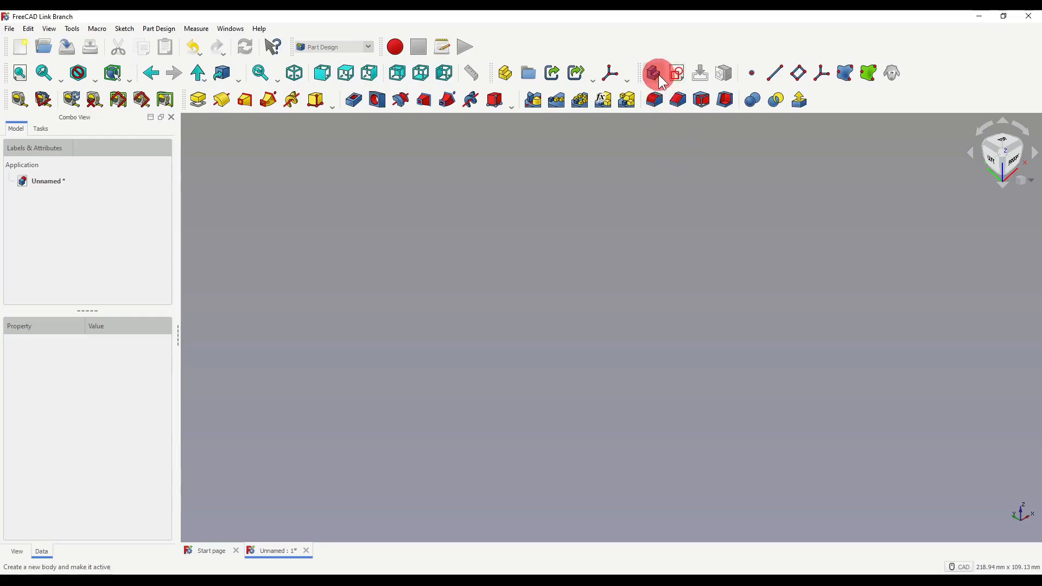
# Create a new body, then show and hide its Origin planes.
pyautogui.click(652, 73)
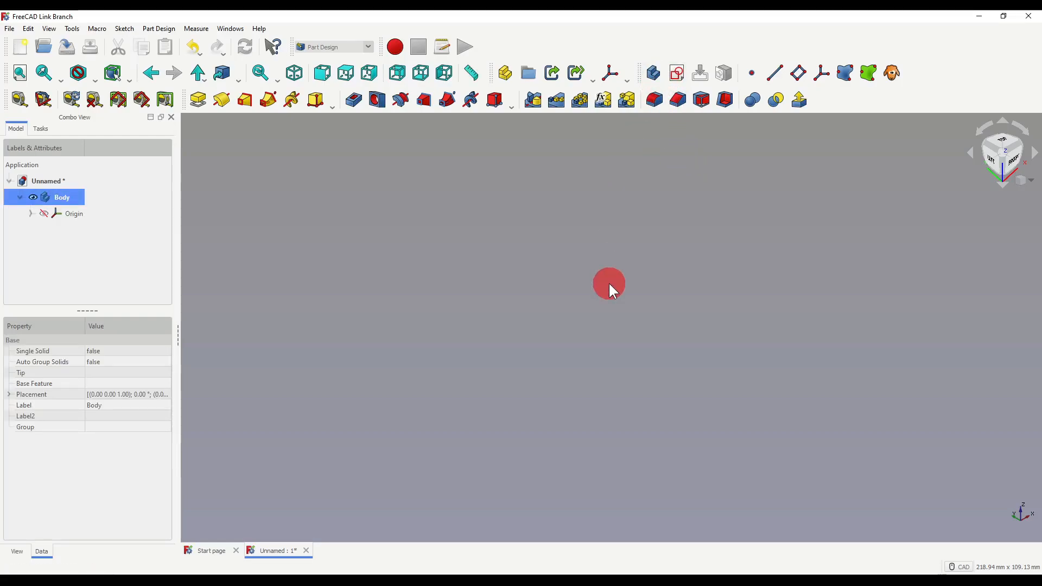
pyautogui.click(44, 213)
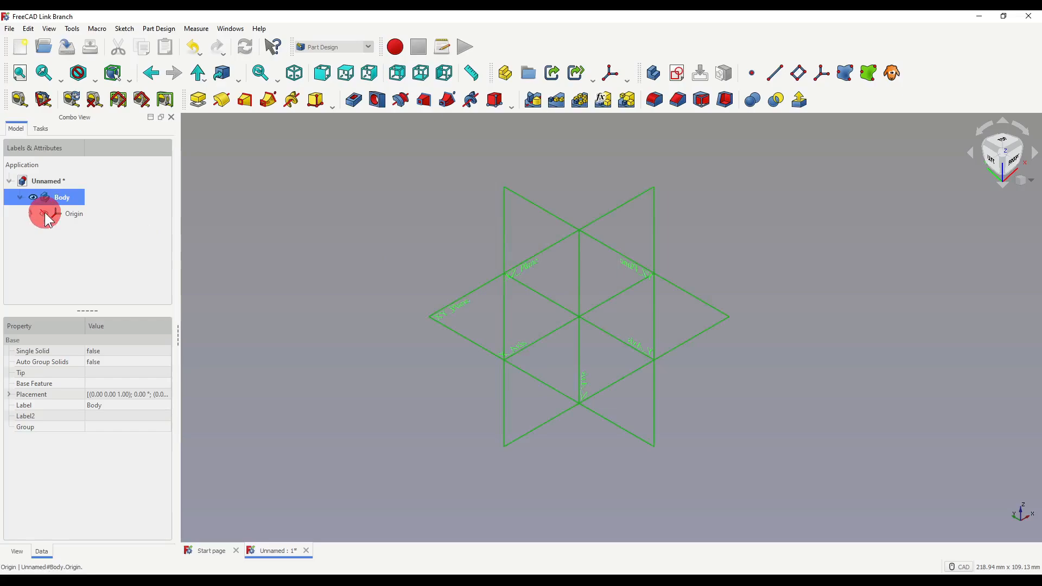
pyautogui.click(32, 213)
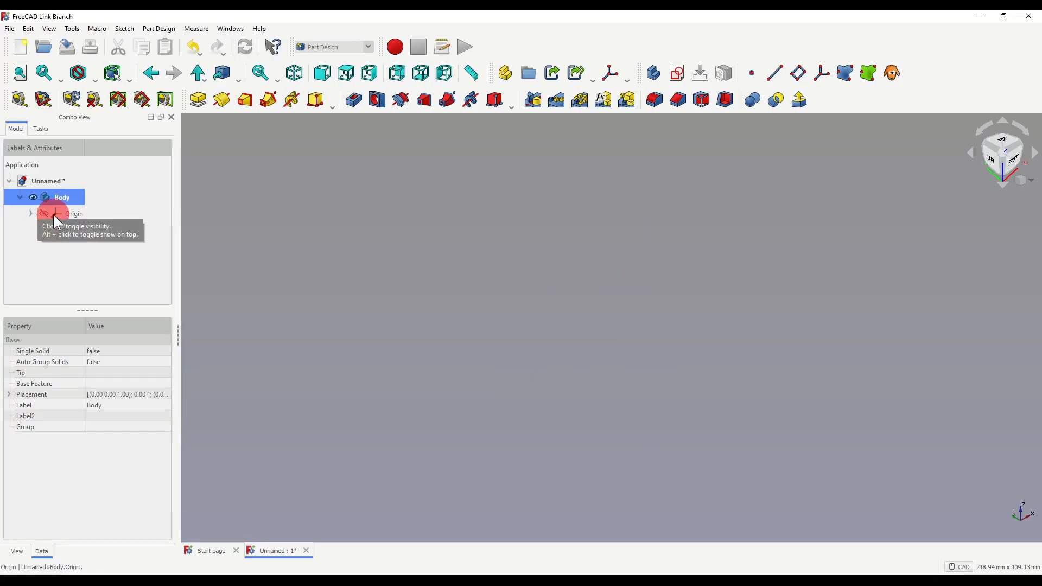
pyautogui.click(73, 214)
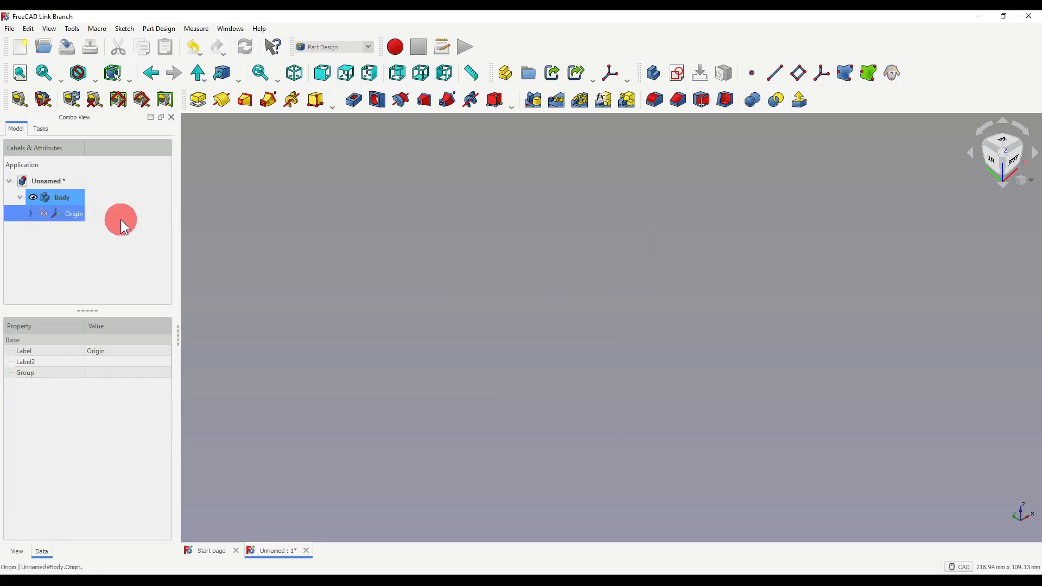
pyautogui.click(44, 213)
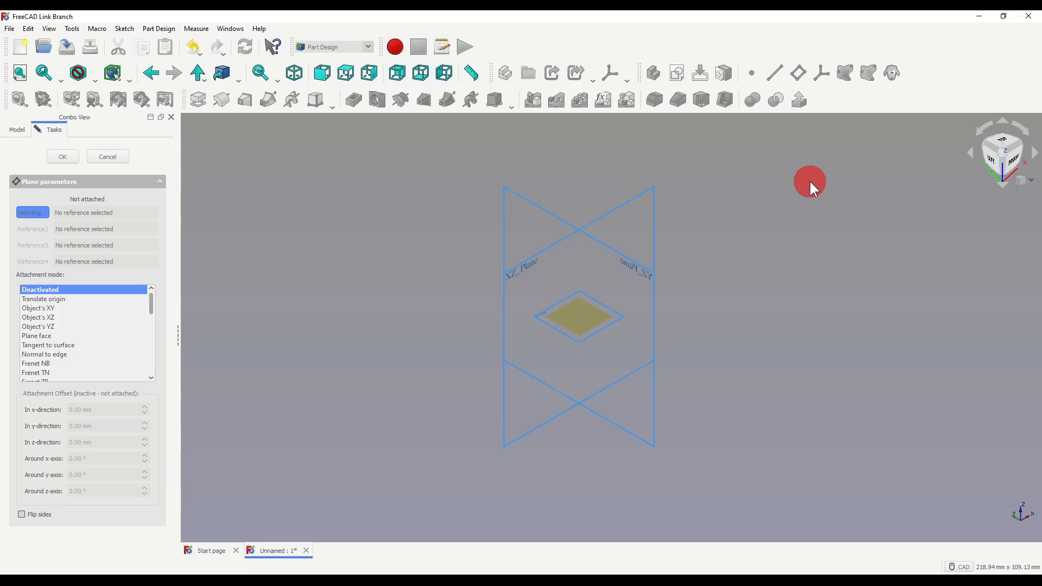
pyautogui.moveTo(580, 302)
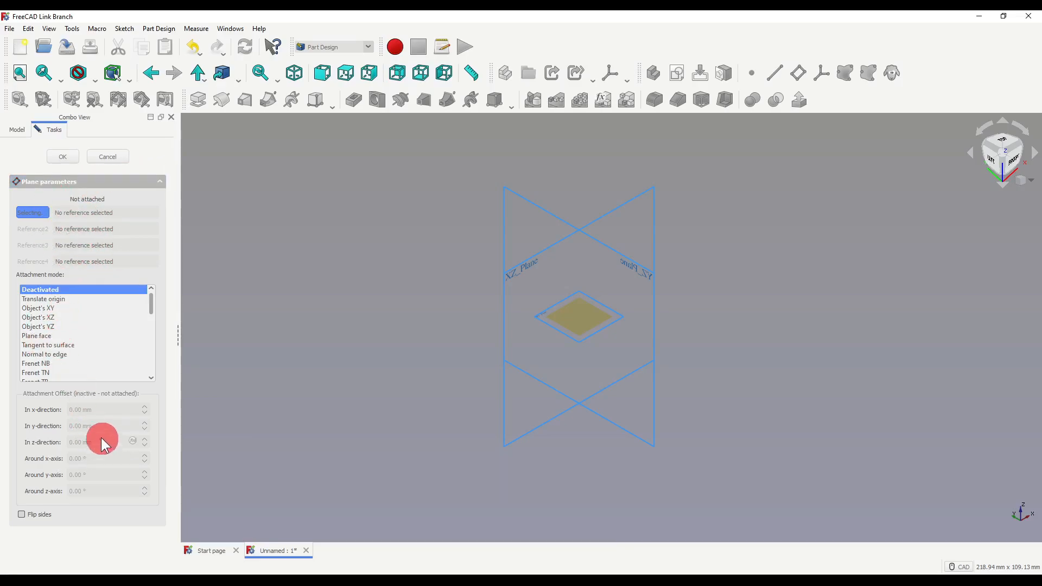
pyautogui.moveTo(163, 403)
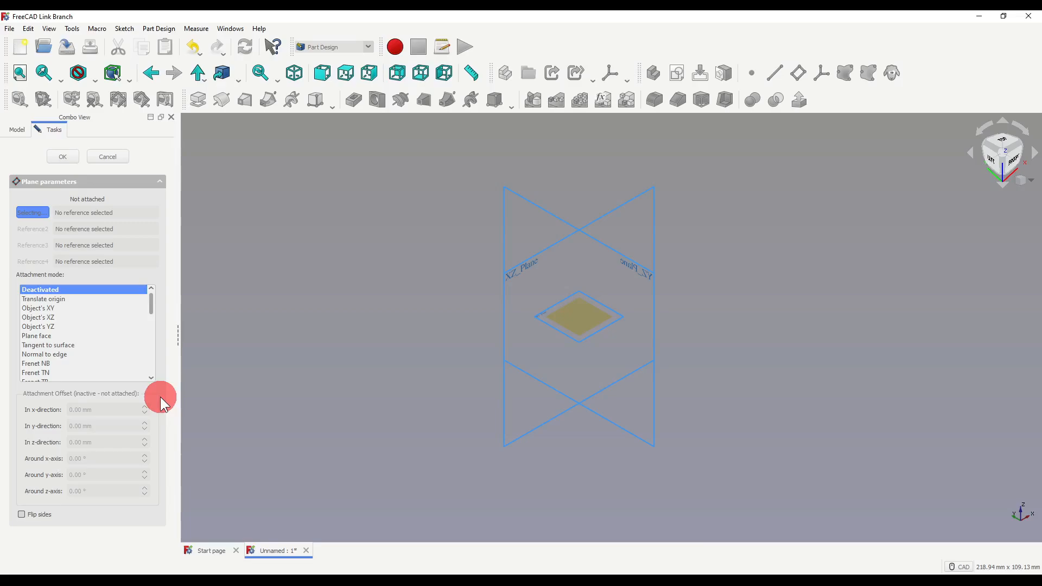
pyautogui.moveTo(83, 209)
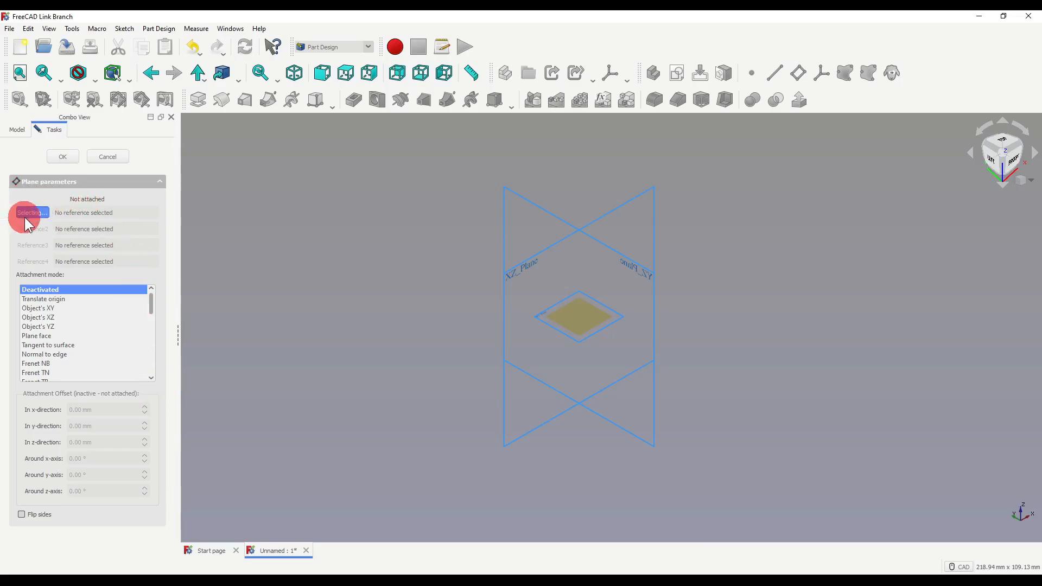
# Begin picking a reference to attach the unattached datum plane.
pyautogui.click(38, 307)
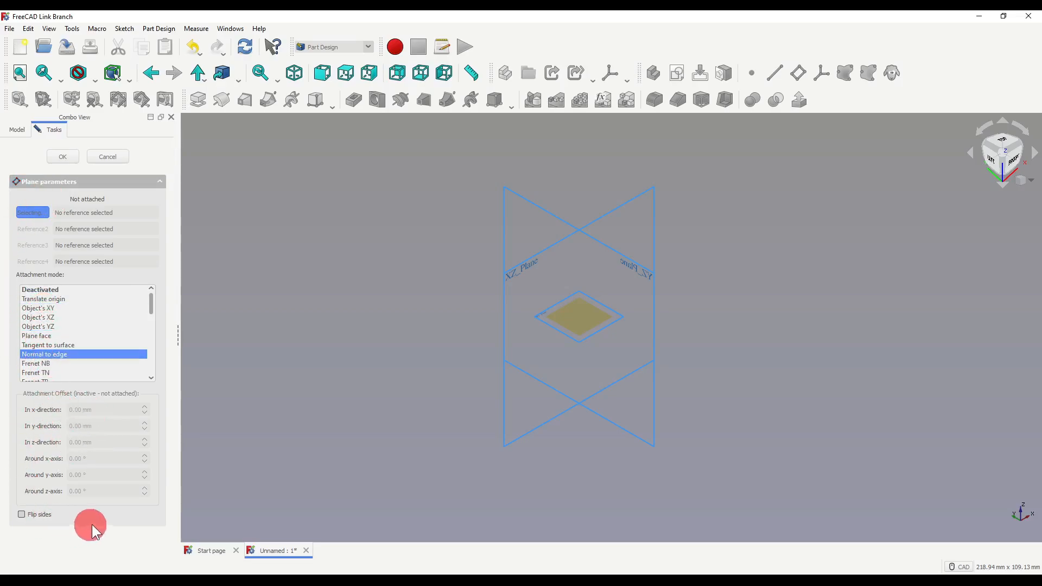
pyautogui.moveTo(92, 409)
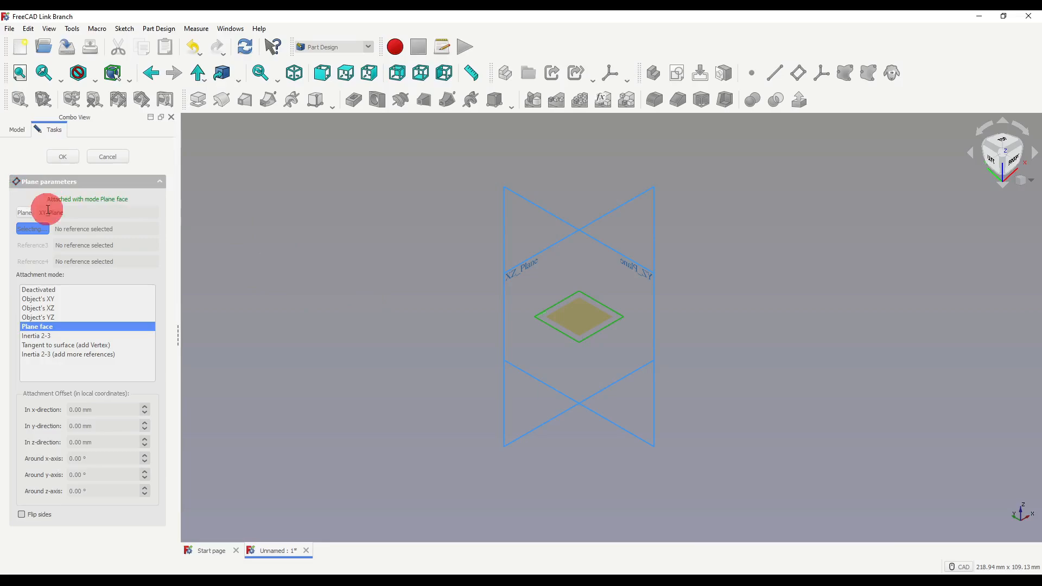
pyautogui.moveTo(106, 210)
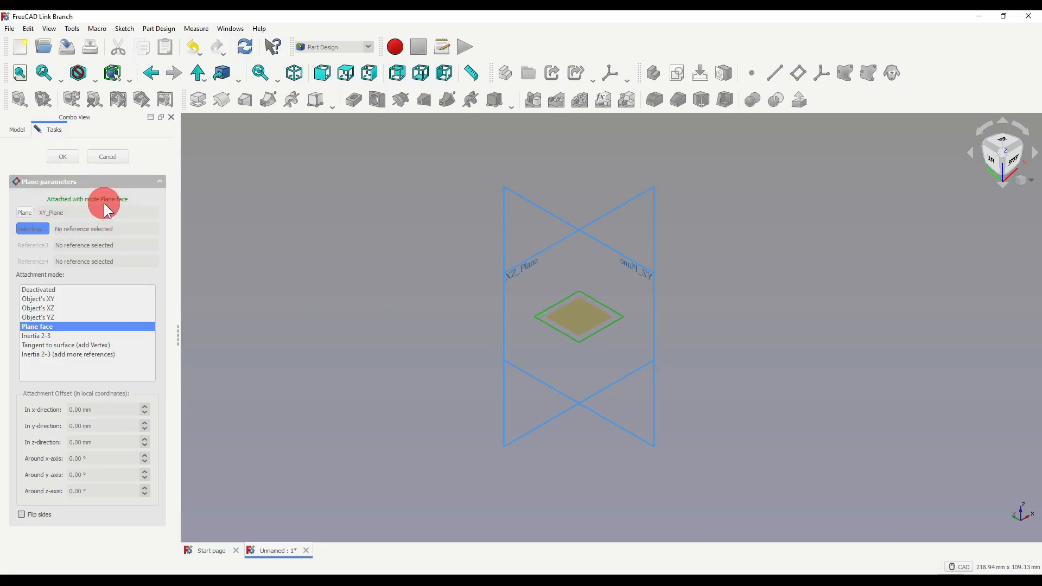
pyautogui.moveTo(81, 362)
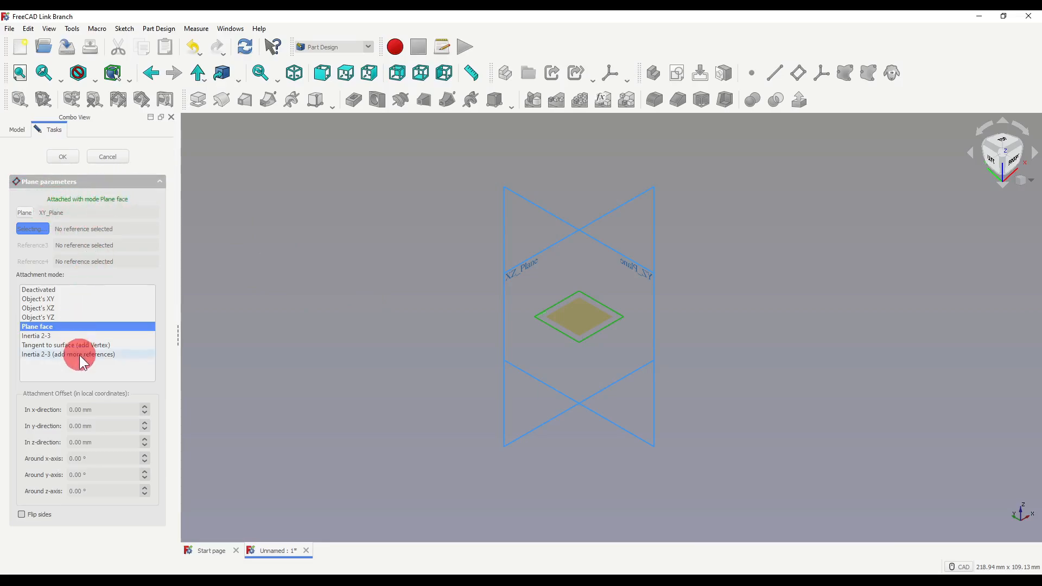
pyautogui.moveTo(70, 350)
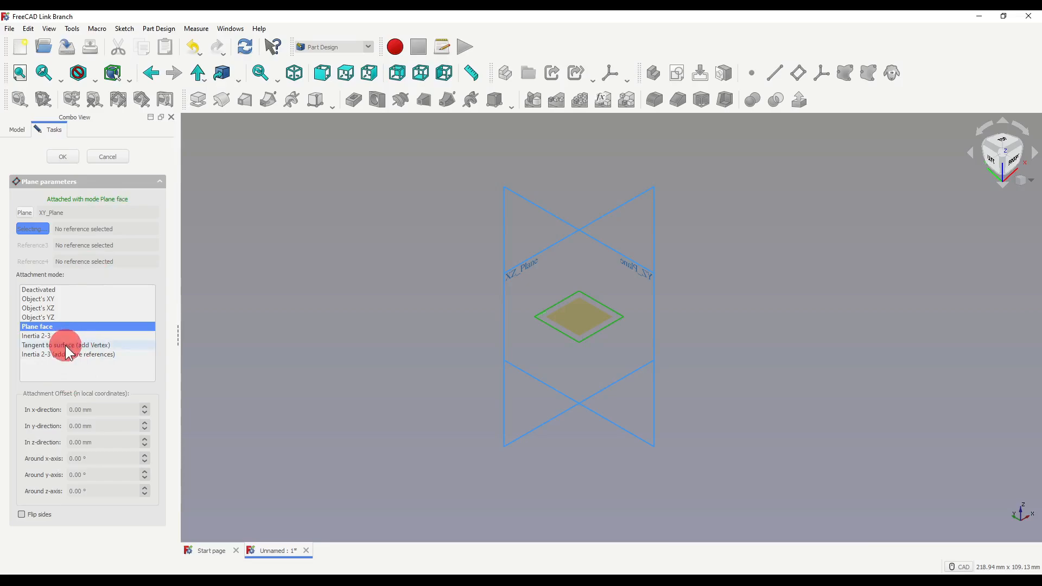
pyautogui.moveTo(101, 408)
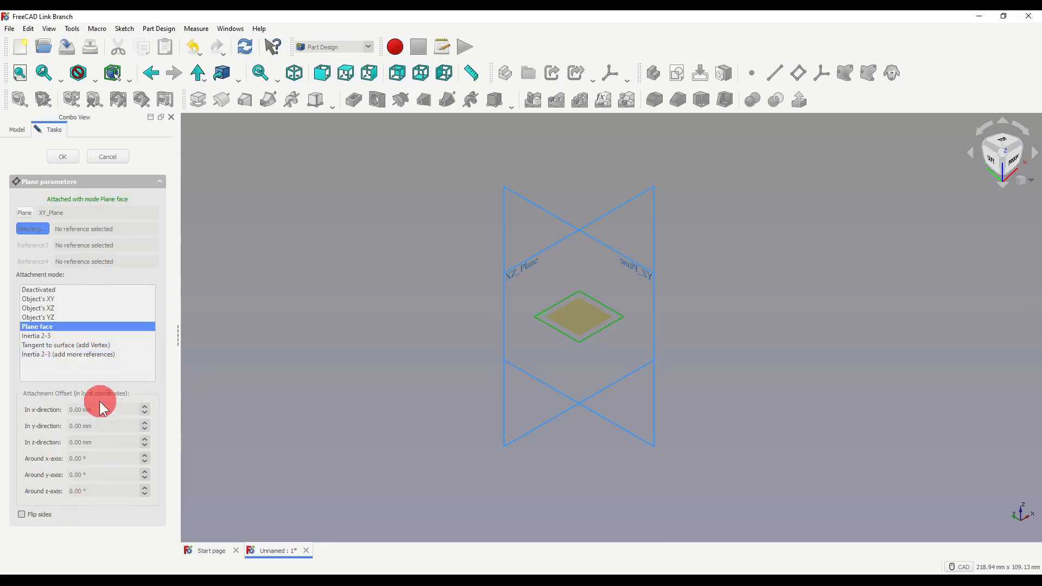
pyautogui.moveTo(47, 447)
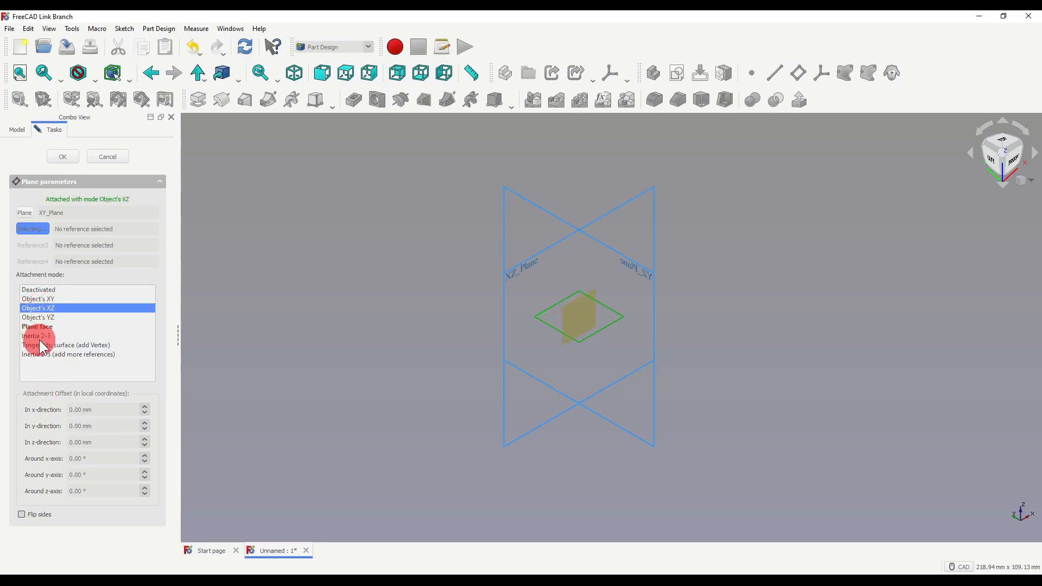
pyautogui.moveTo(30, 332)
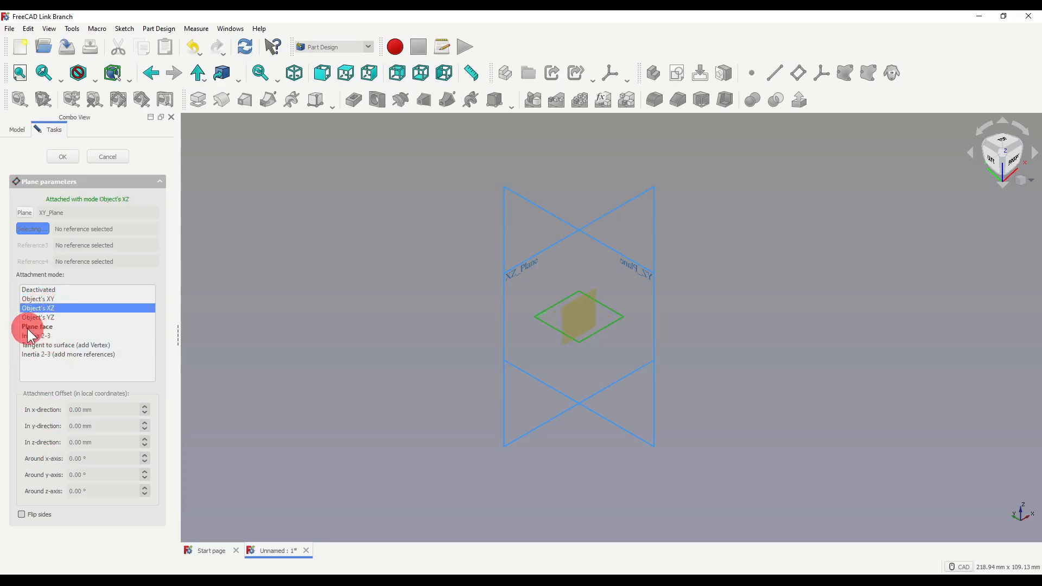
pyautogui.moveTo(39, 326)
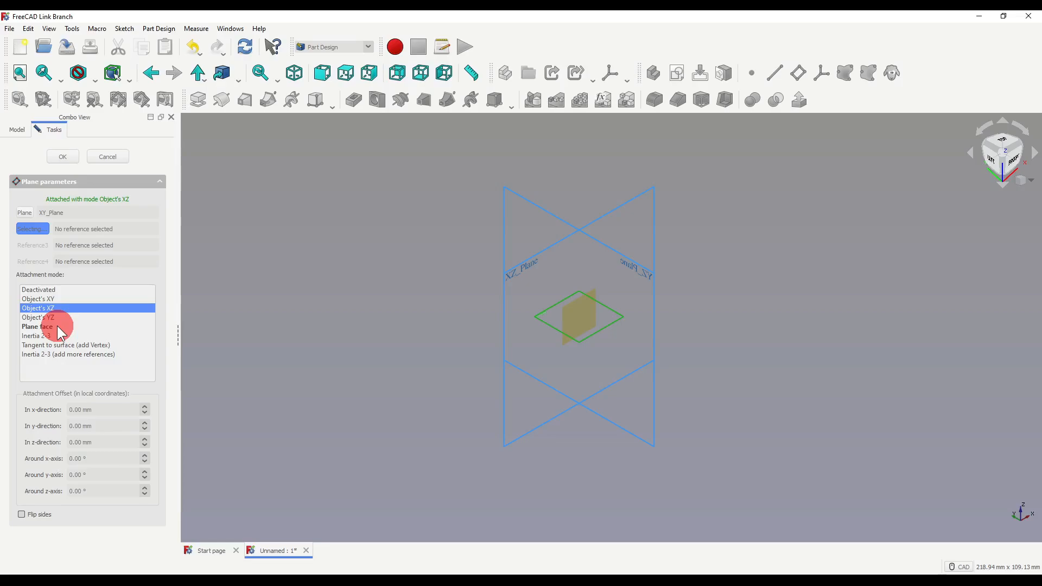
pyautogui.moveTo(251, 313)
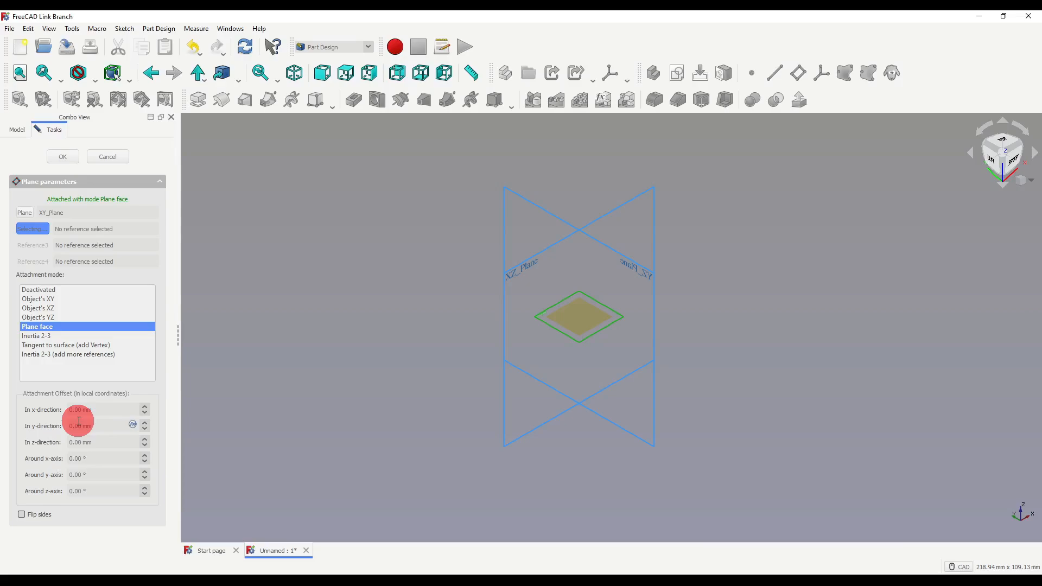
pyautogui.moveTo(80, 409)
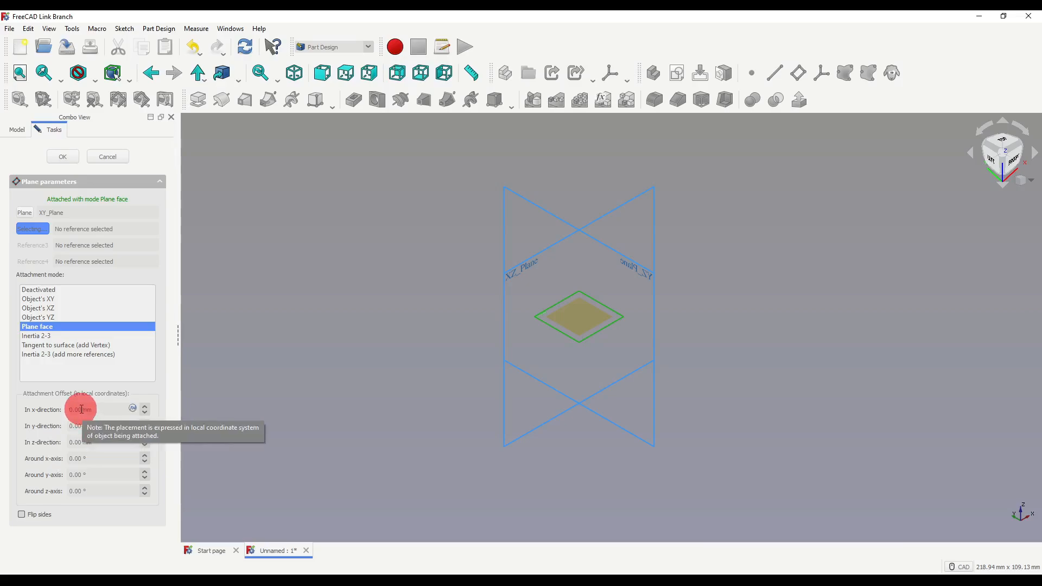
pyautogui.moveTo(12, 520)
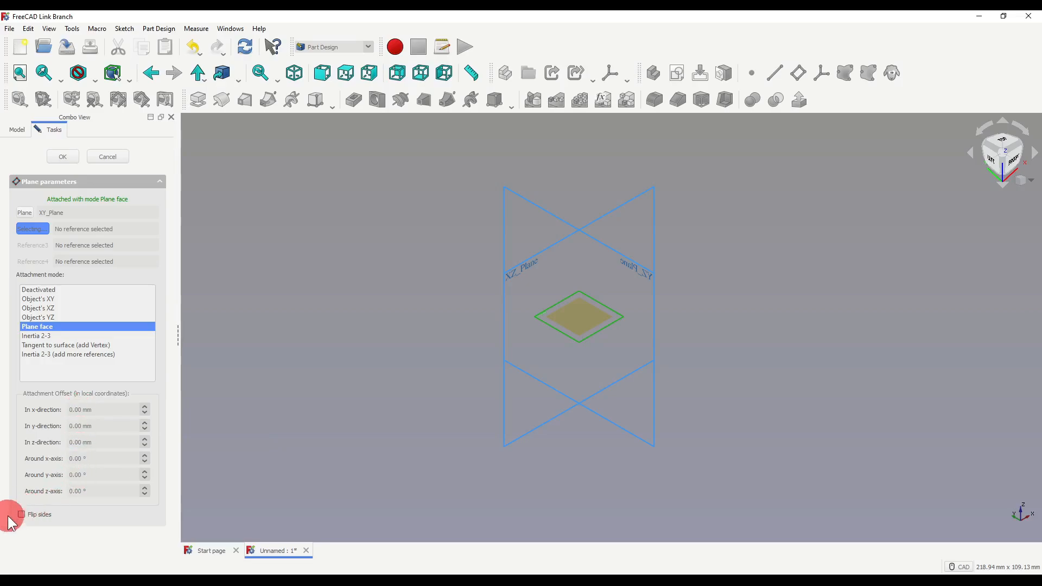
pyautogui.moveTo(42, 520)
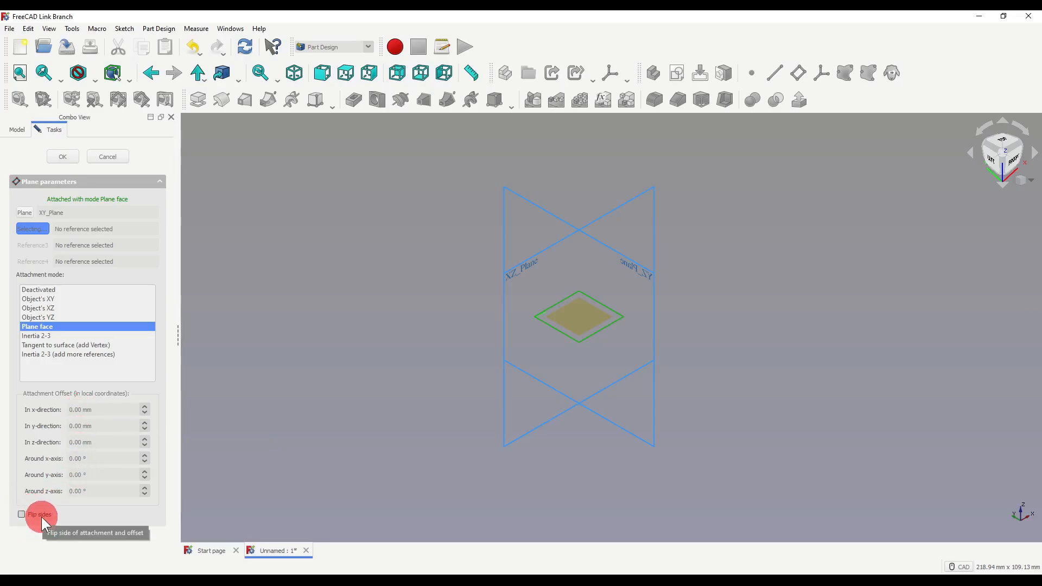
# Set the datum plane's z-direction offset to 5 mm and enable Flip sides.
pyautogui.click(100, 442)
pyautogui.write('5')
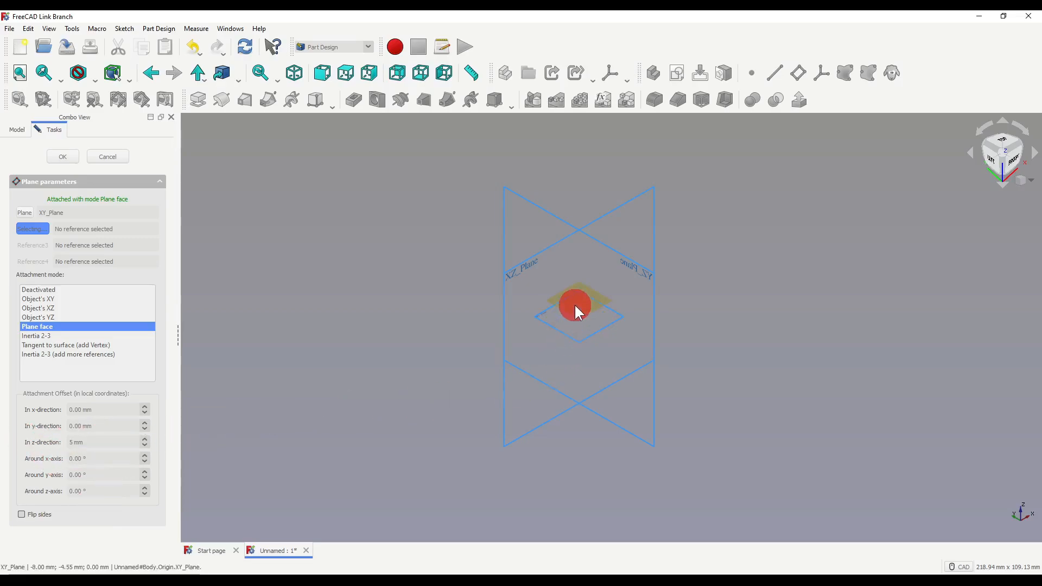
pyautogui.click(22, 514)
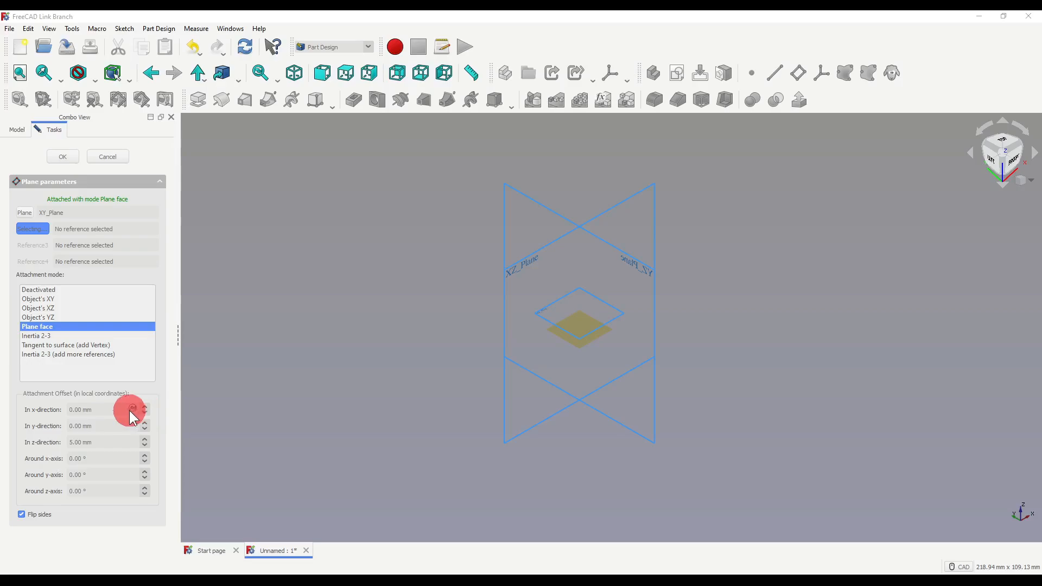
pyautogui.moveTo(133, 443)
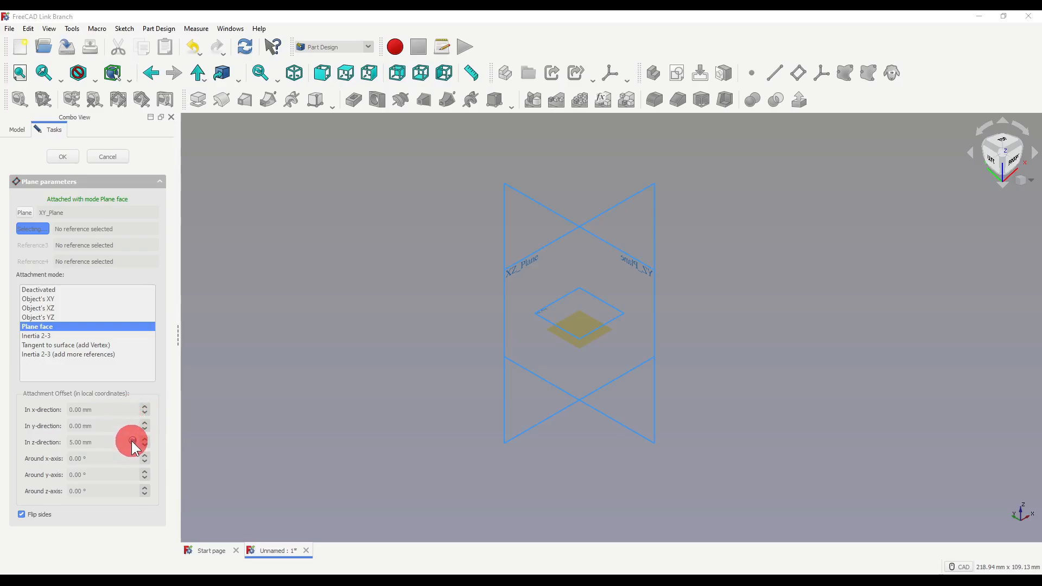
pyautogui.click(62, 157)
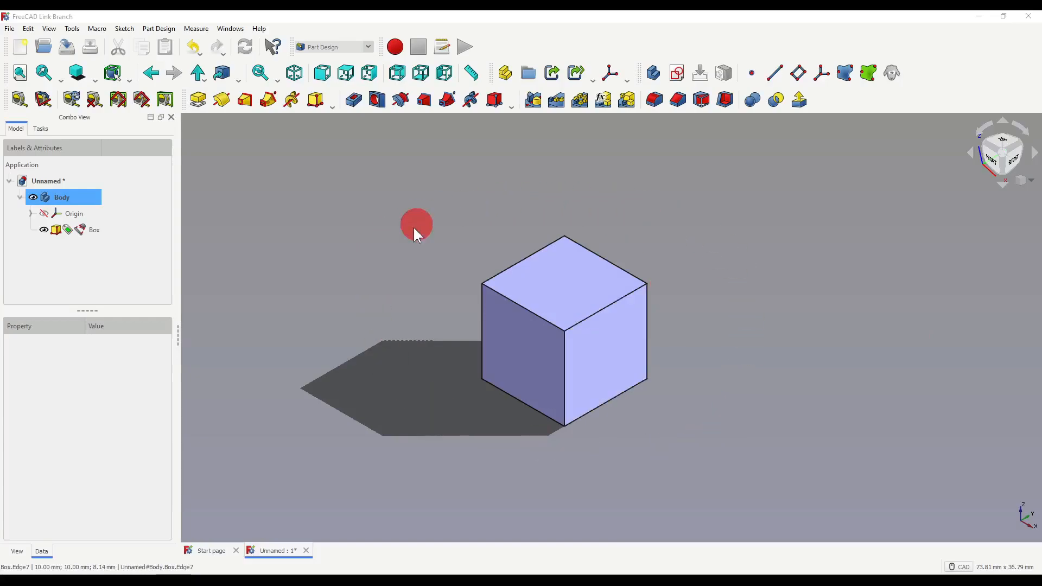
pyautogui.moveTo(713, 401)
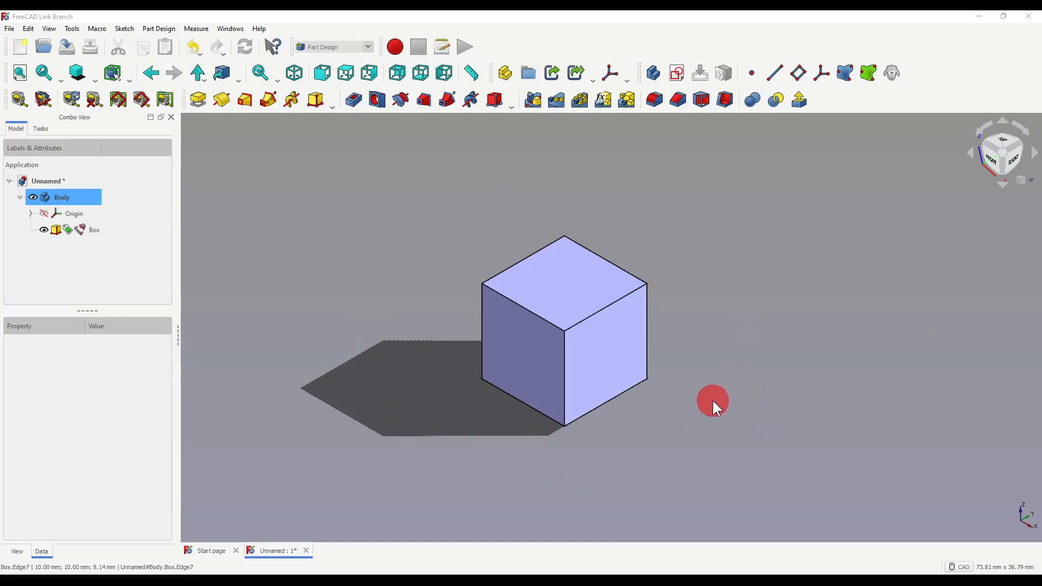
pyautogui.moveTo(529, 278)
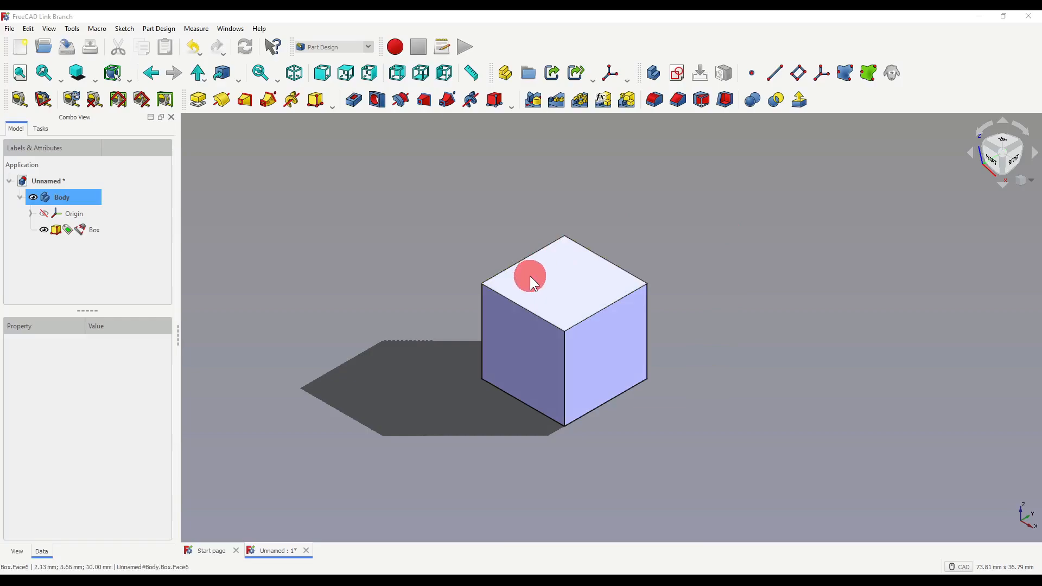
pyautogui.click(94, 229)
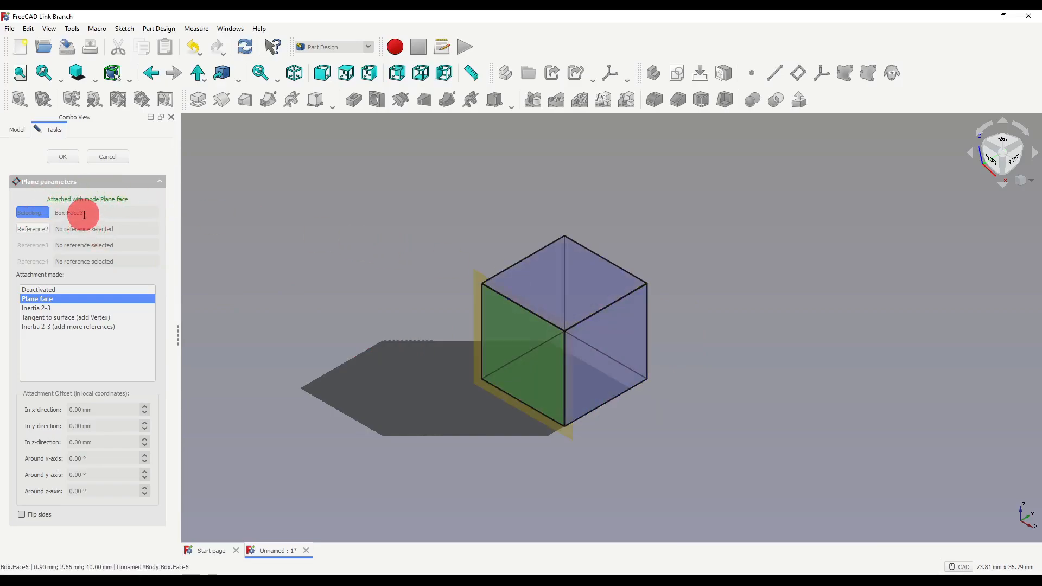
pyautogui.click(628, 306)
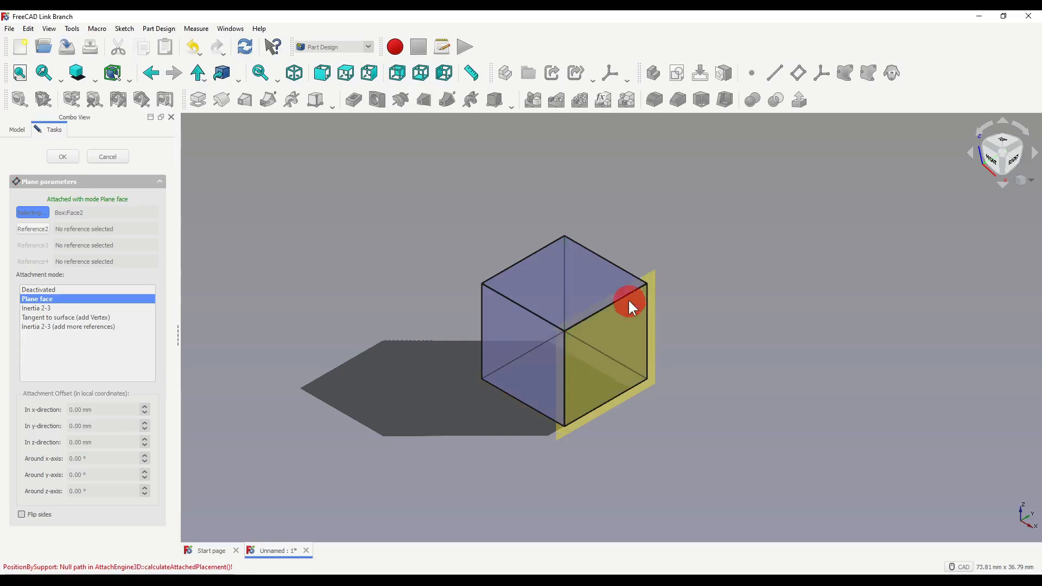
pyautogui.click(531, 312)
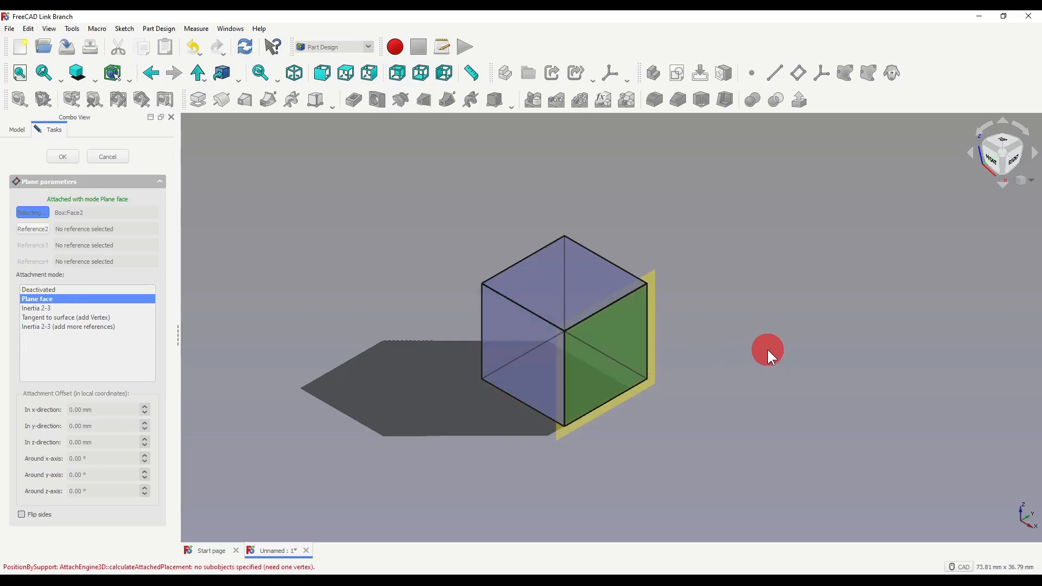
pyautogui.click(32, 229)
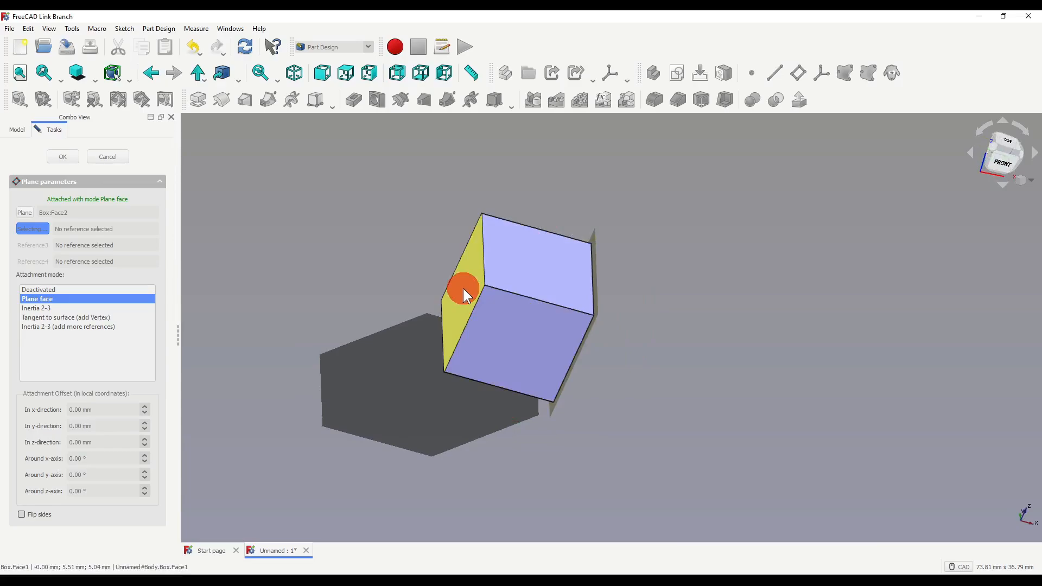
pyautogui.click(36, 307)
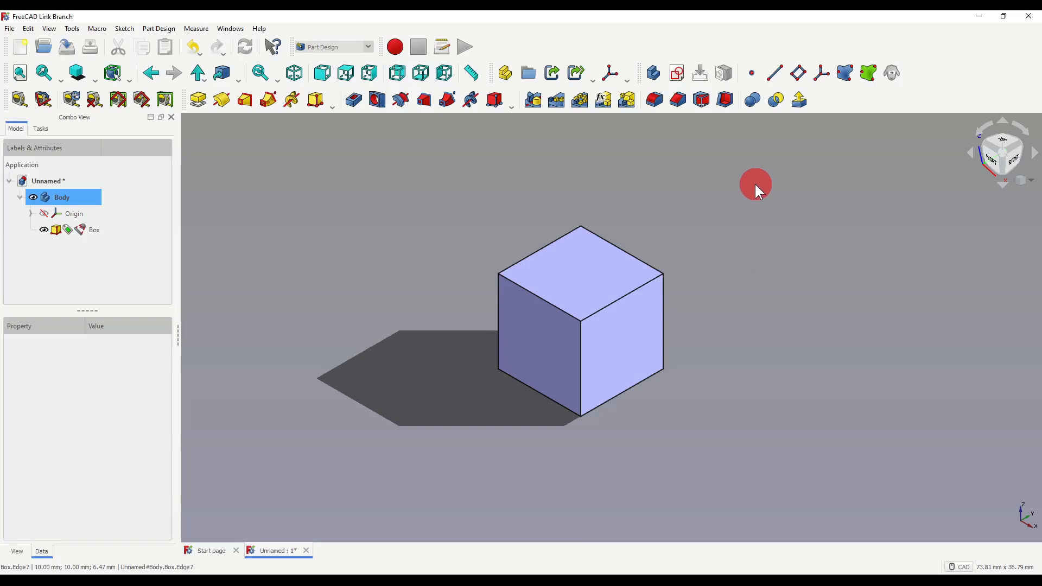
pyautogui.moveTo(546, 420)
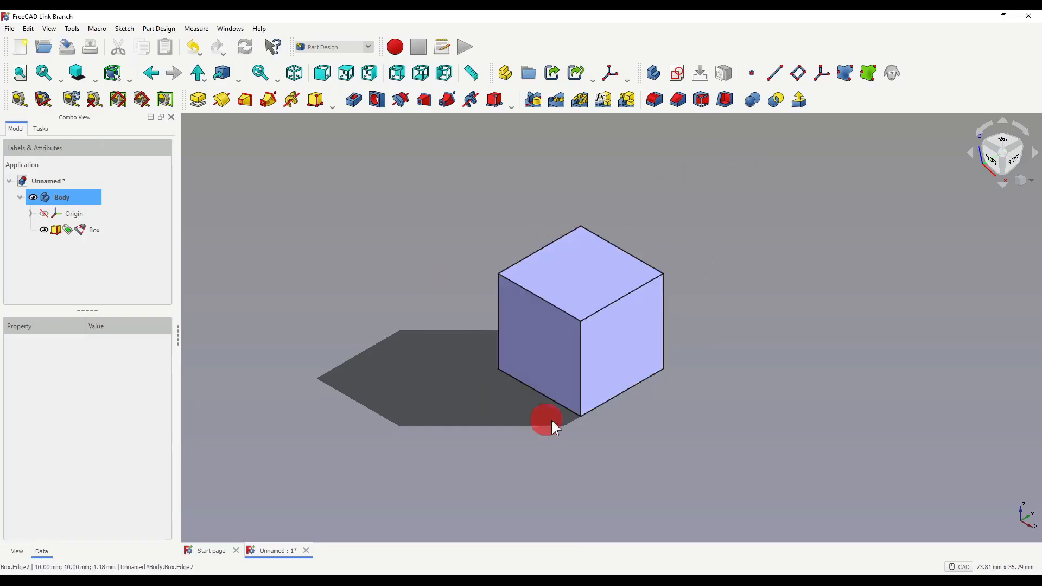
pyautogui.moveTo(823, 311)
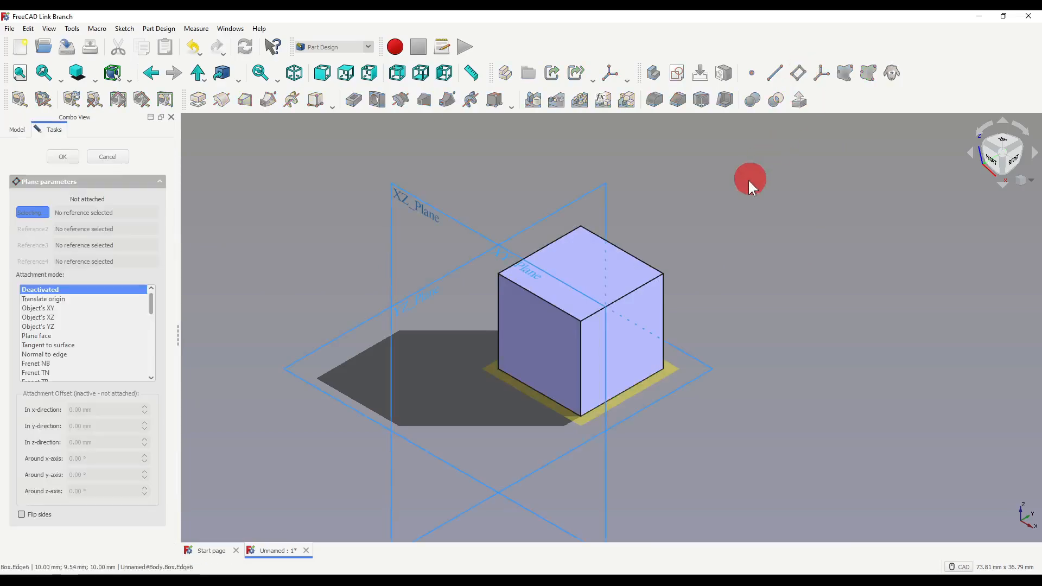
pyautogui.moveTo(744, 279)
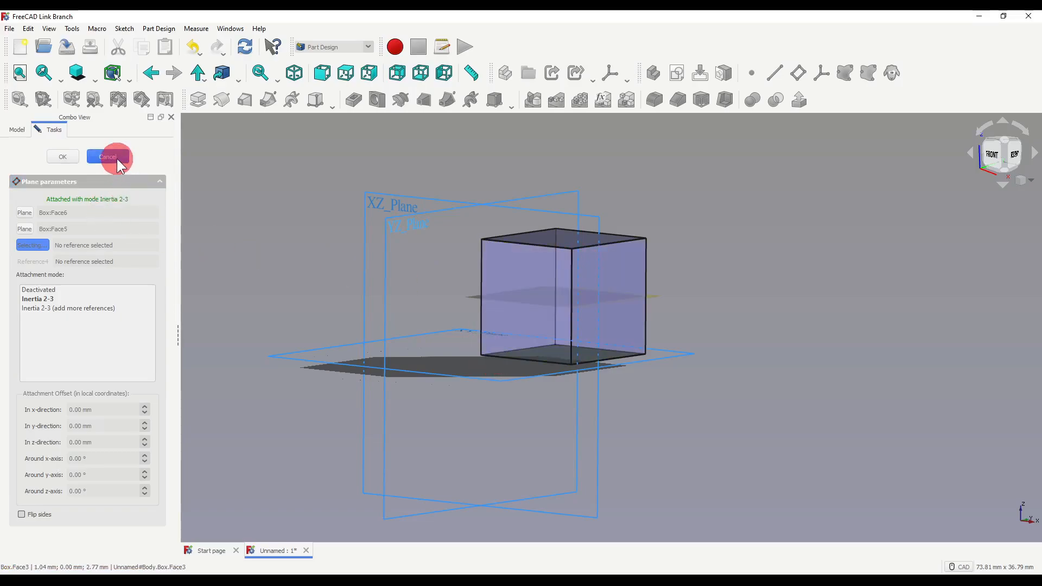
pyautogui.click(107, 157)
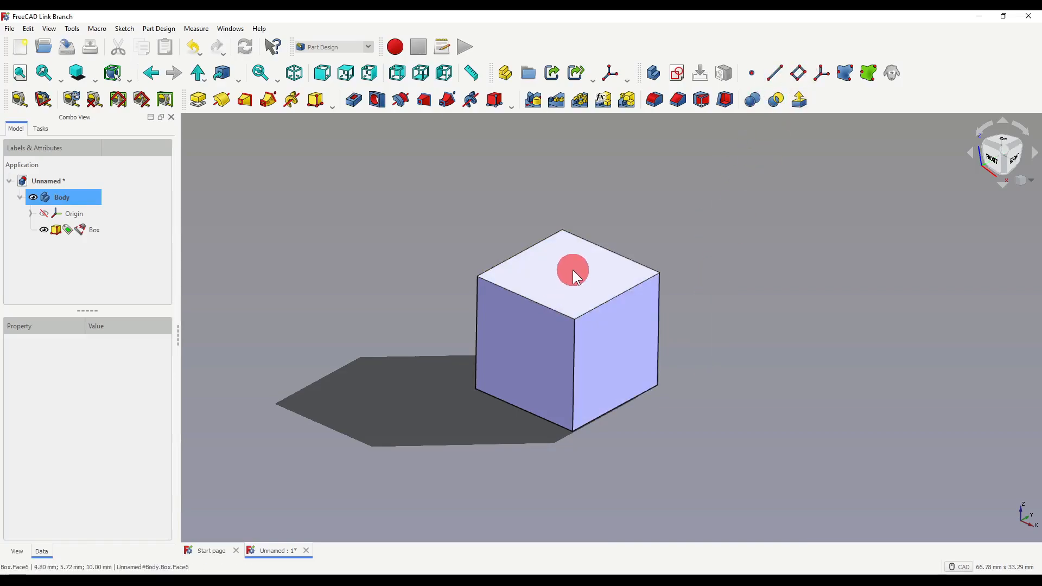
# Create a datum plane from the box's top and bottom faces using Inertia 2-3.
pyautogui.click(93, 229)
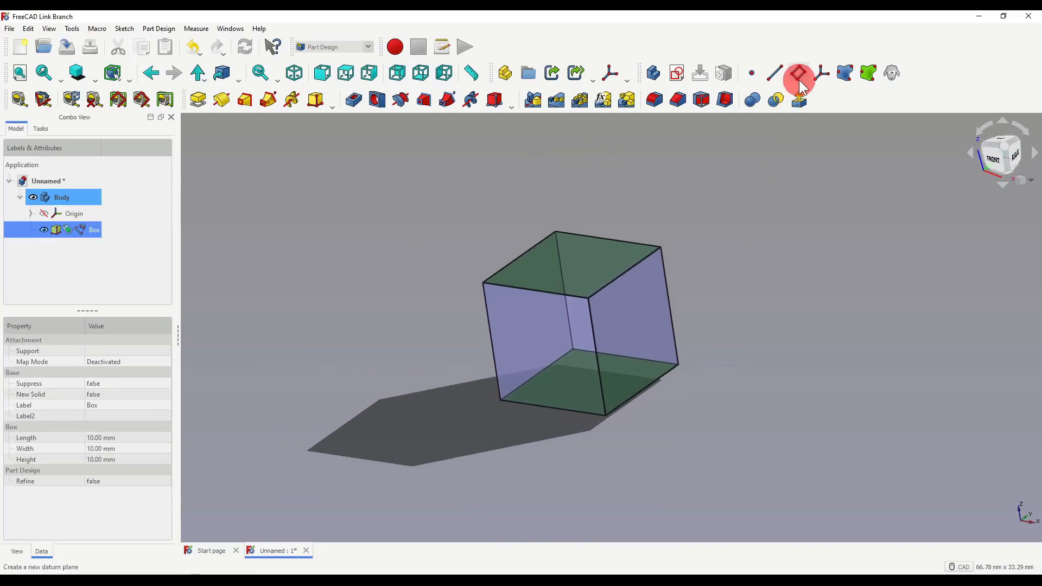
pyautogui.click(799, 73)
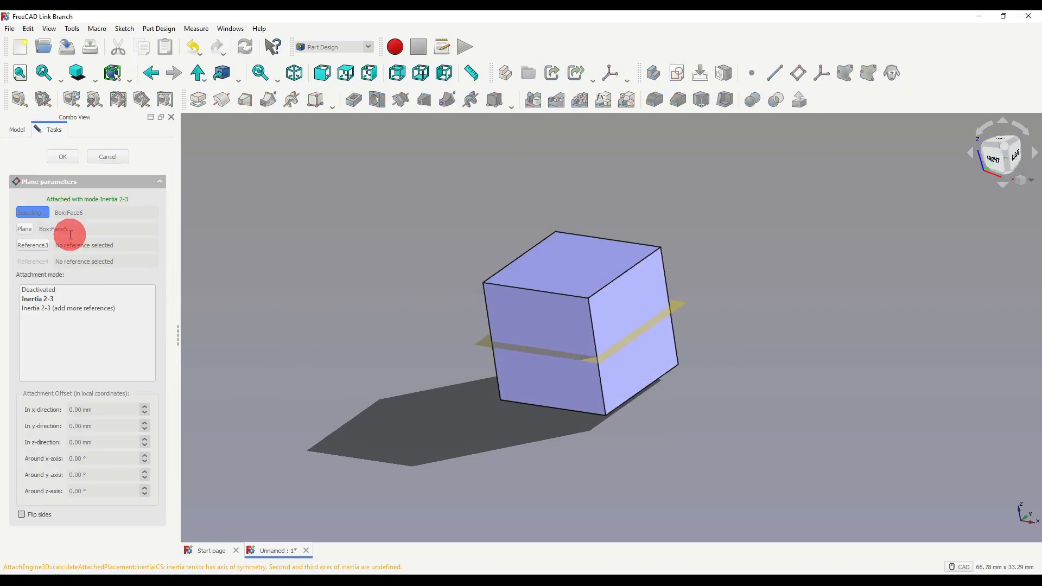
pyautogui.click(558, 369)
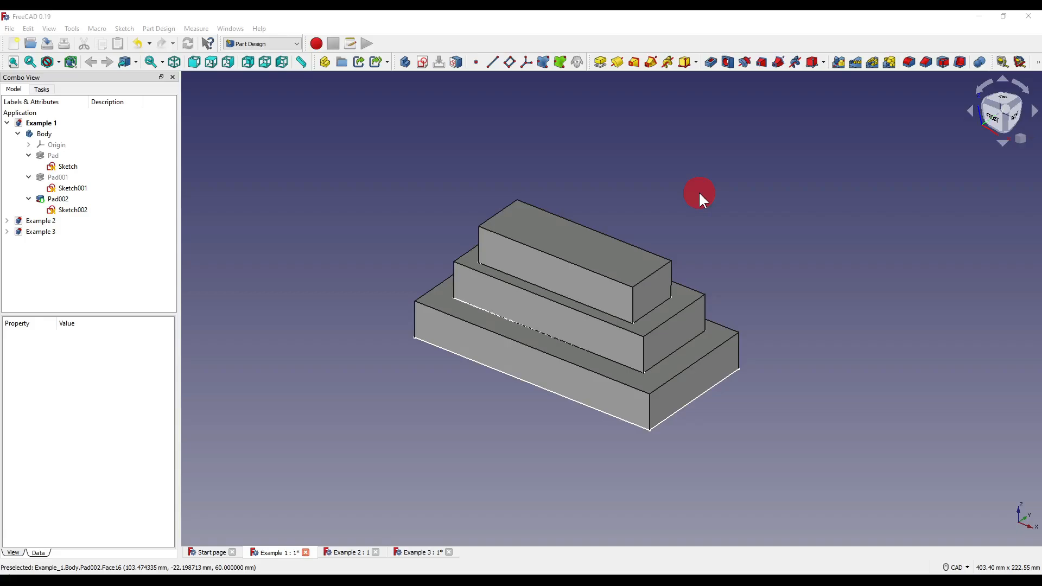
pyautogui.moveTo(697, 199)
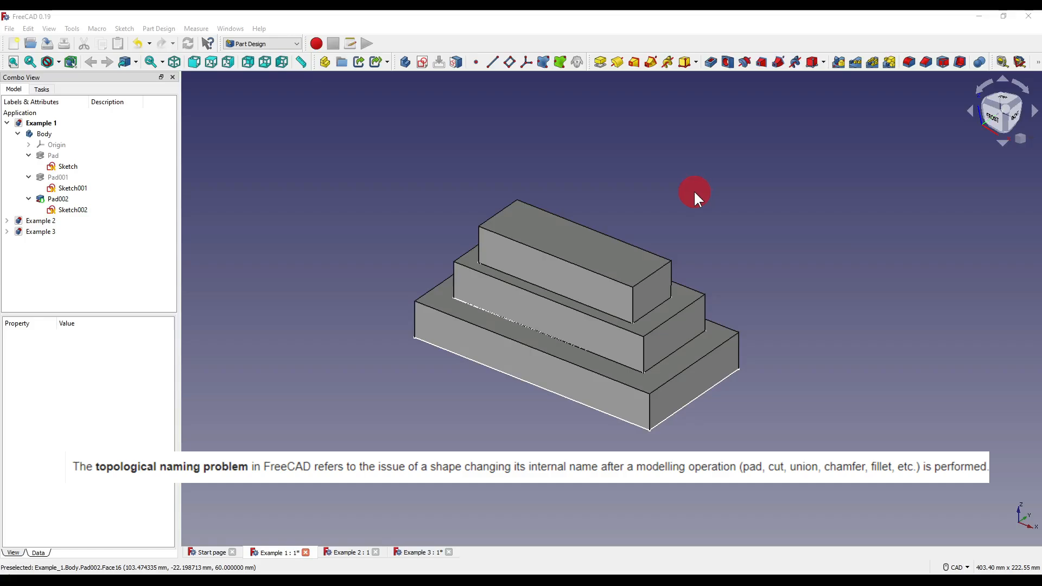
pyautogui.moveTo(705, 204)
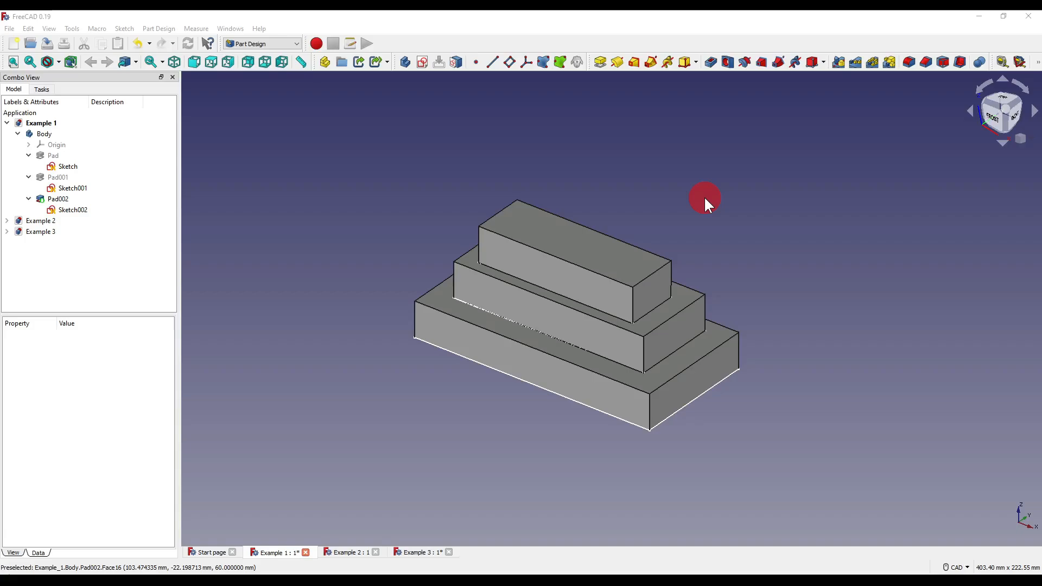
pyautogui.moveTo(730, 290)
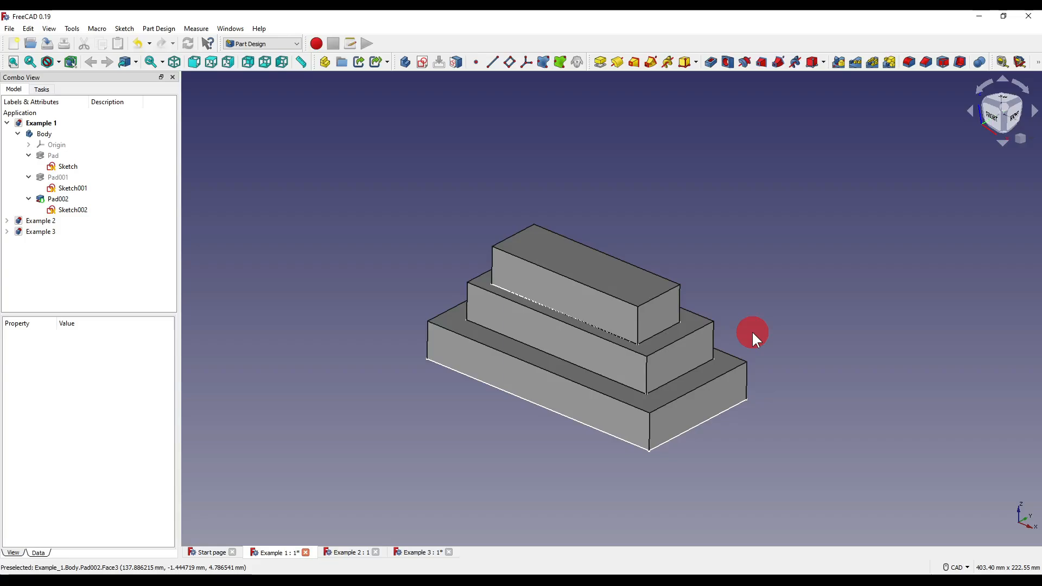
# Stretch Sketch001's rectangle left edge outward and close the sketch.
pyautogui.doubleClick(71, 188)
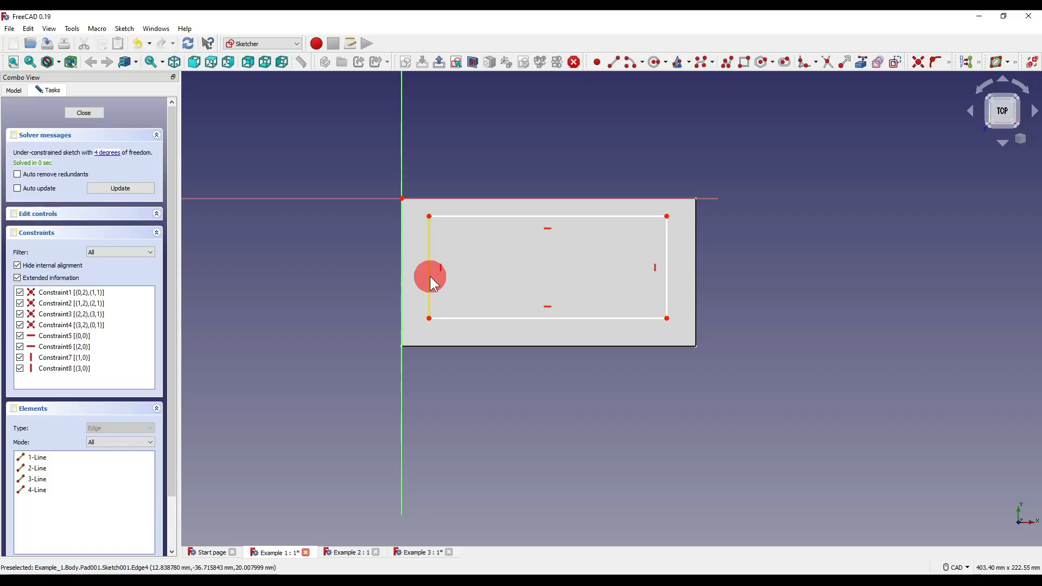
pyautogui.moveTo(429, 276); pyautogui.dragTo(376, 276)
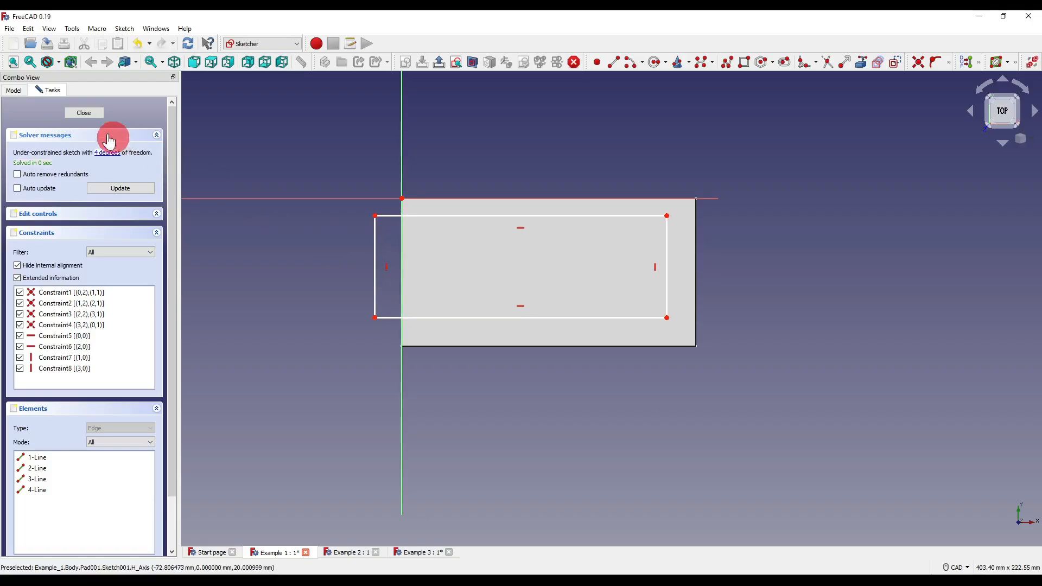
pyautogui.click(84, 113)
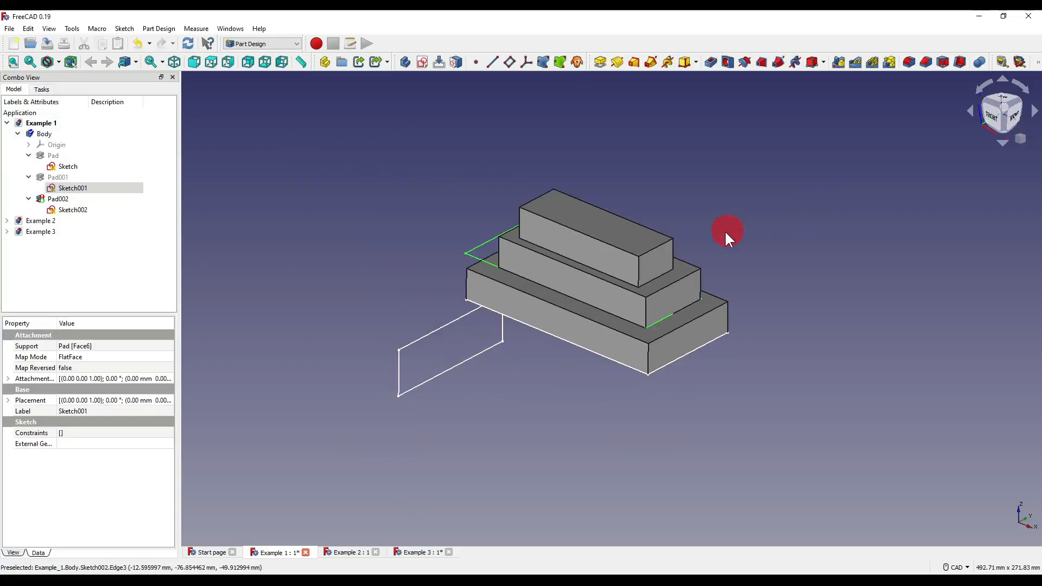
pyautogui.moveTo(491, 365)
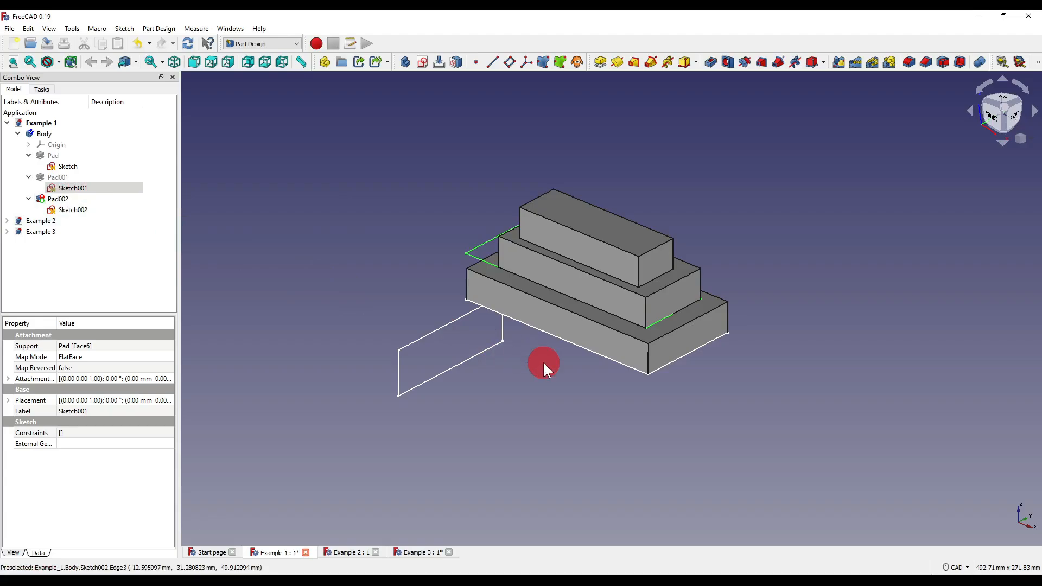
pyautogui.moveTo(512, 399)
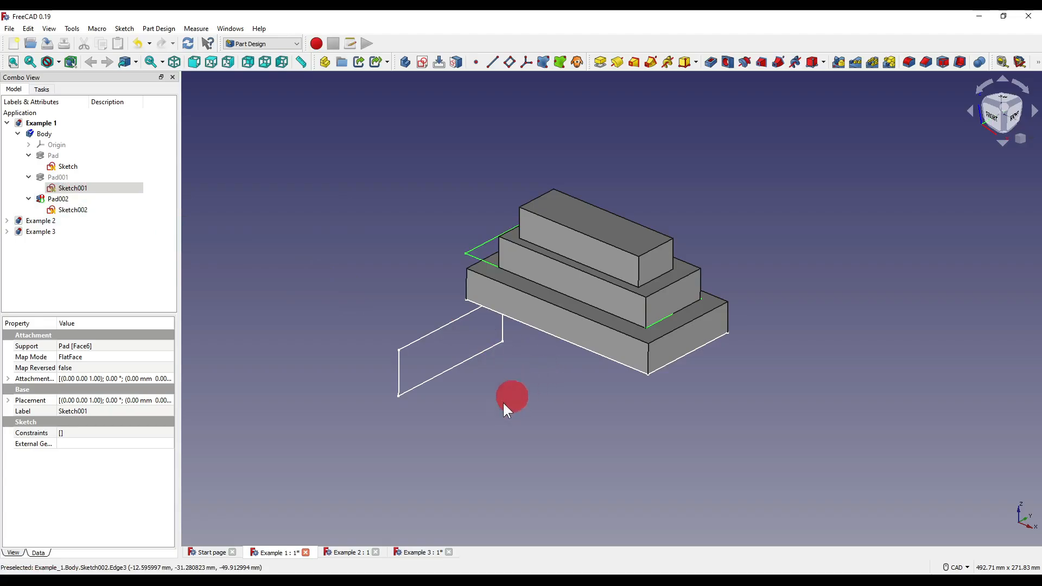
pyautogui.click(347, 552)
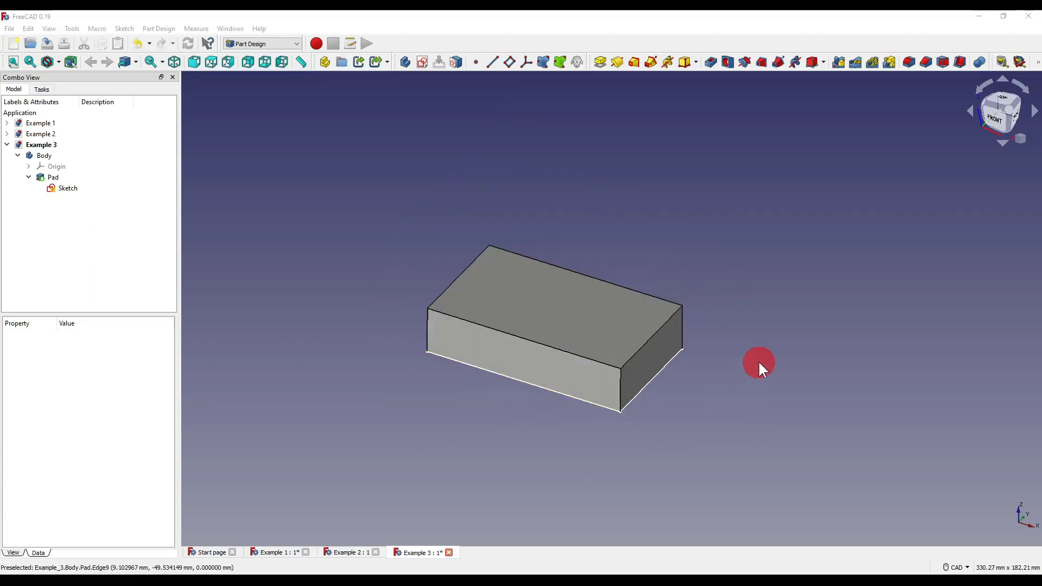
# Create a datum plane on XY_Plane with z offset formula Pad.Length (20 mm).
pyautogui.click(67, 188)
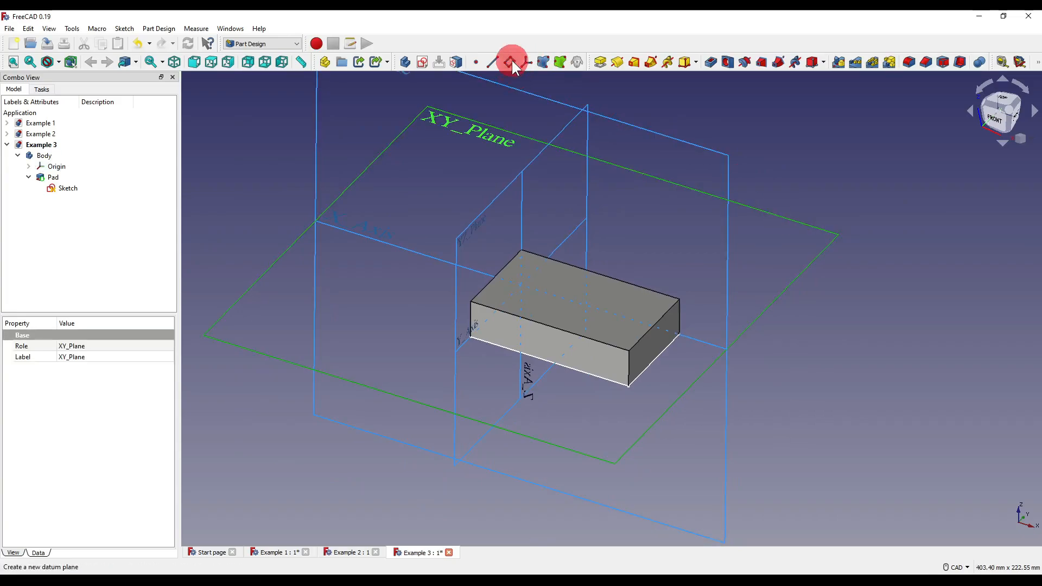
pyautogui.click(512, 61)
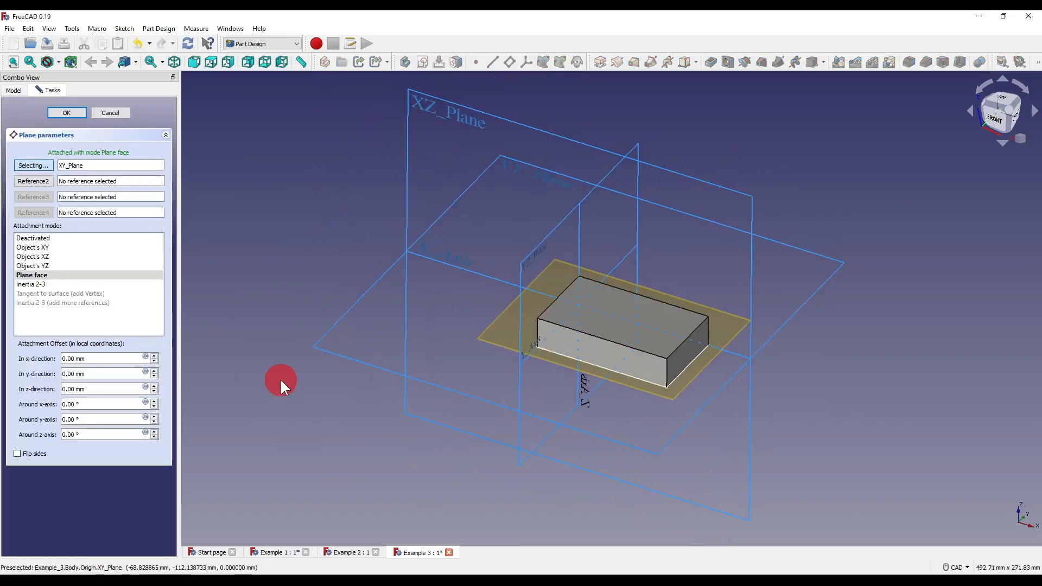
pyautogui.moveTo(41, 412)
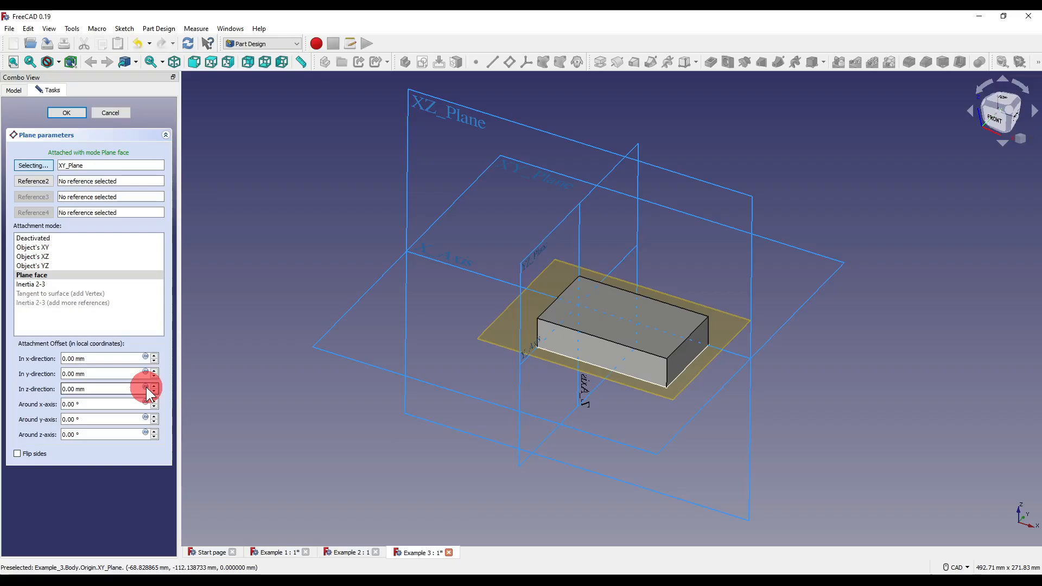
pyautogui.click(145, 388)
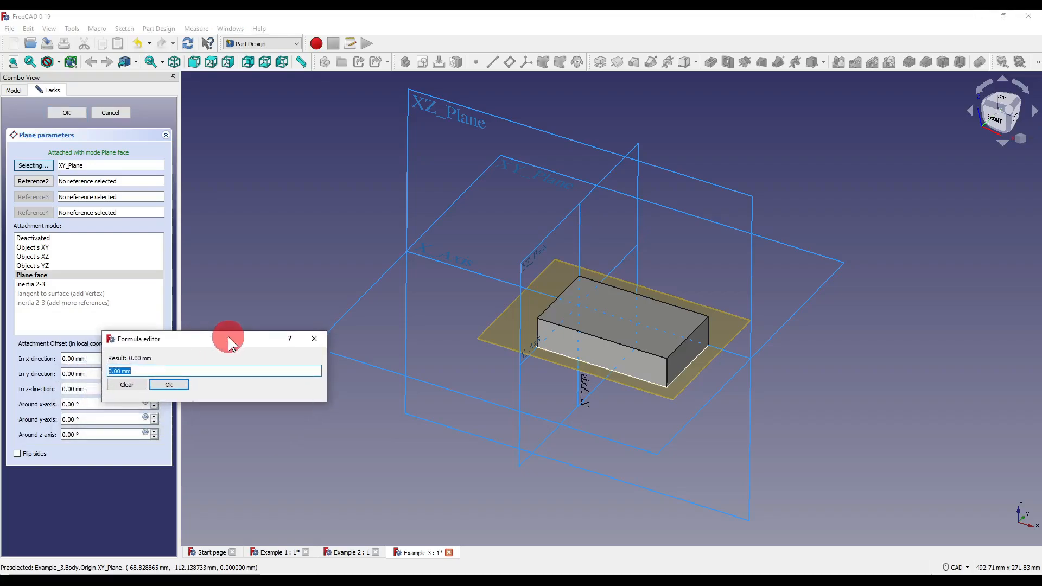
pyautogui.write('pad')
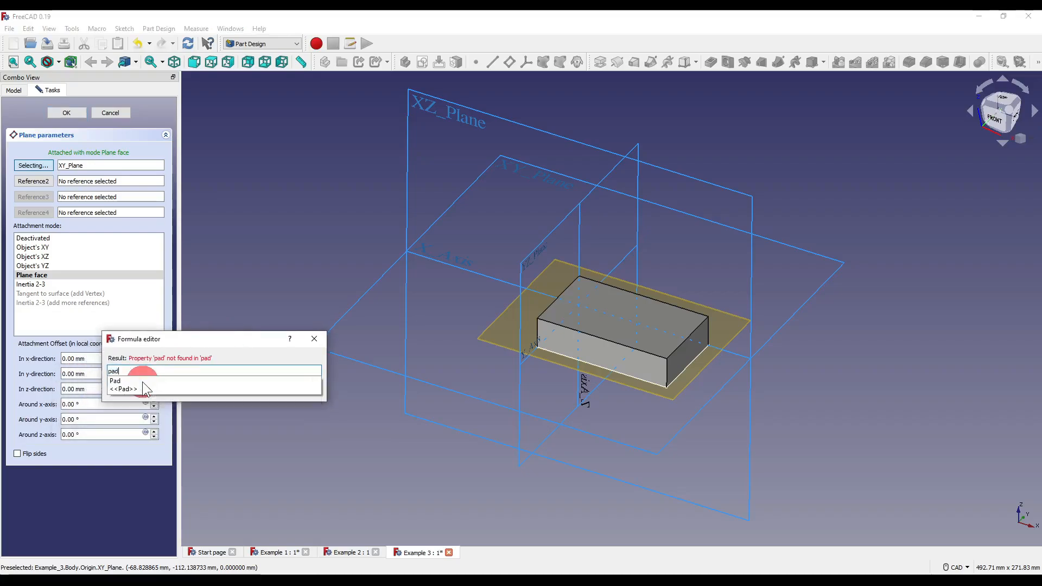
pyautogui.write('.length')
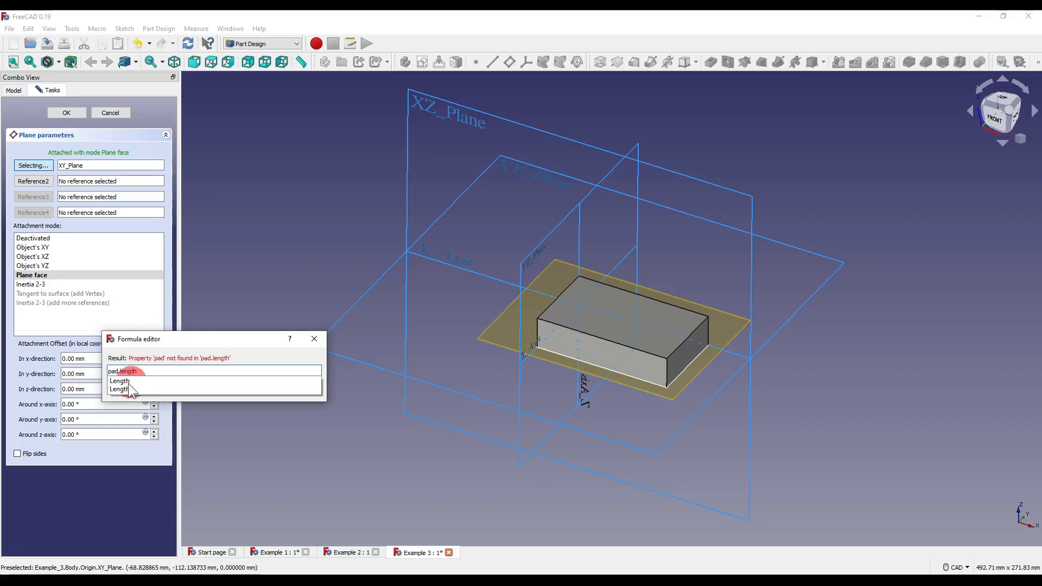
pyautogui.click(119, 380)
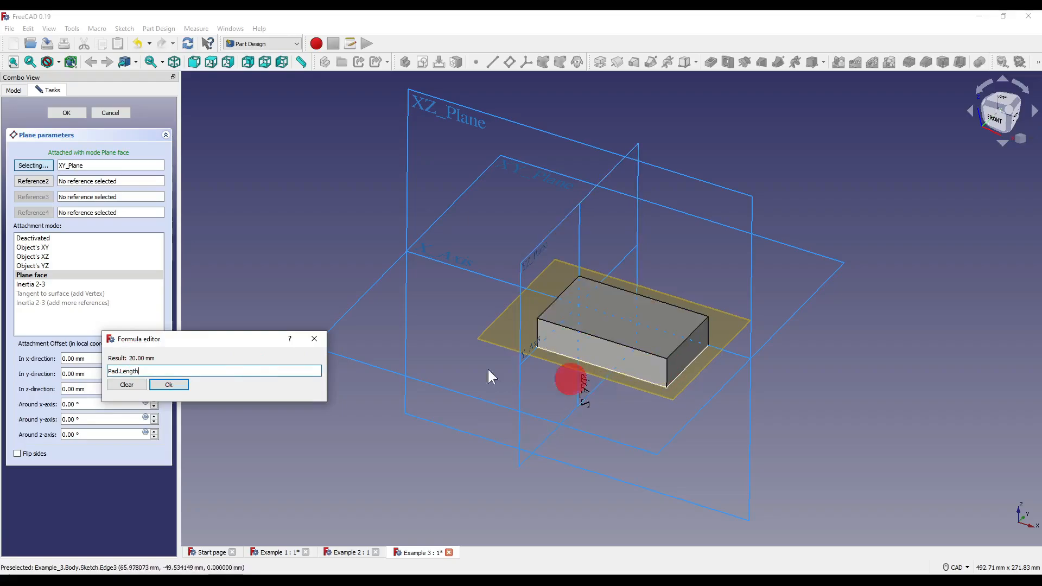
pyautogui.click(169, 385)
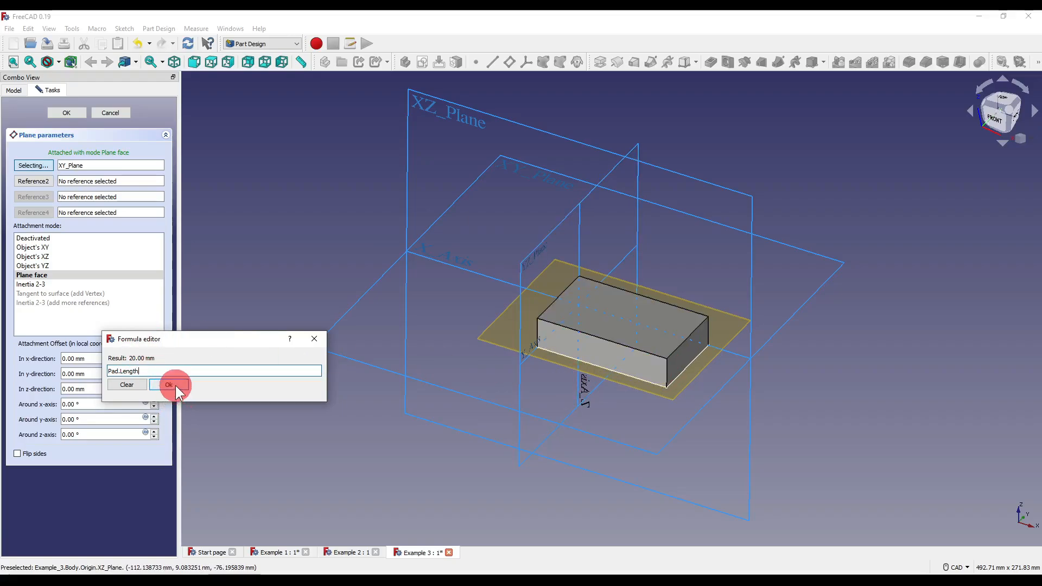
pyautogui.click(168, 384)
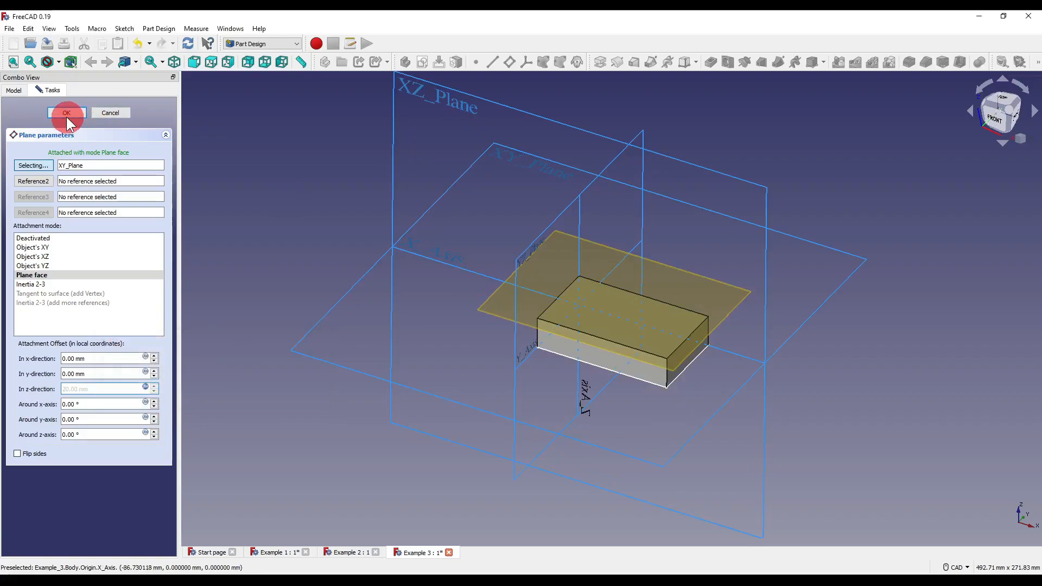
pyautogui.click(67, 112)
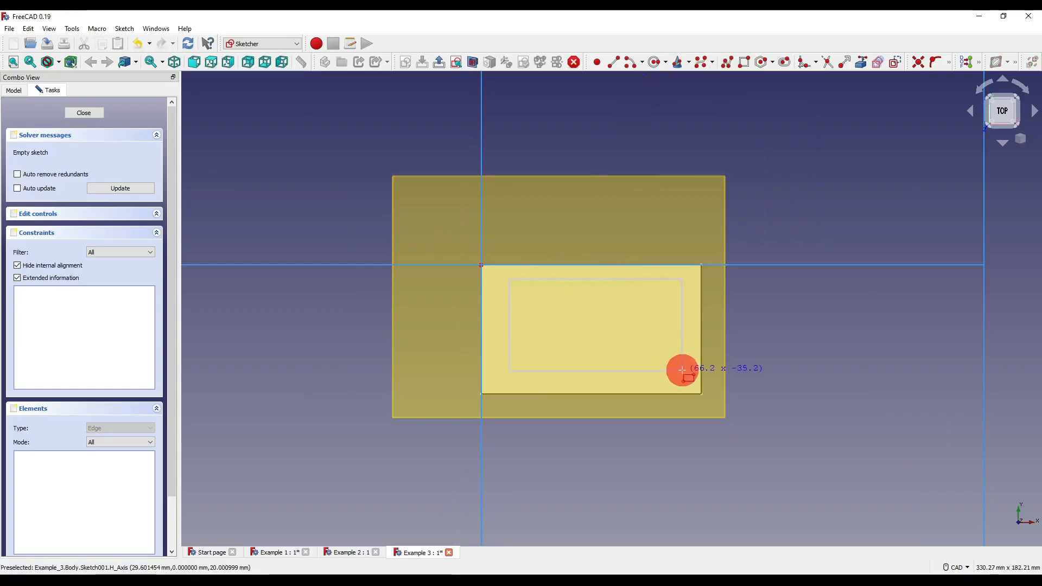
# Draw the rectangle on the datum plane and confirm it as Pad001.
pyautogui.click(83, 113)
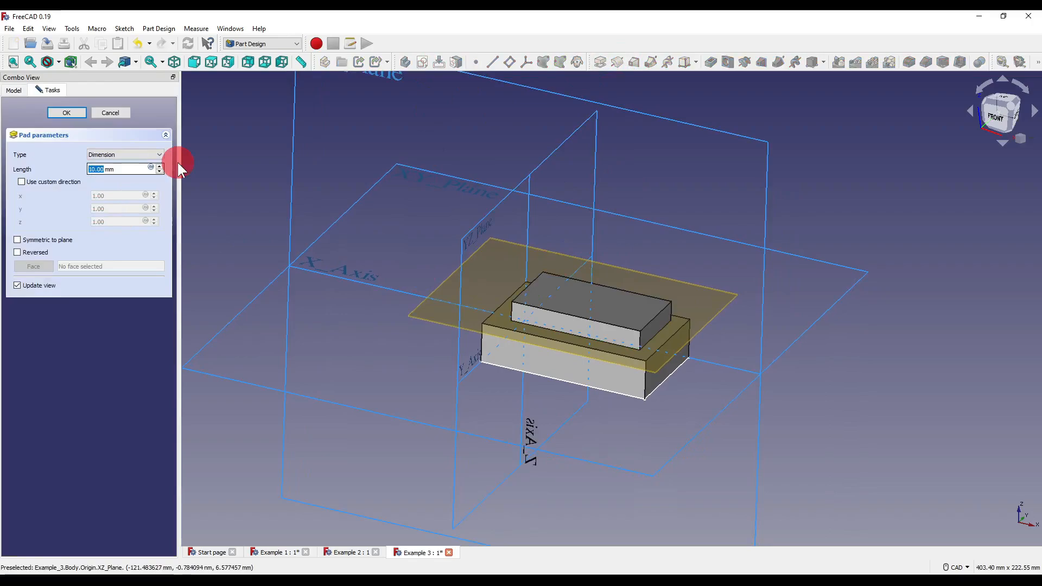
pyautogui.click(66, 112)
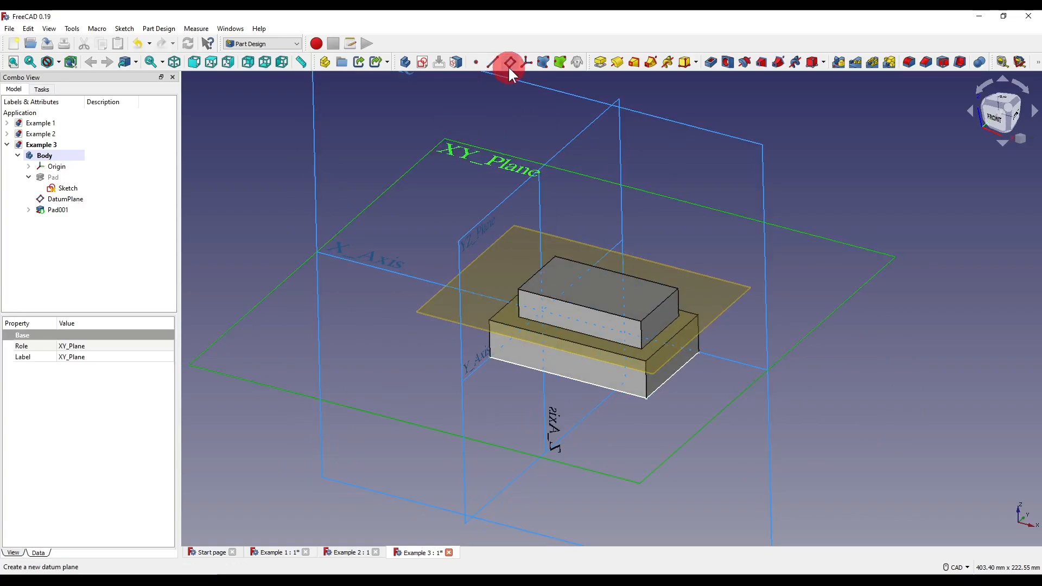
# Create DatumPlane001 with z offset formula Pad.Length + Pad001.Length (35 mm).
pyautogui.click(509, 62)
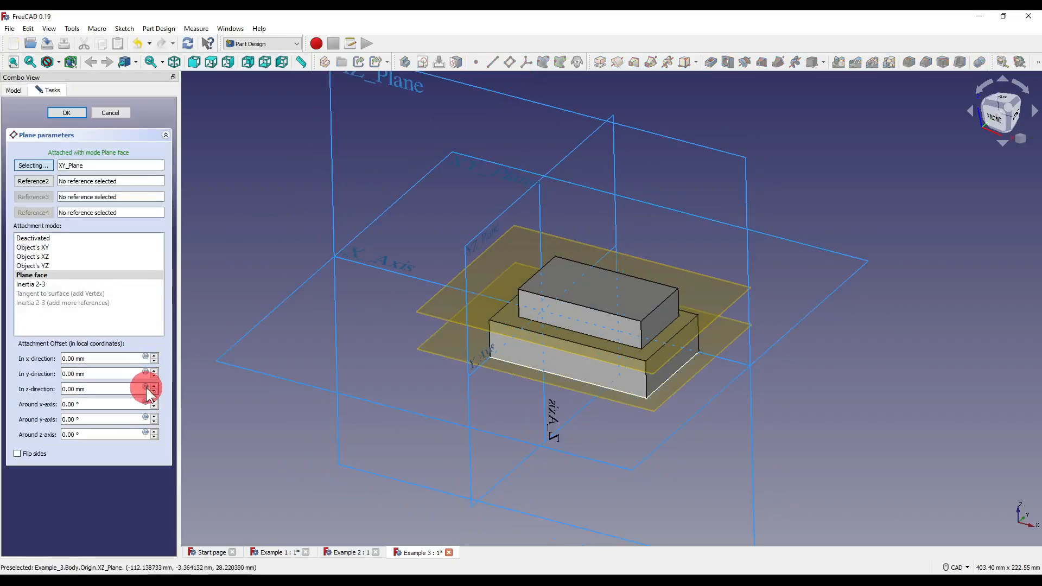
pyautogui.click(145, 388)
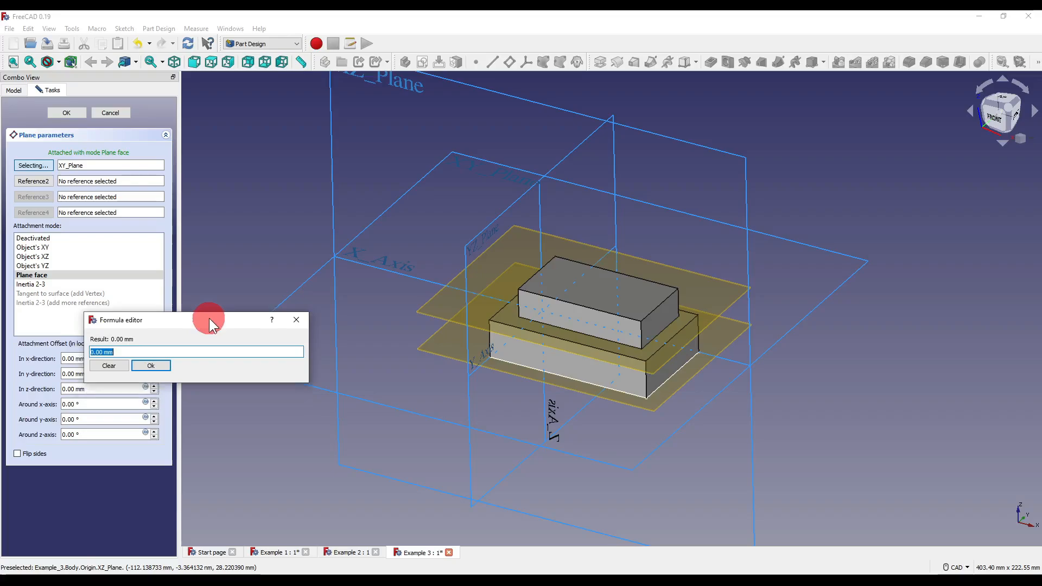
pyautogui.write('pad.')
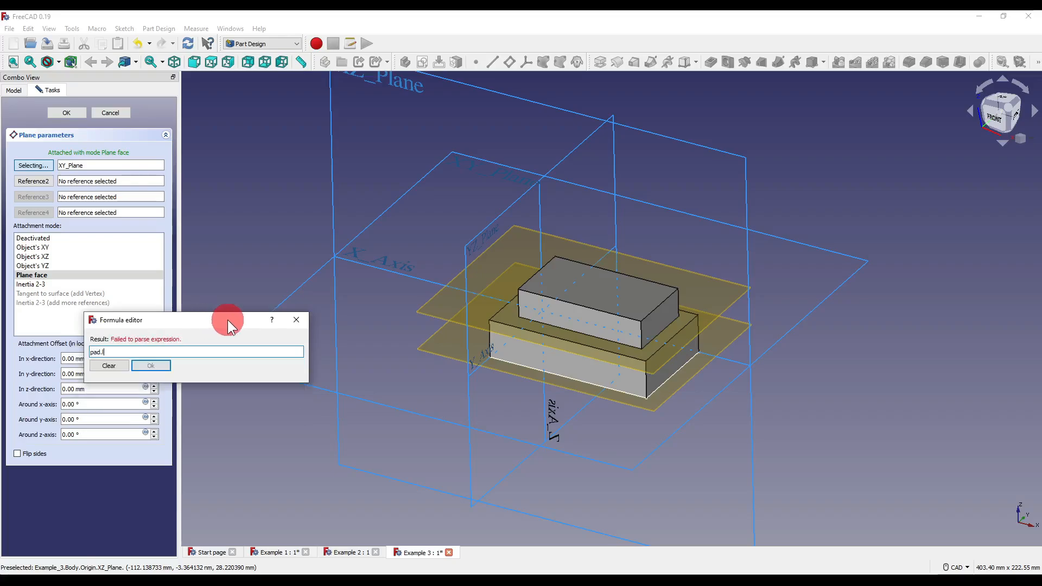
pyautogui.write('Pad.Length')
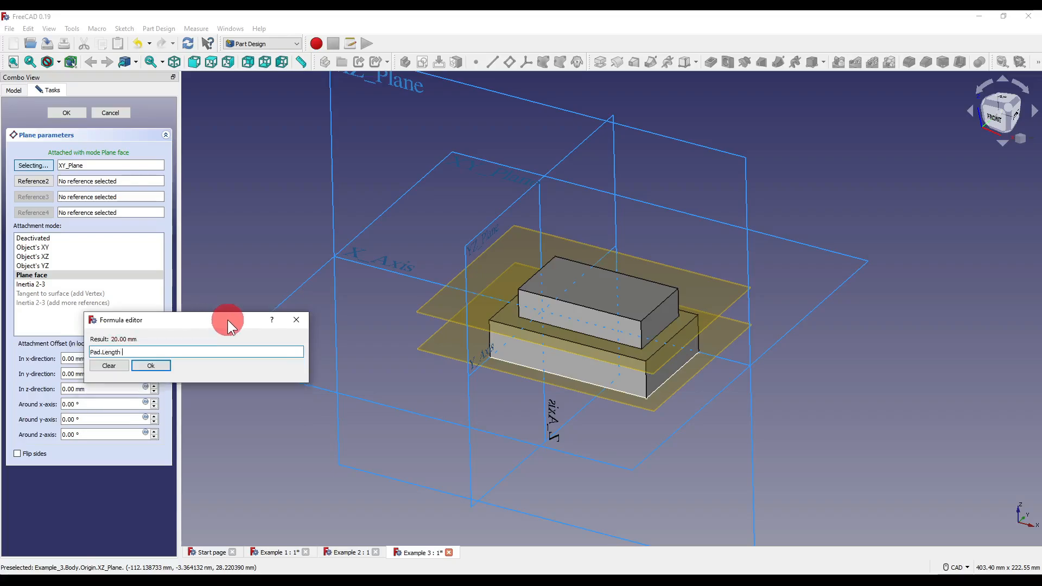
pyautogui.write('+ p')
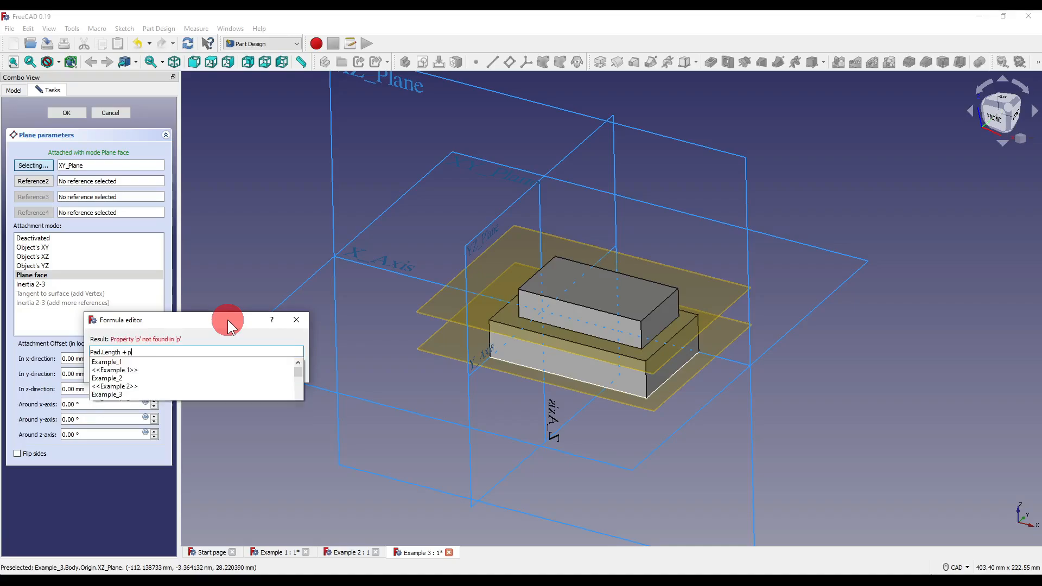
pyautogui.write('ad001')
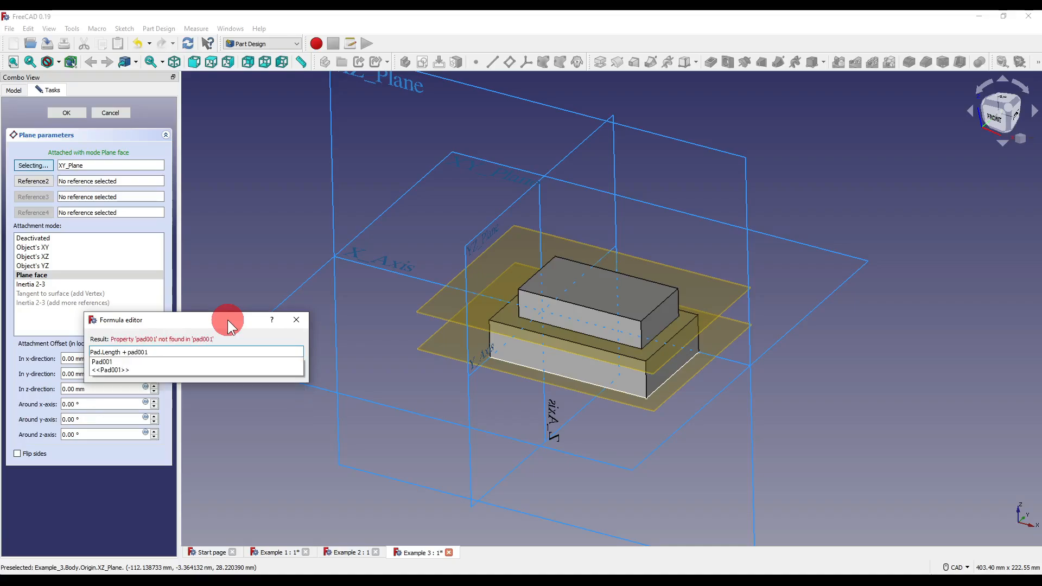
pyautogui.click(102, 361)
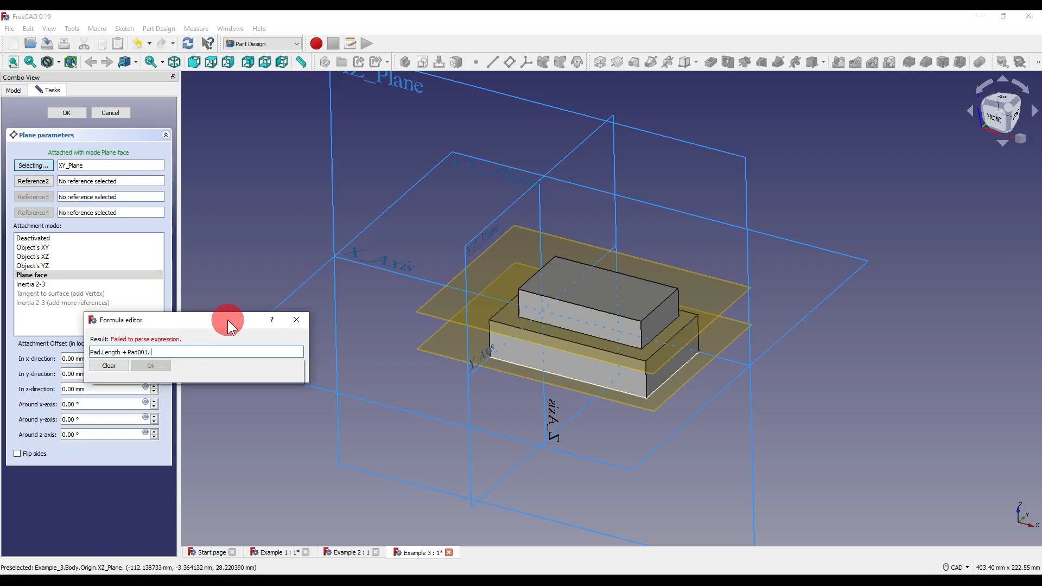
pyautogui.write('Length')
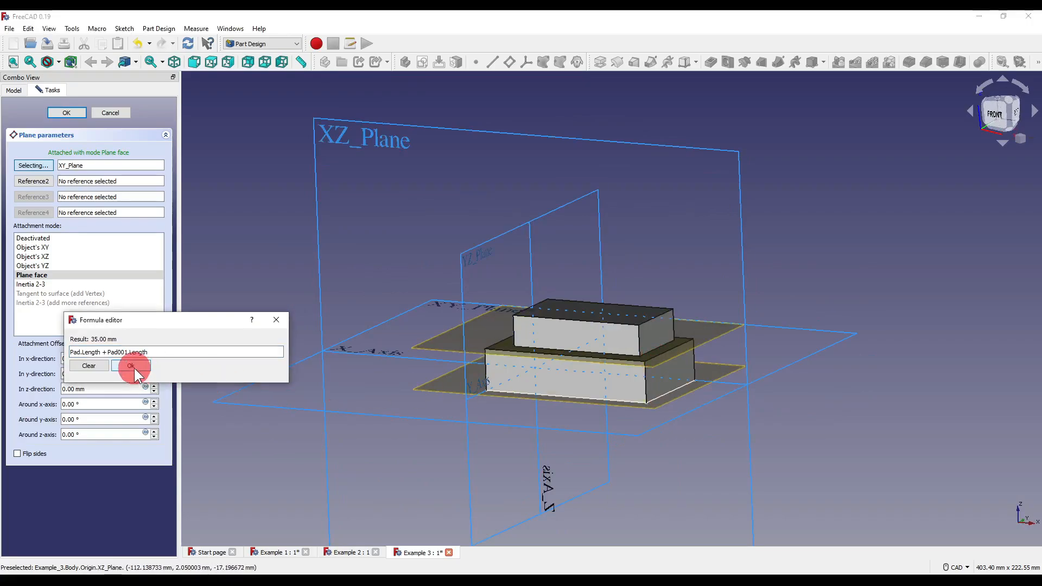
pyautogui.click(130, 366)
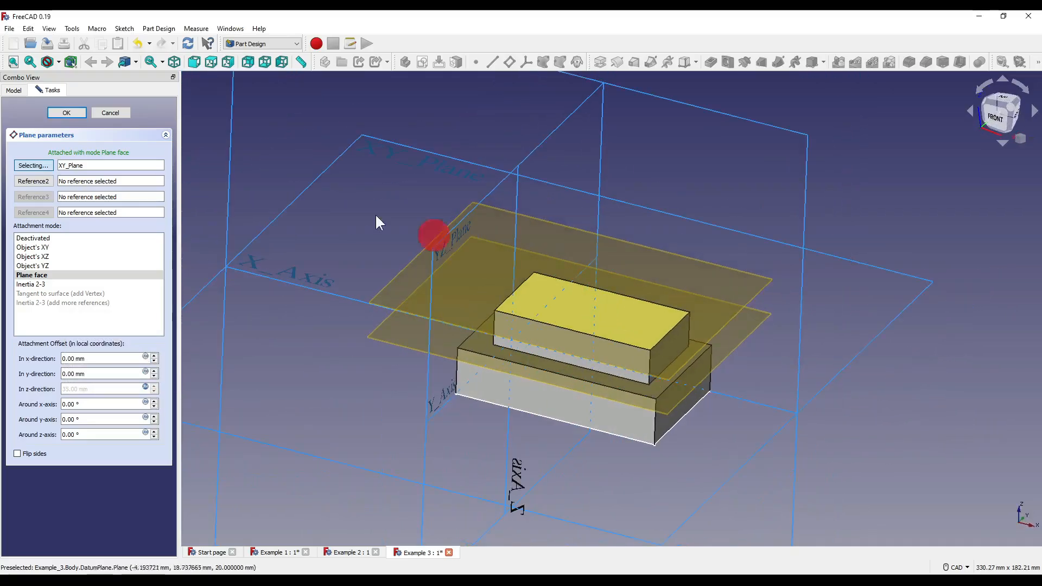
pyautogui.click(66, 112)
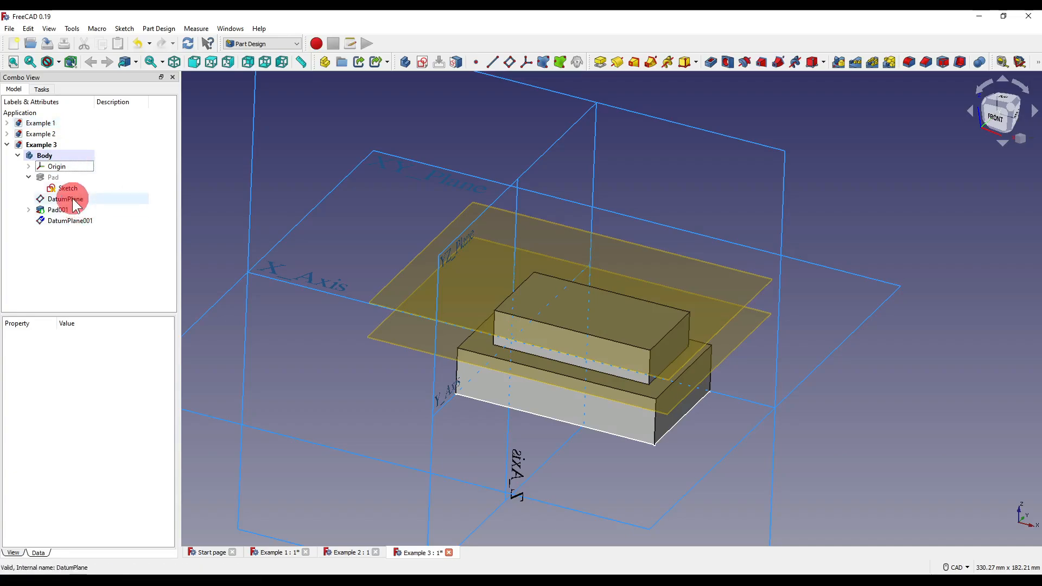
pyautogui.click(56, 166)
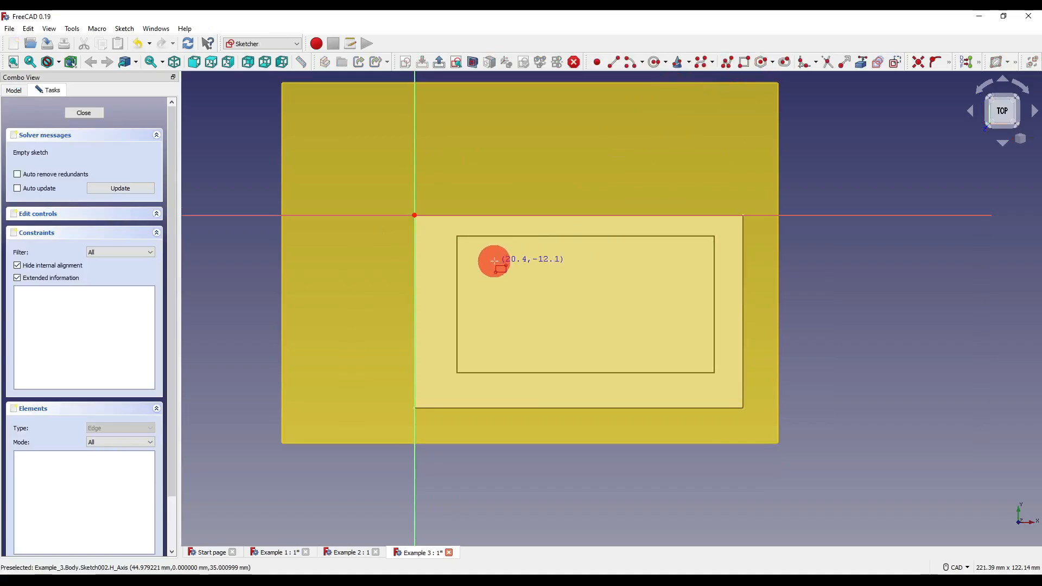
# Draw a rectangle on DatumPlane001 and pad it into Pad002.
pyautogui.click(83, 112)
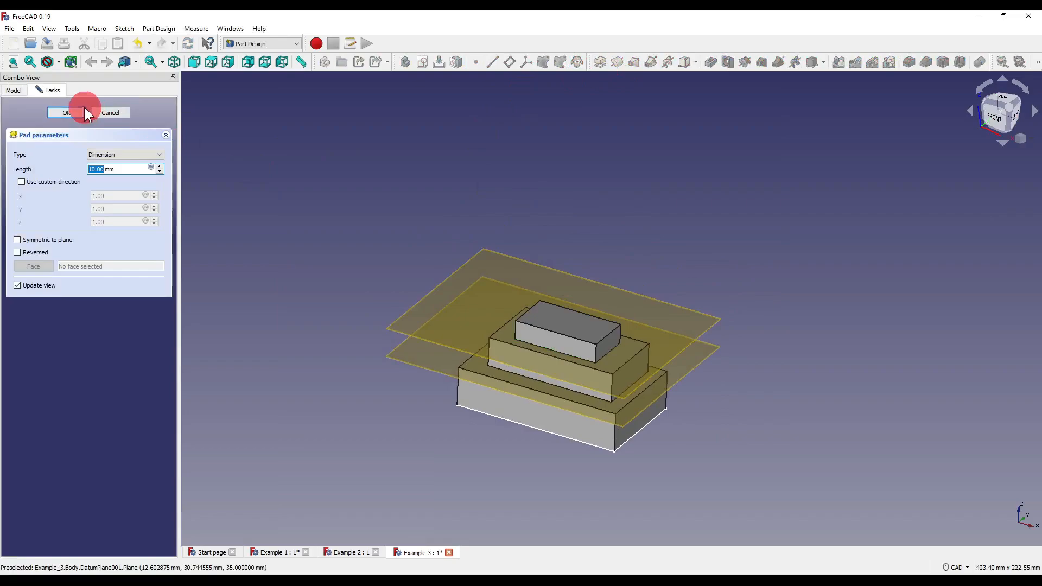
pyautogui.click(64, 112)
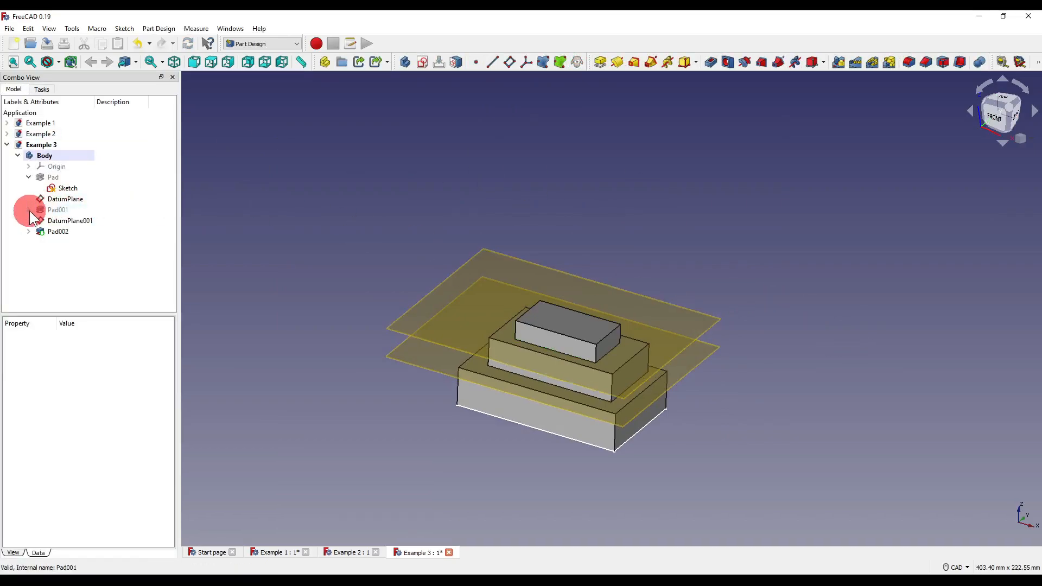
# Expand Pad001 and open the middle block's Sketch001, then close it.
pyautogui.click(72, 220)
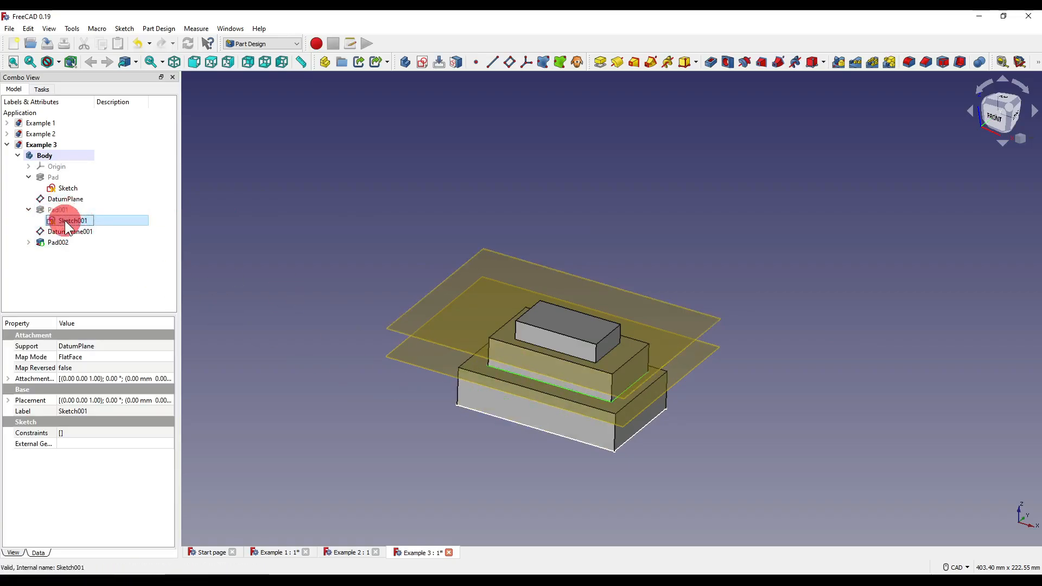
pyautogui.doubleClick(73, 220)
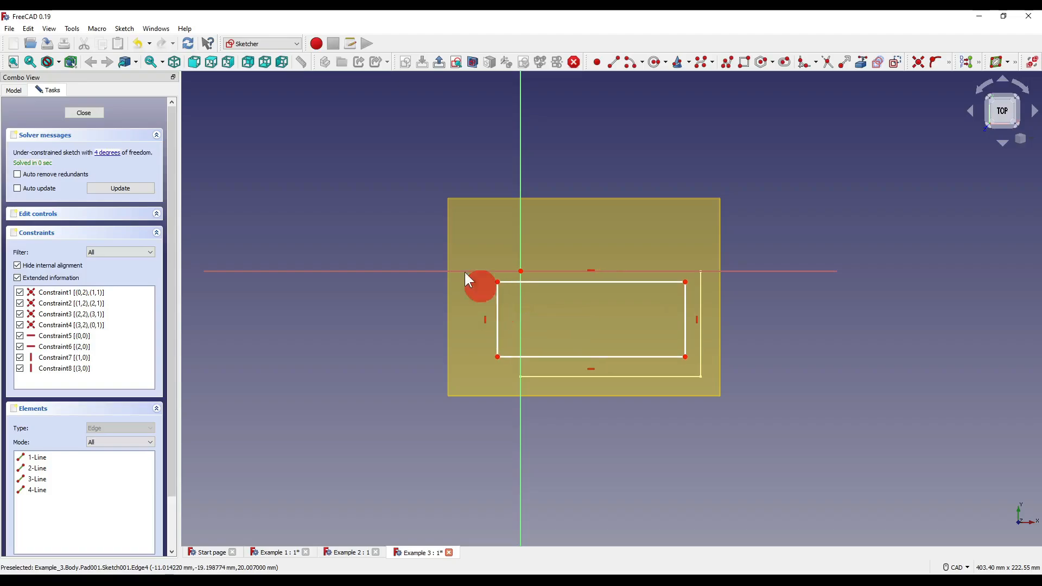
pyautogui.click(83, 112)
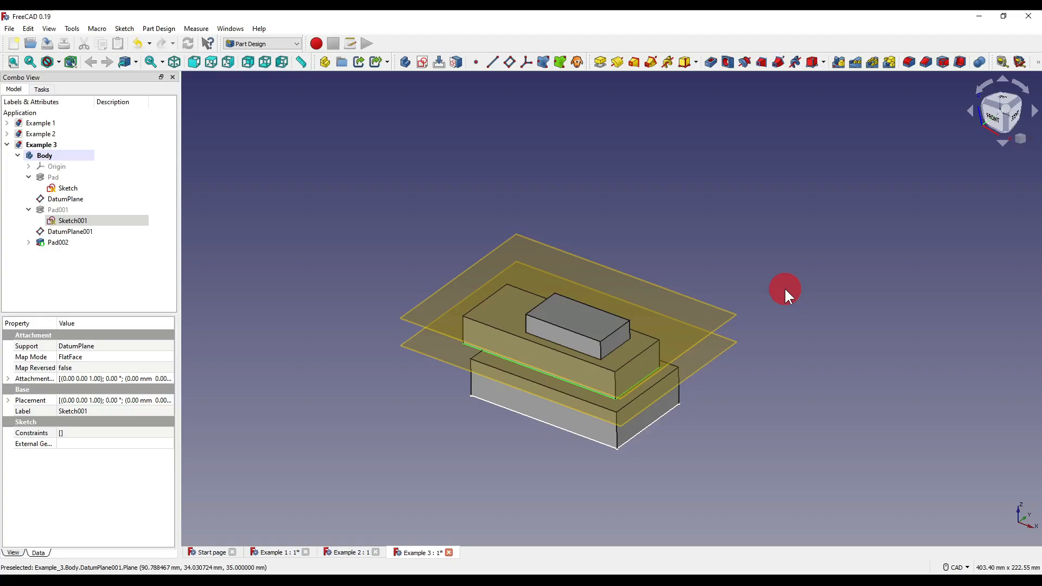
pyautogui.moveTo(544, 317)
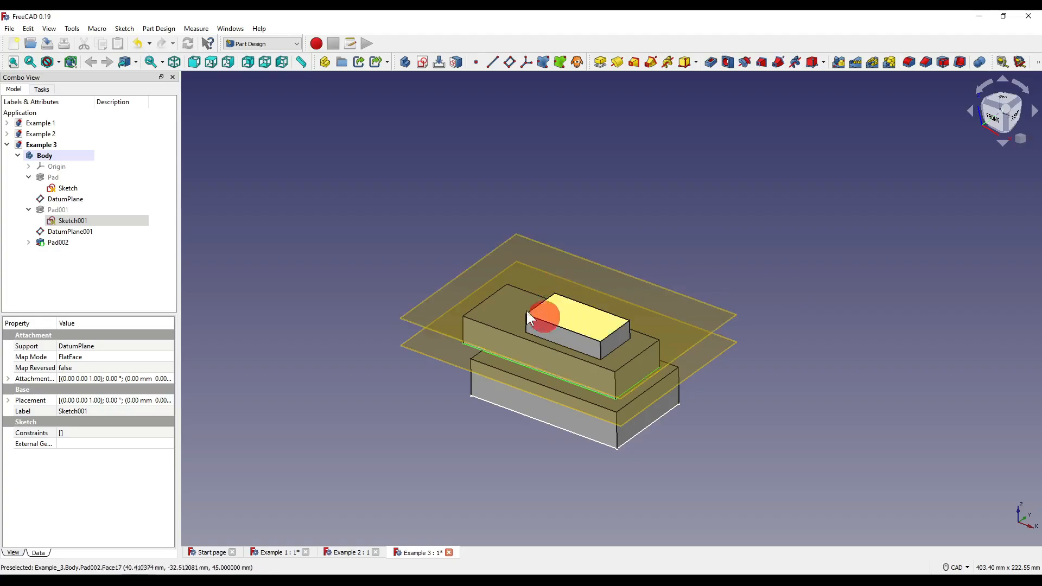
pyautogui.click(65, 198)
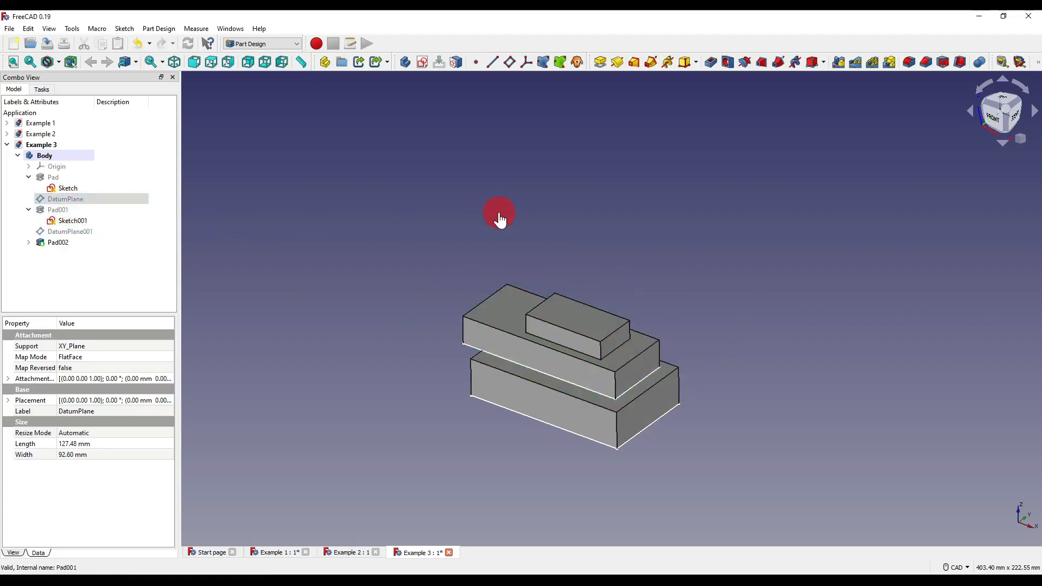
# Draw a polyline notch in Sketch001, then drag the base rectangle's corner outward.
pyautogui.click(72, 220)
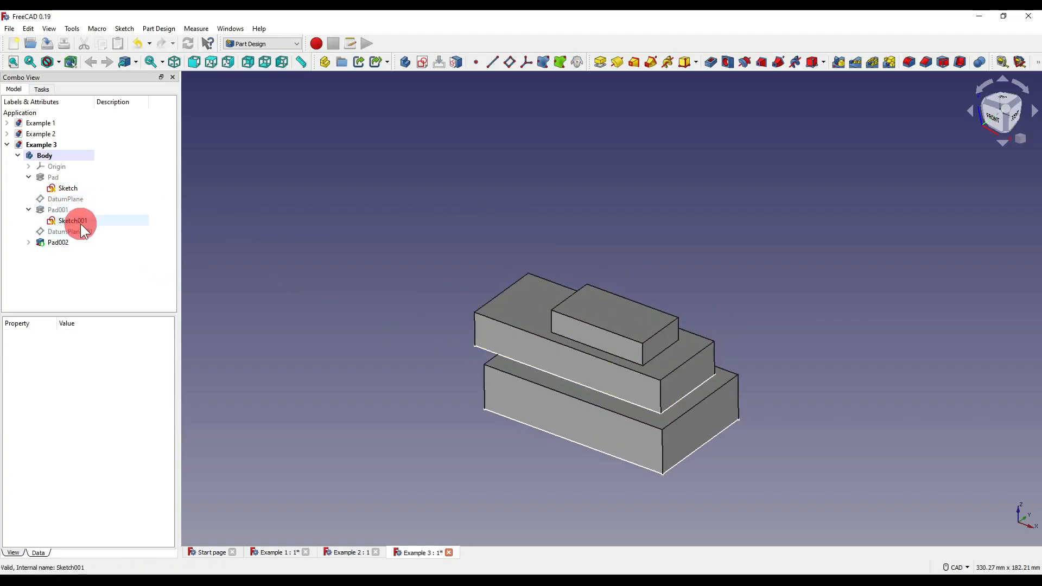
pyautogui.doubleClick(72, 220)
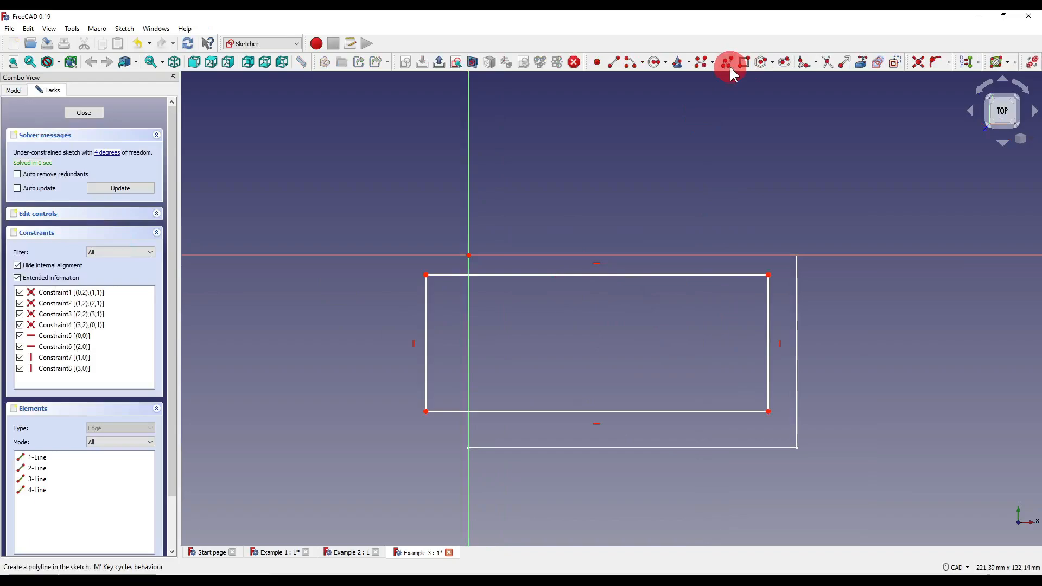
pyautogui.click(701, 345)
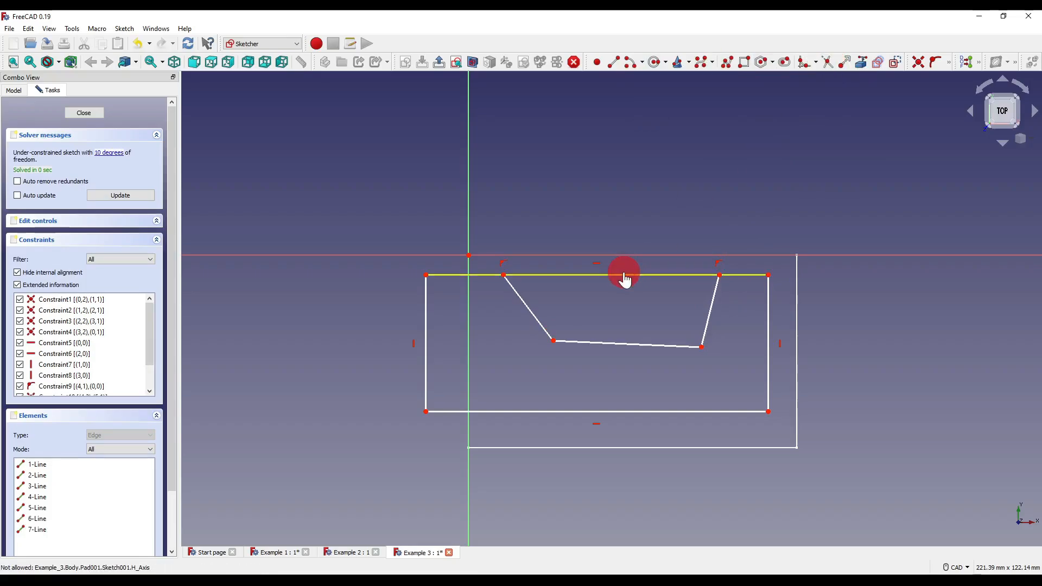
pyautogui.click(83, 112)
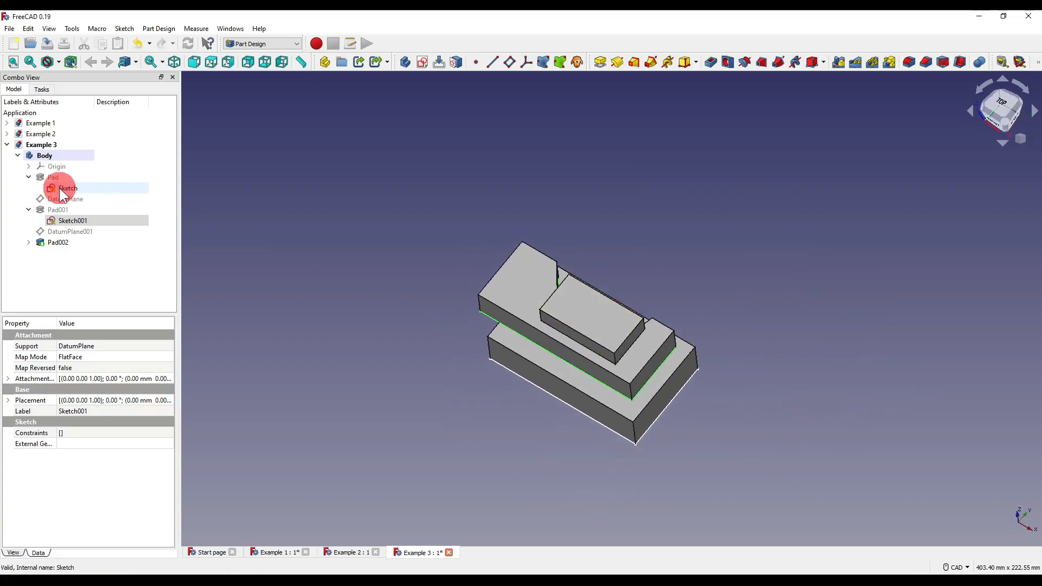
pyautogui.doubleClick(67, 188)
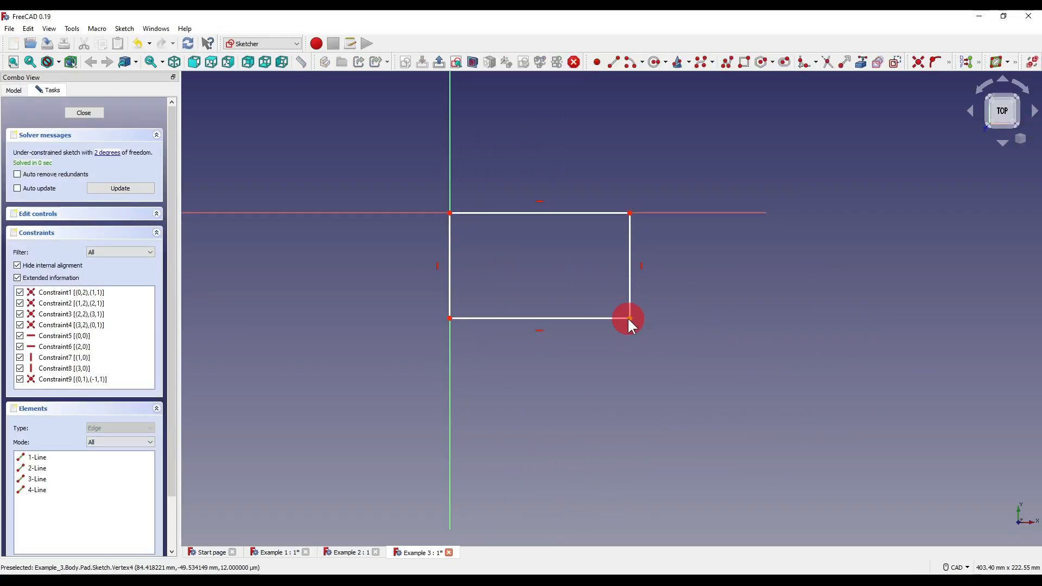
pyautogui.click(83, 112)
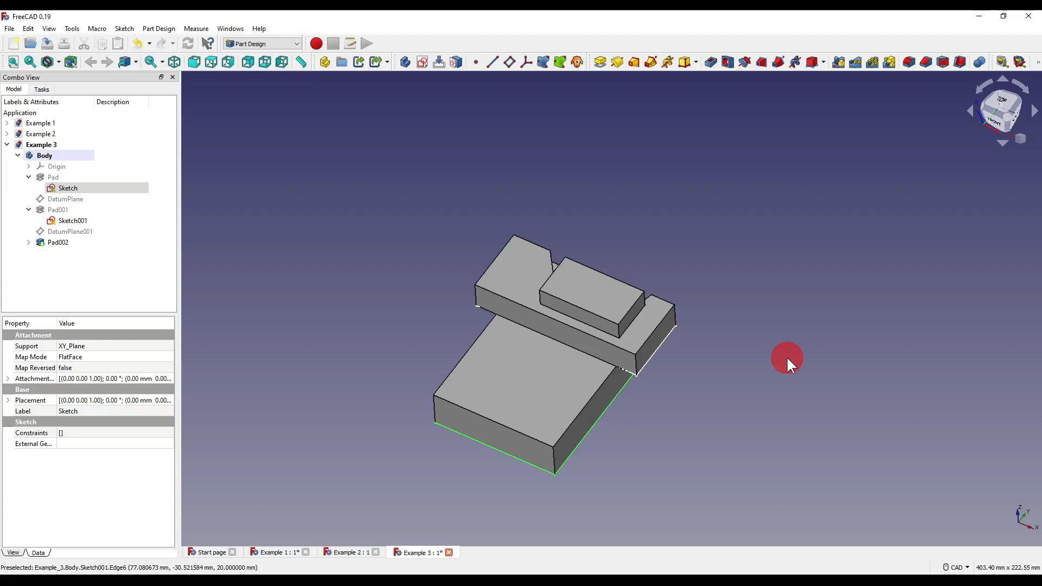
pyautogui.moveTo(809, 240)
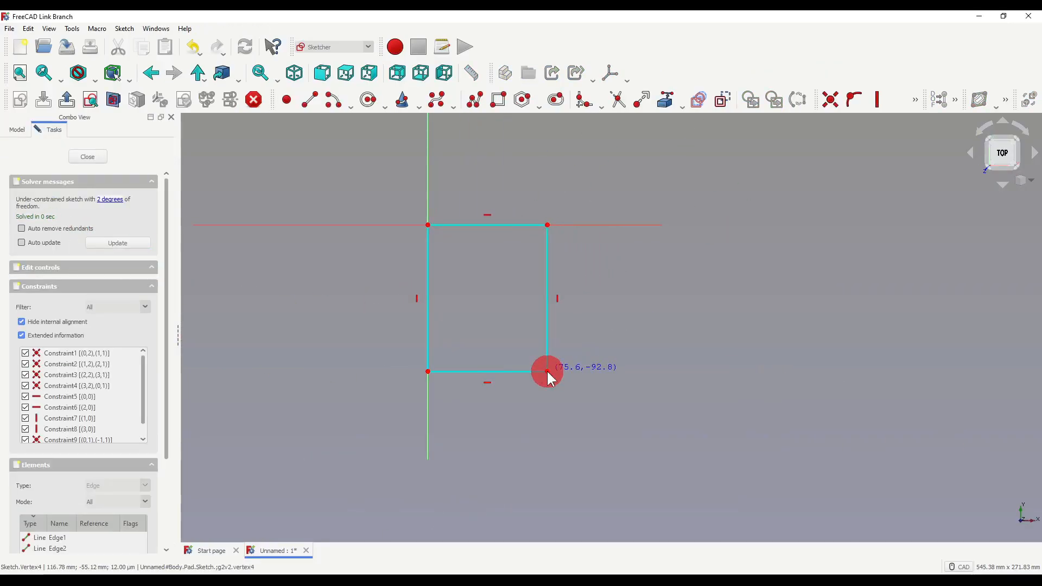
# Close the rectangle sketch and pad it as the third stacked pad.
pyautogui.click(87, 156)
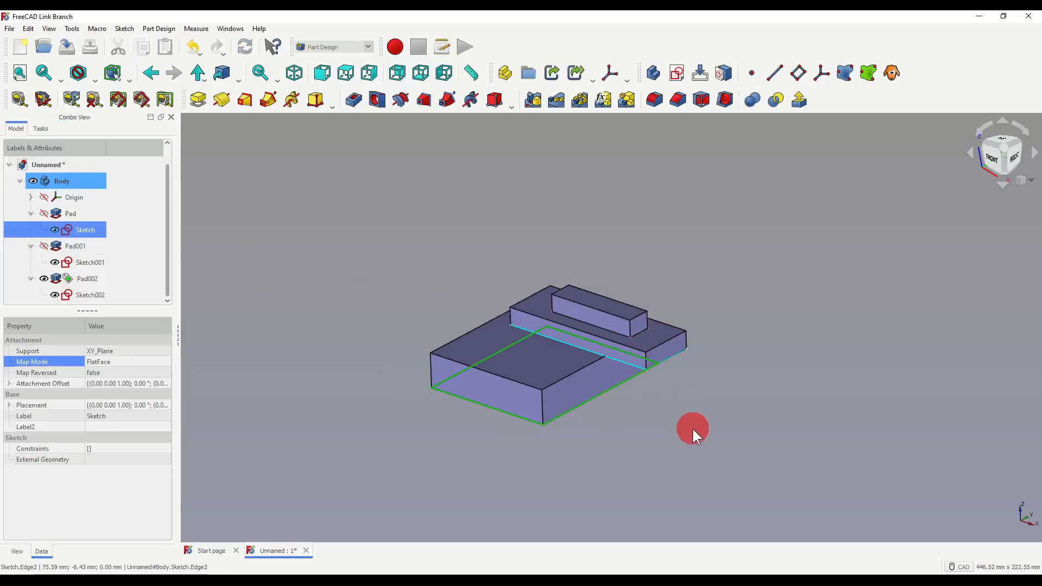
pyautogui.click(649, 365)
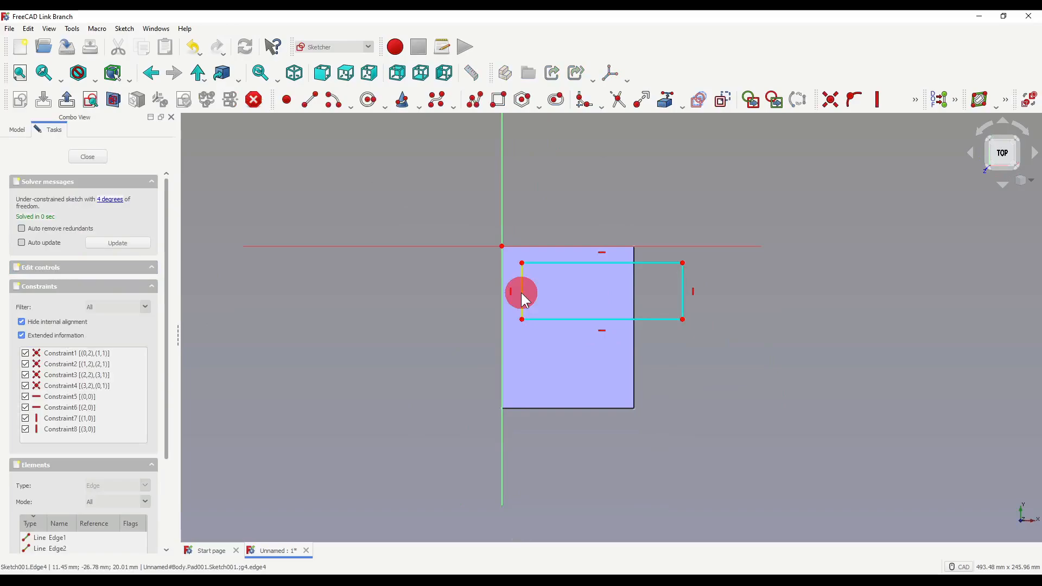
pyautogui.click(87, 156)
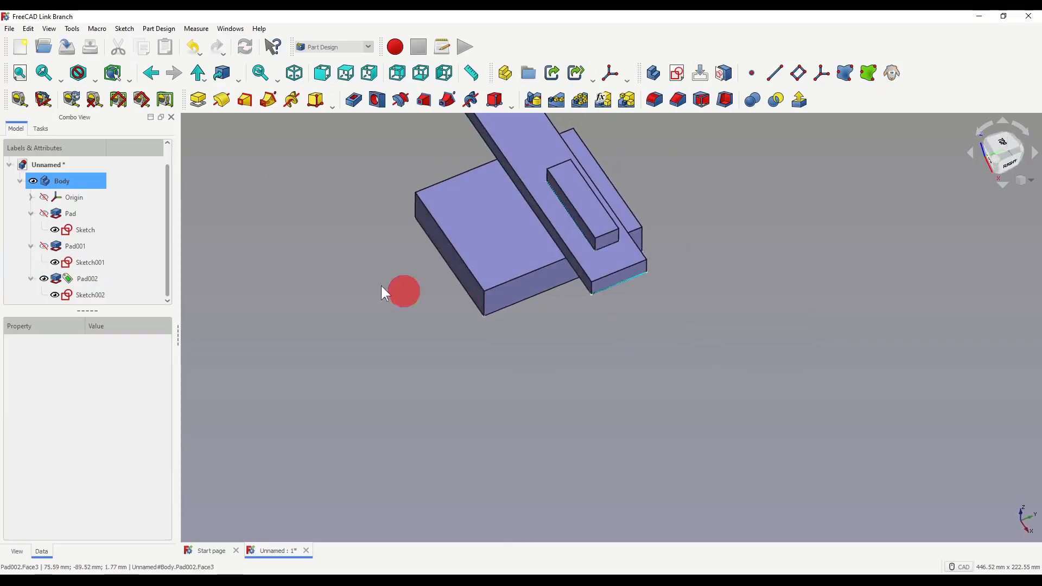
# Finish the rectangle sketch edit, then sketch a hexagon inscribed in a circle on a face.
pyautogui.doubleClick(91, 294)
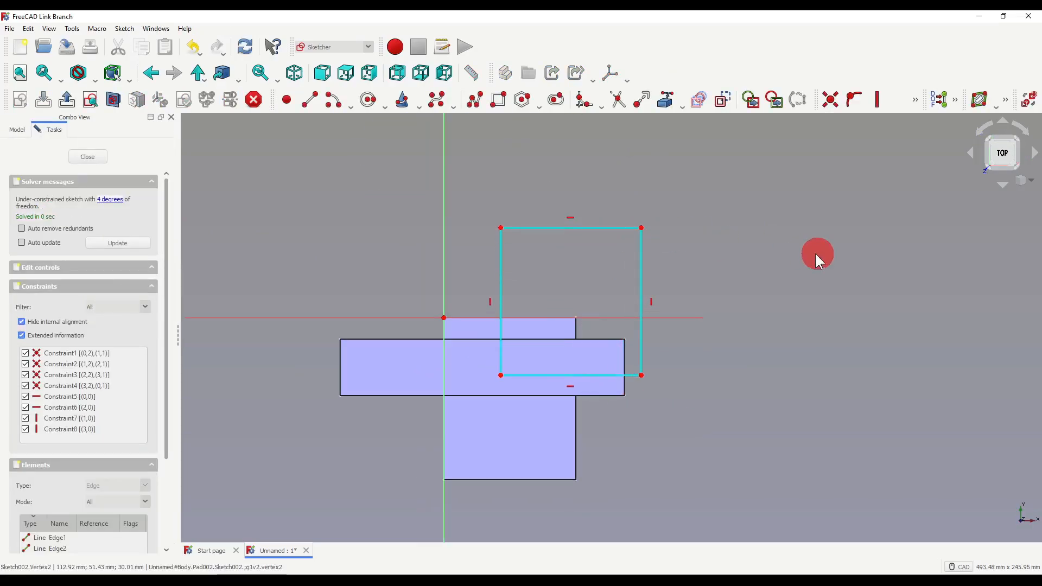
pyautogui.click(87, 157)
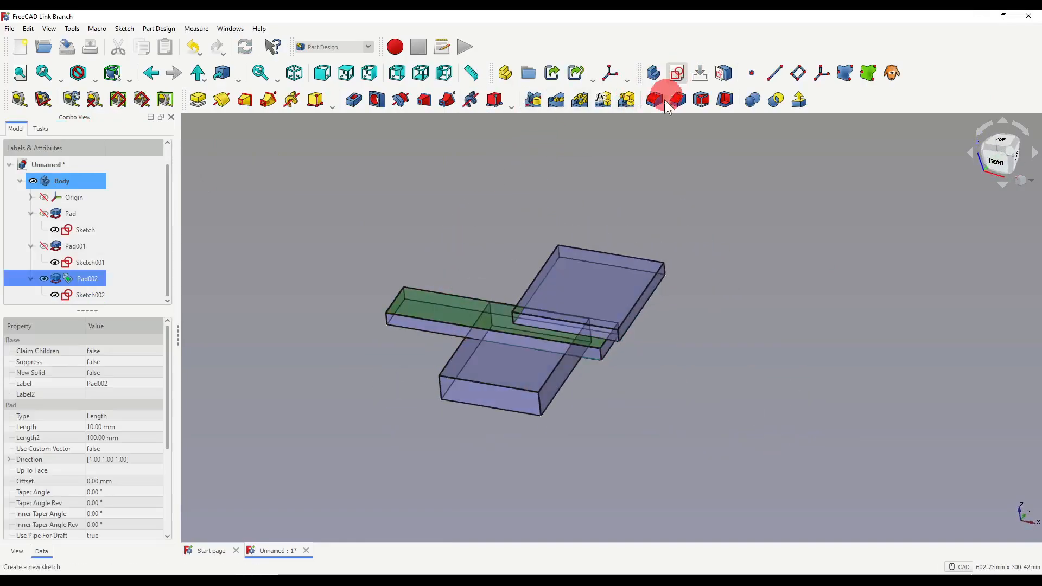
pyautogui.click(676, 99)
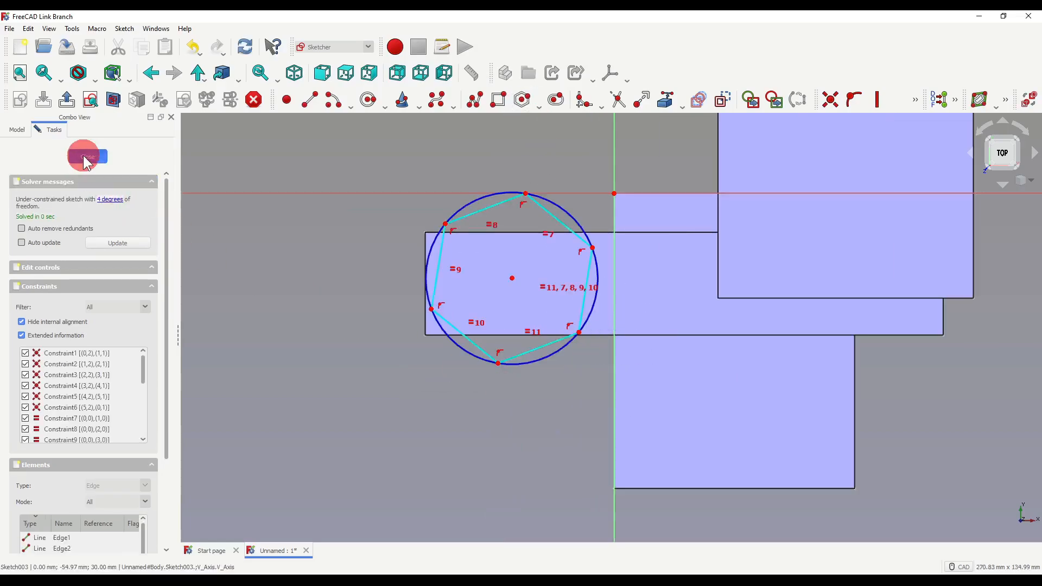
pyautogui.click(86, 157)
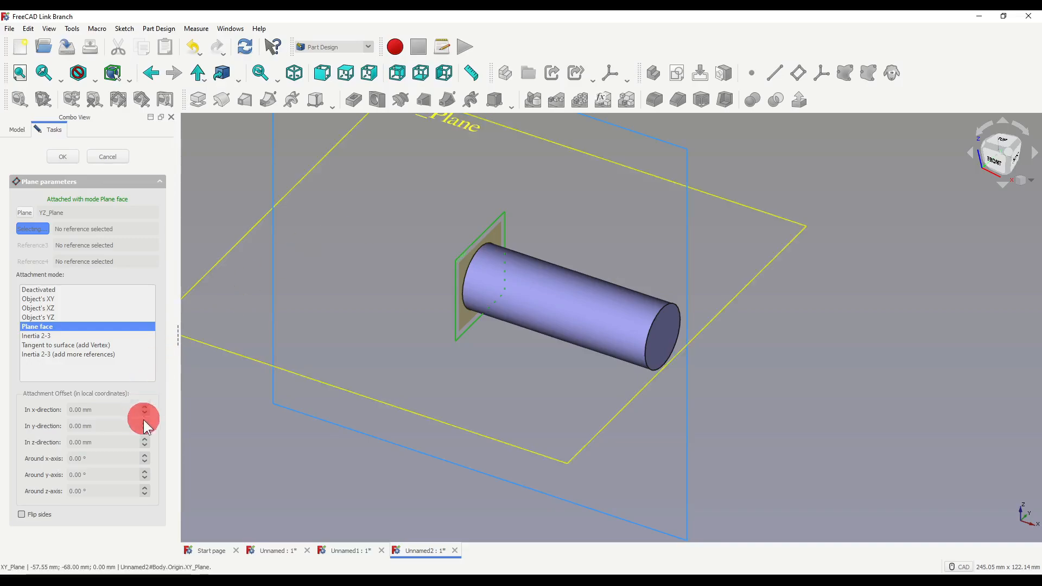
# Offset the datum plane 50 mm in z with a Pad.Length - 10 mm expression.
pyautogui.click(144, 409)
pyautogui.write('Pad.Length - 10')
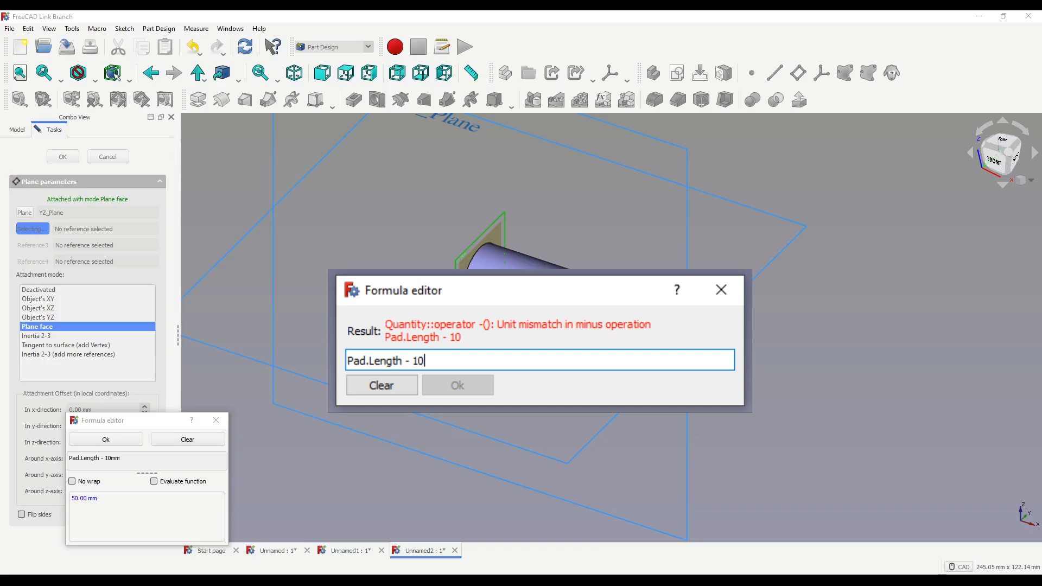
pyautogui.click(720, 289)
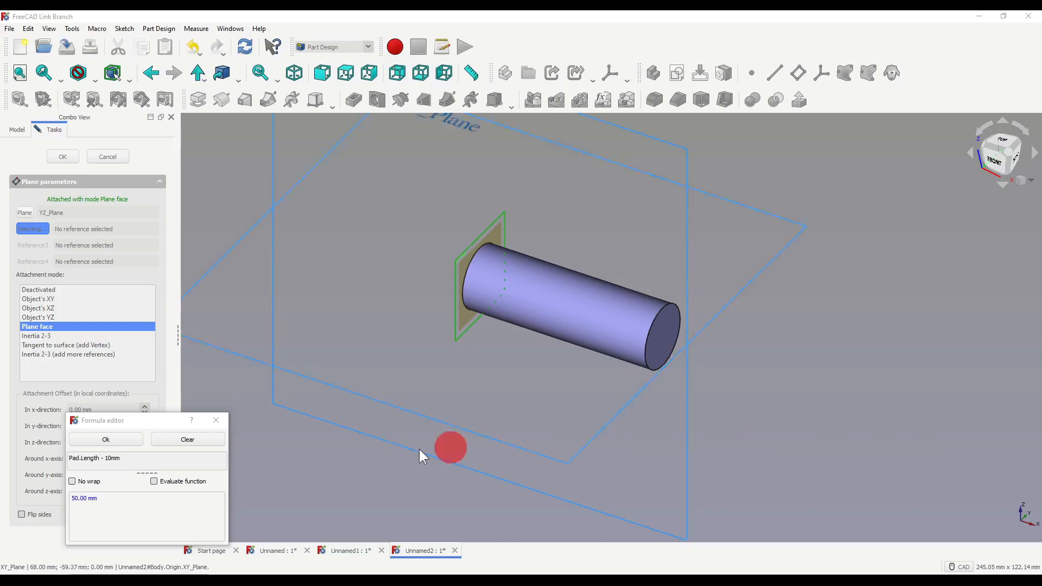
pyautogui.click(105, 439)
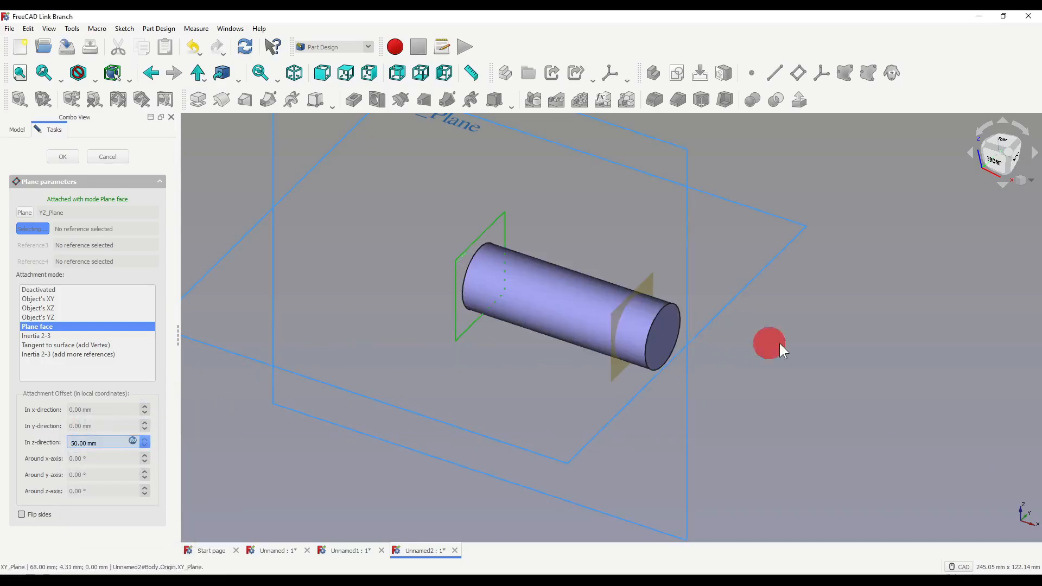
pyautogui.moveTo(655, 336)
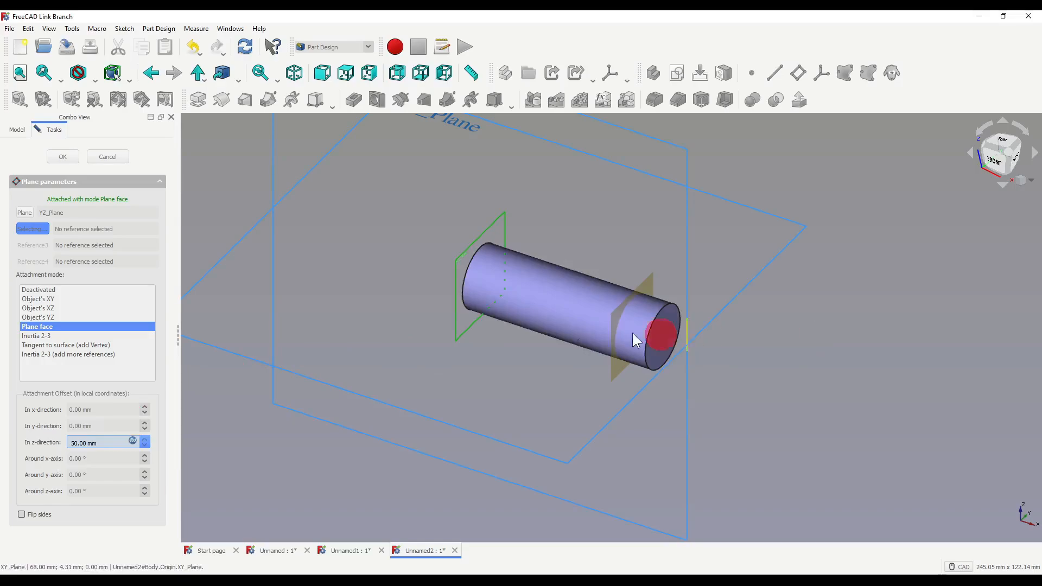
pyautogui.click(62, 156)
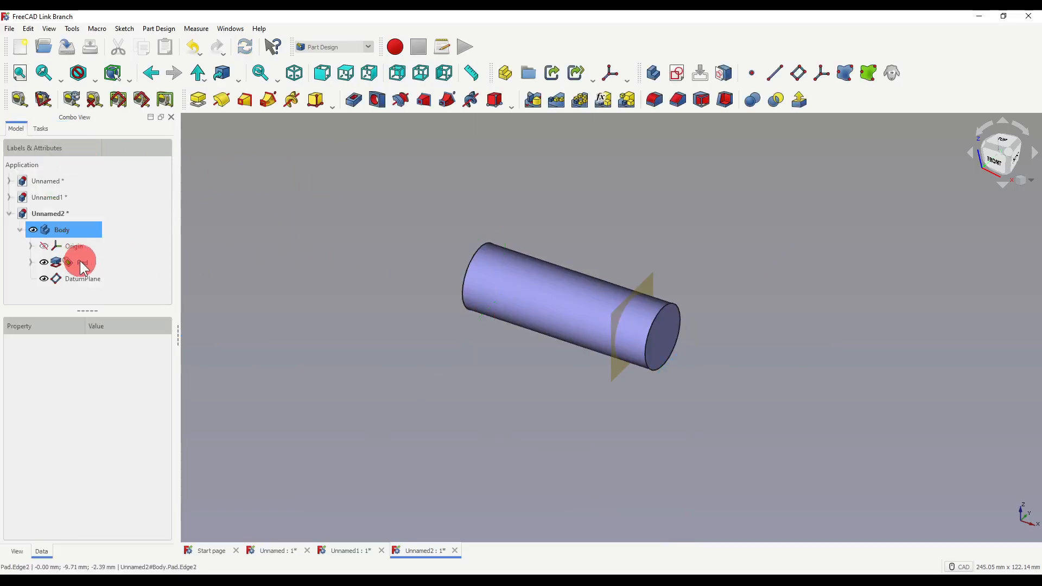
# Check the cylinder Pad's 100 mm length, then switch to the Unnamed5 box document.
pyautogui.doubleClick(80, 261)
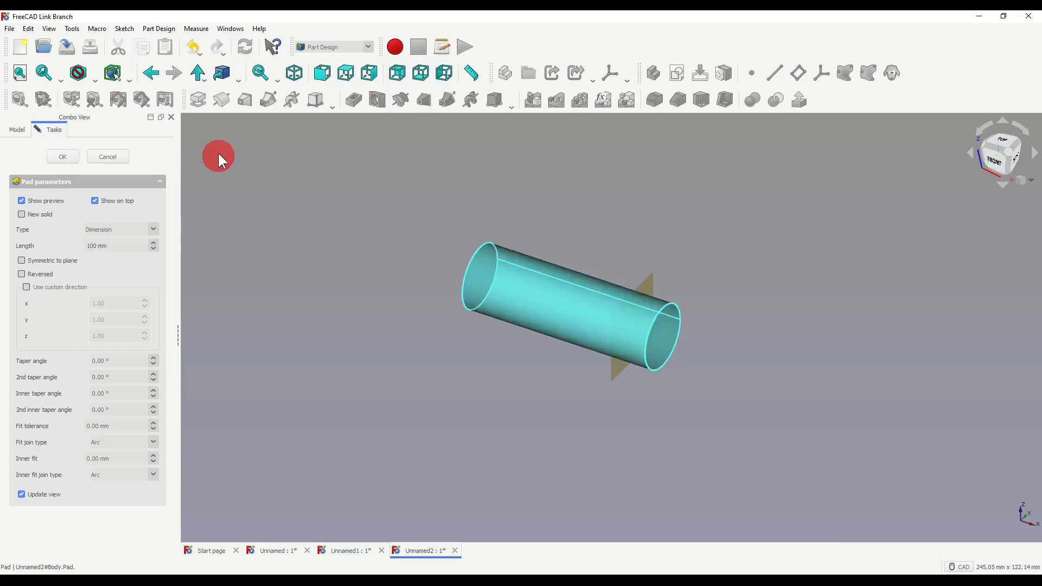
pyautogui.click(62, 157)
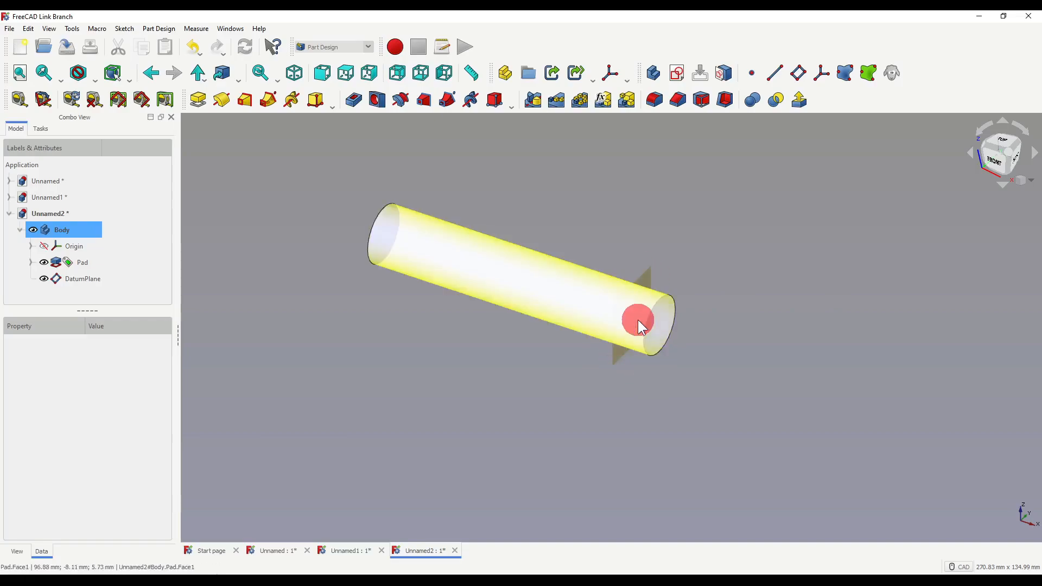
pyautogui.click(727, 314)
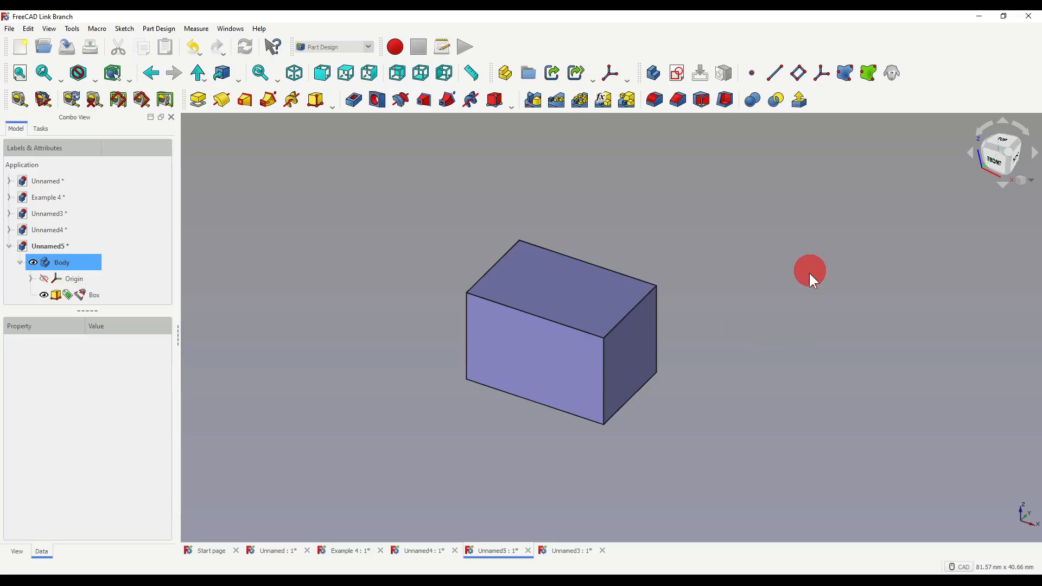
pyautogui.moveTo(810, 137)
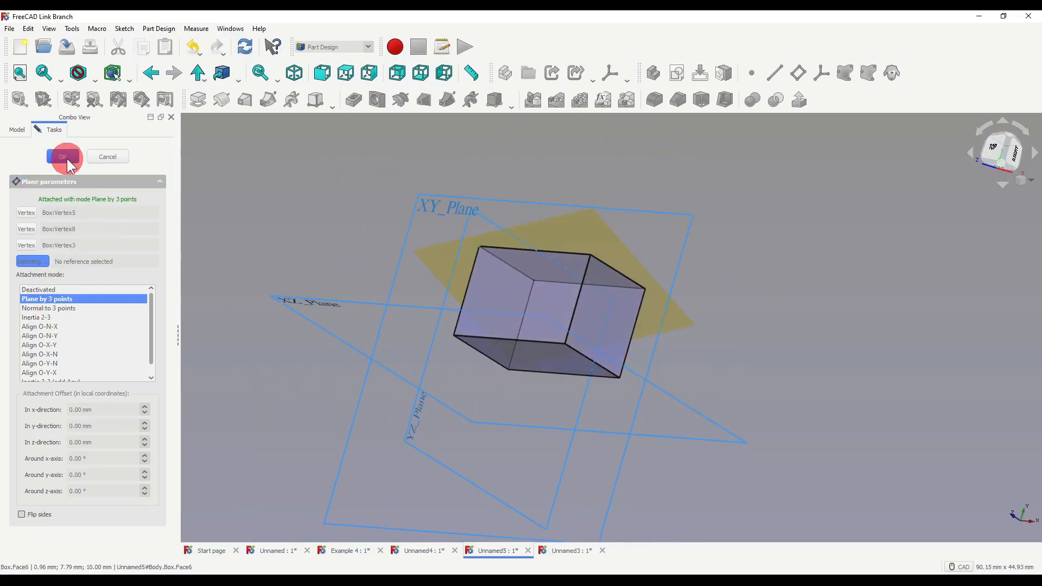
# Confirm the three-point datum plane on the box corners and sketch a circle on it.
pyautogui.click(63, 157)
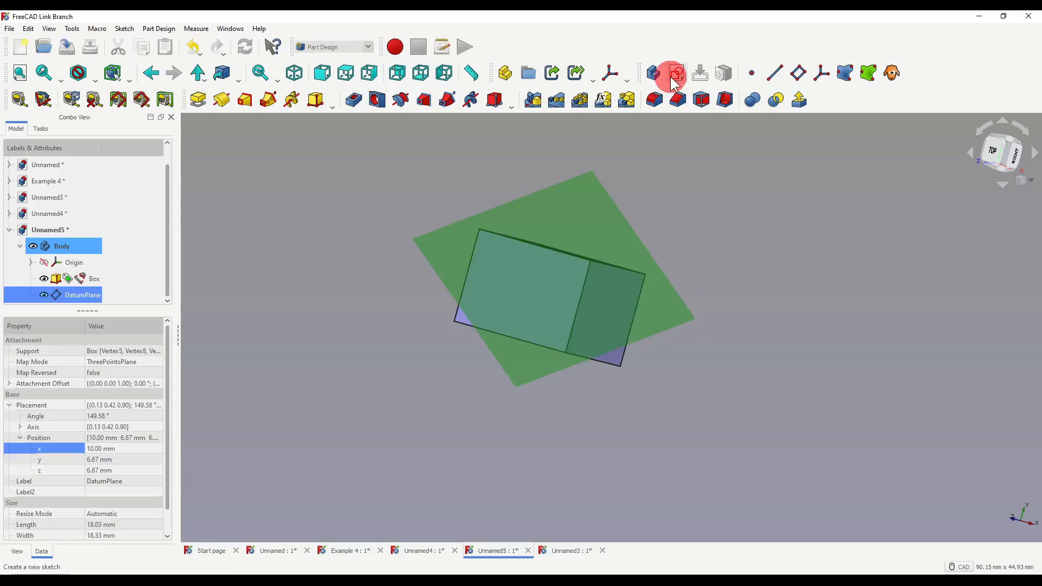
pyautogui.click(675, 73)
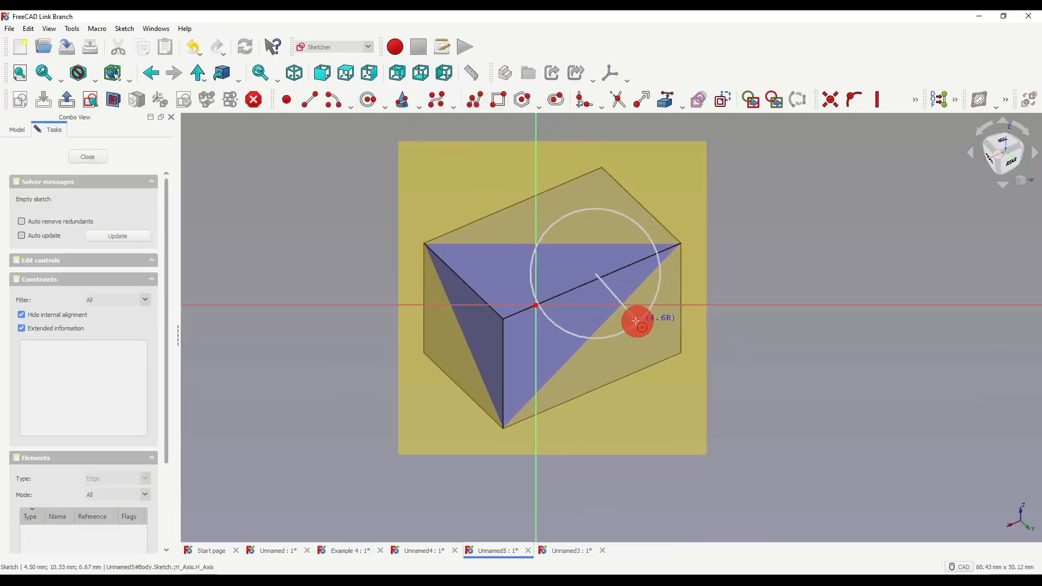
pyautogui.click(86, 157)
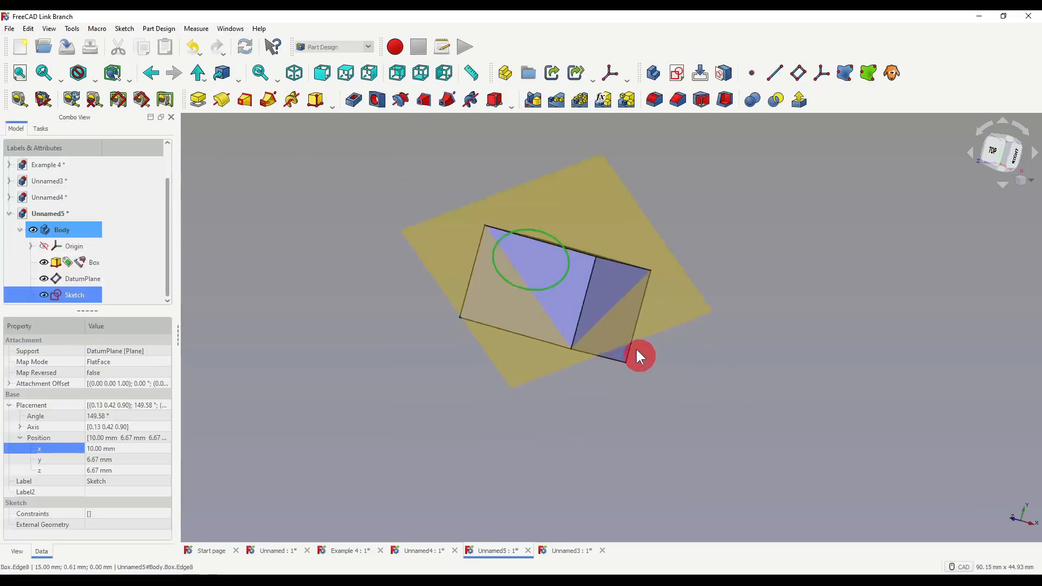
# Pad the circle sketch and shift the datum plane along its z-offset.
pyautogui.click(198, 100)
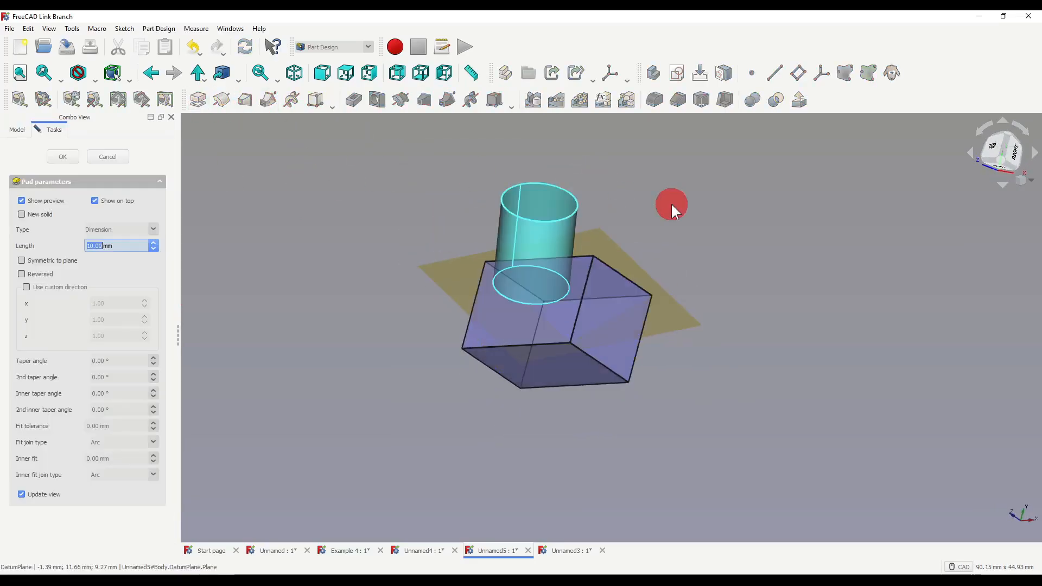
pyautogui.click(62, 157)
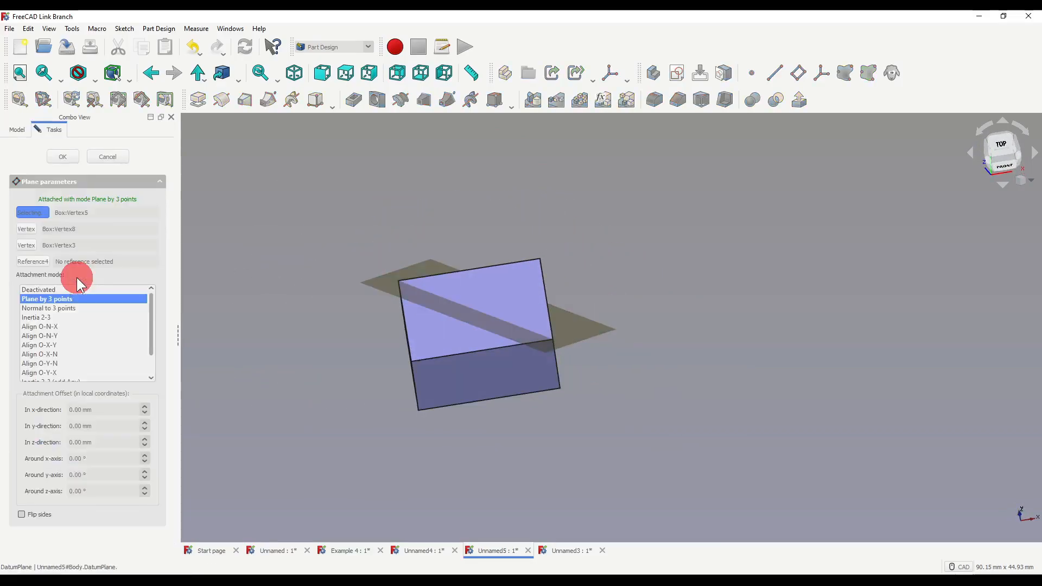
pyautogui.click(145, 439)
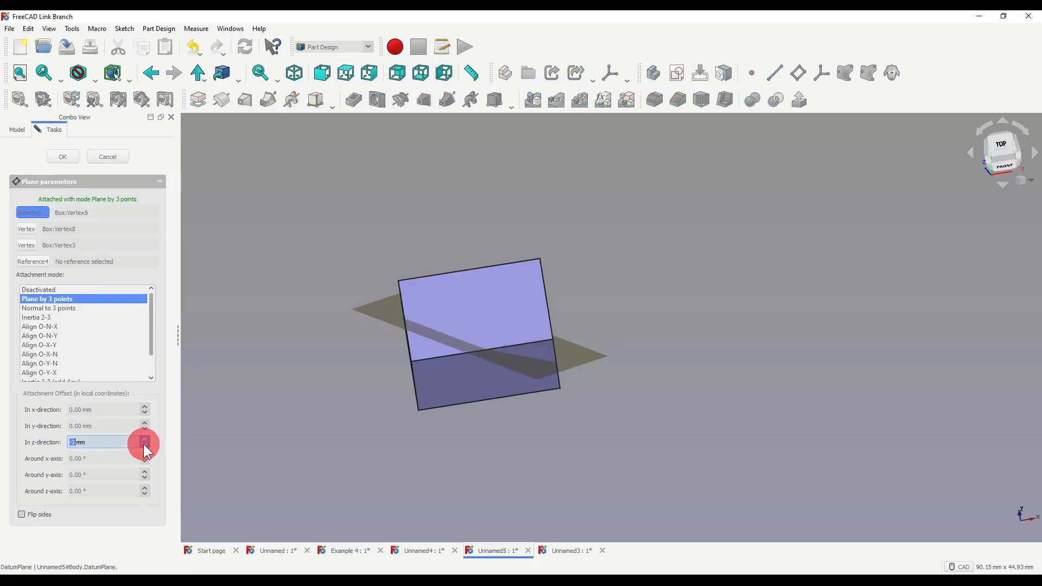
pyautogui.click(143, 439)
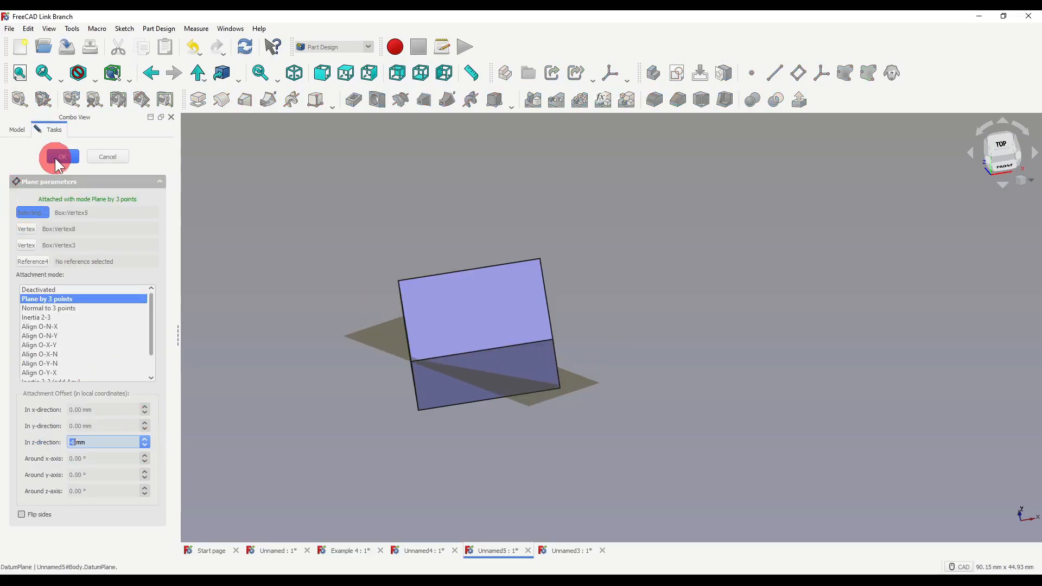
pyautogui.click(62, 157)
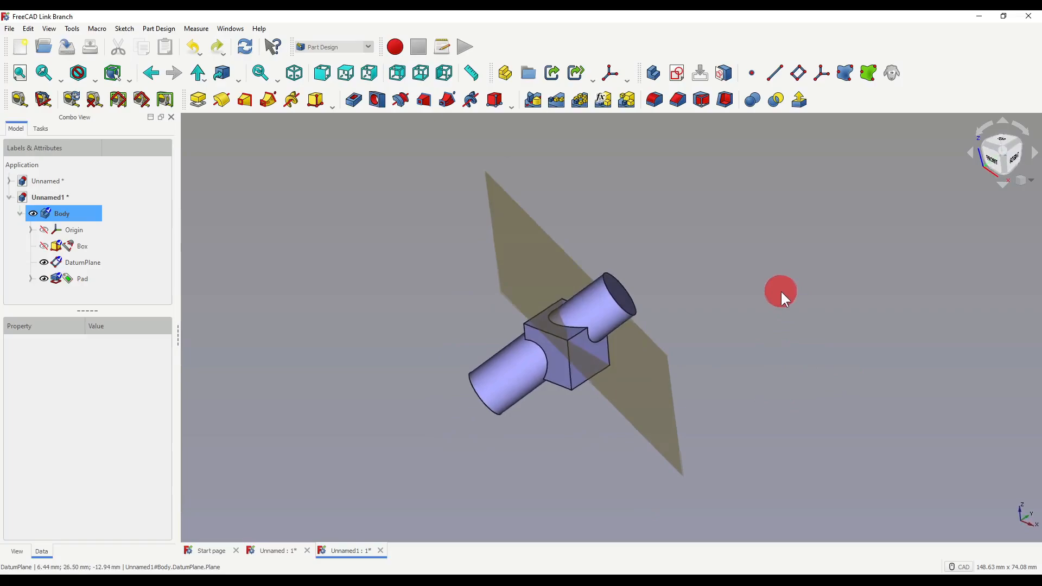
# Switch documents to view the box crossed by the slanted DatumPlane.
pyautogui.click(550, 359)
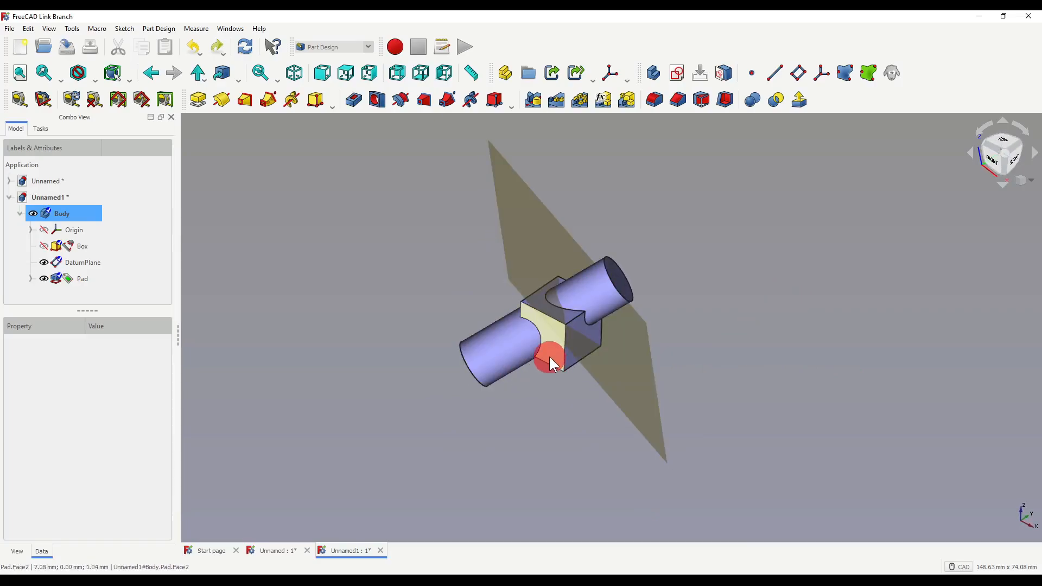
pyautogui.click(82, 246)
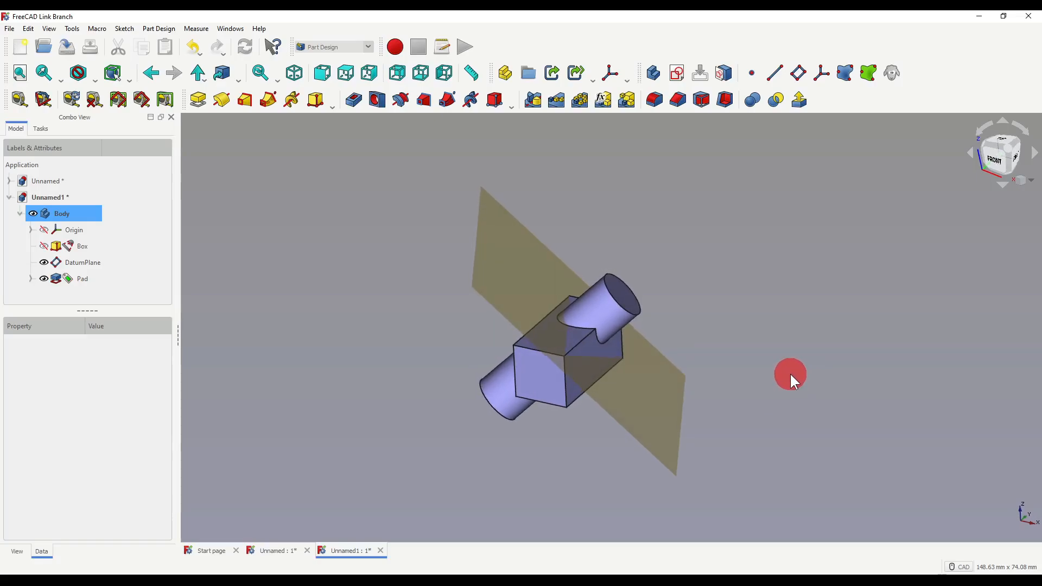
pyautogui.click(82, 246)
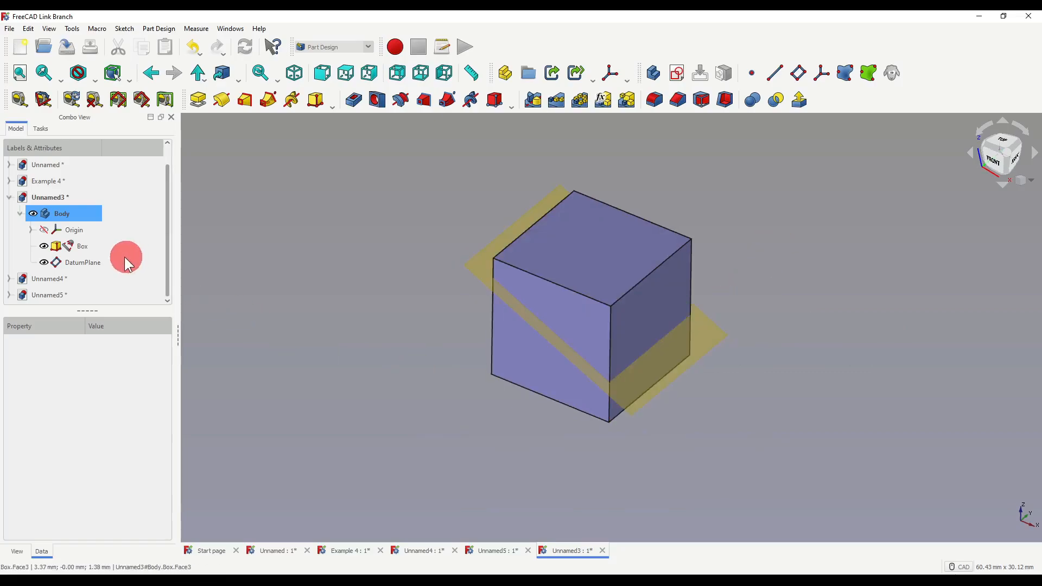
# Select DatumPlane plus Box and apply Split, cutting the box into a wedge solid.
pyautogui.click(82, 261)
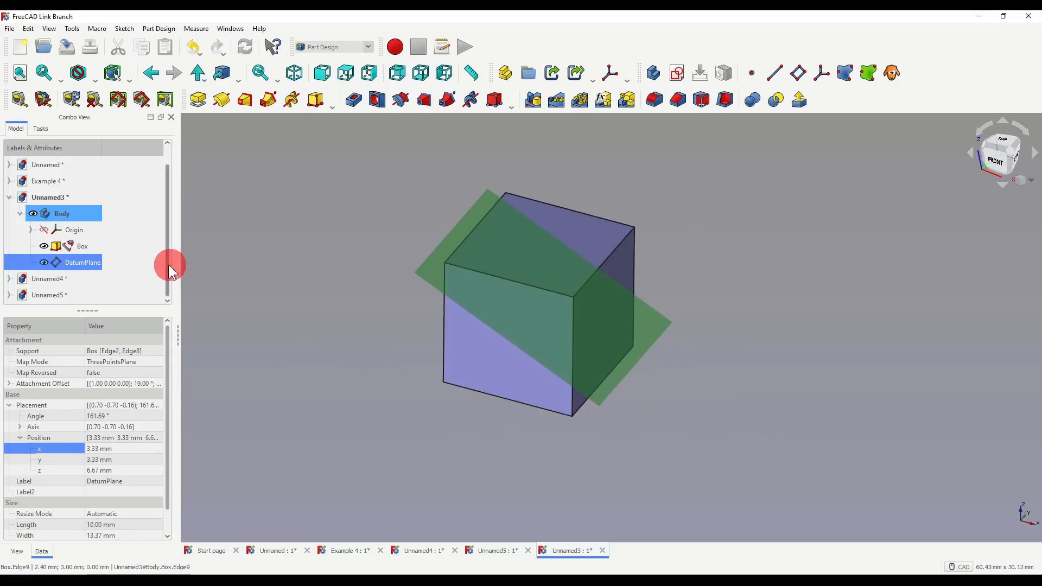
pyautogui.click(82, 246)
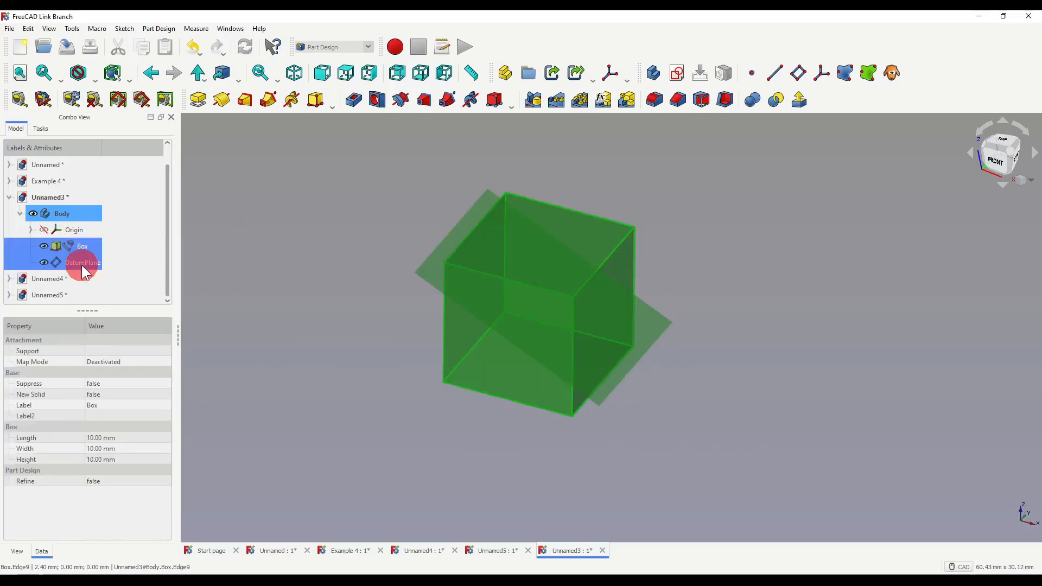
pyautogui.click(776, 100)
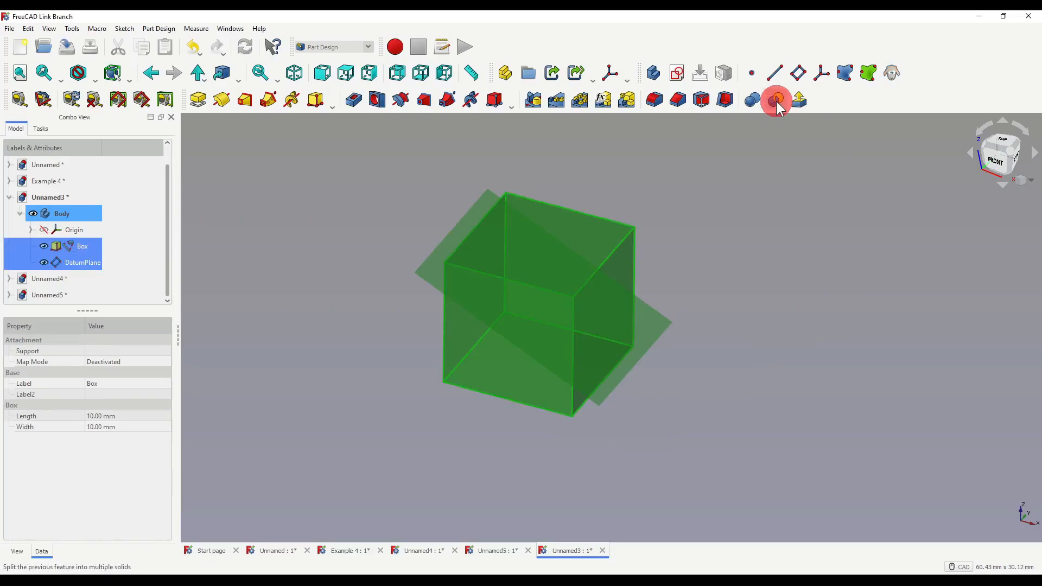
pyautogui.moveTo(776, 101)
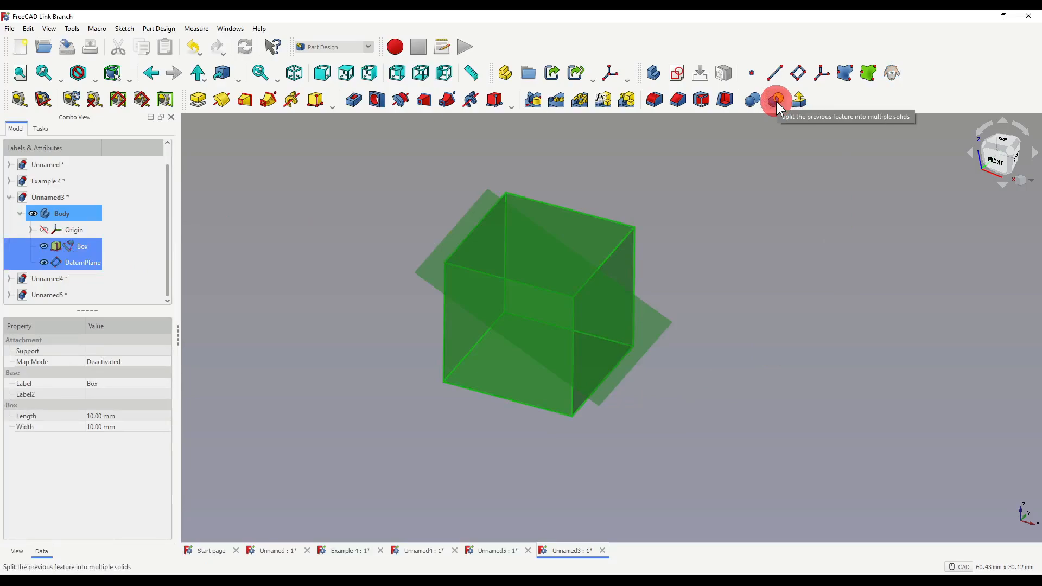
pyautogui.click(776, 99)
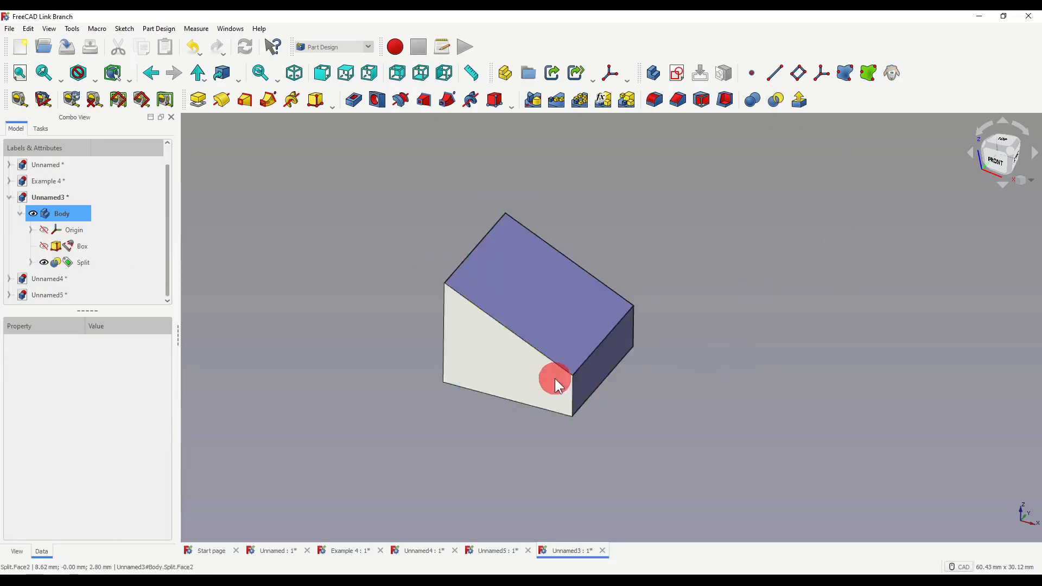